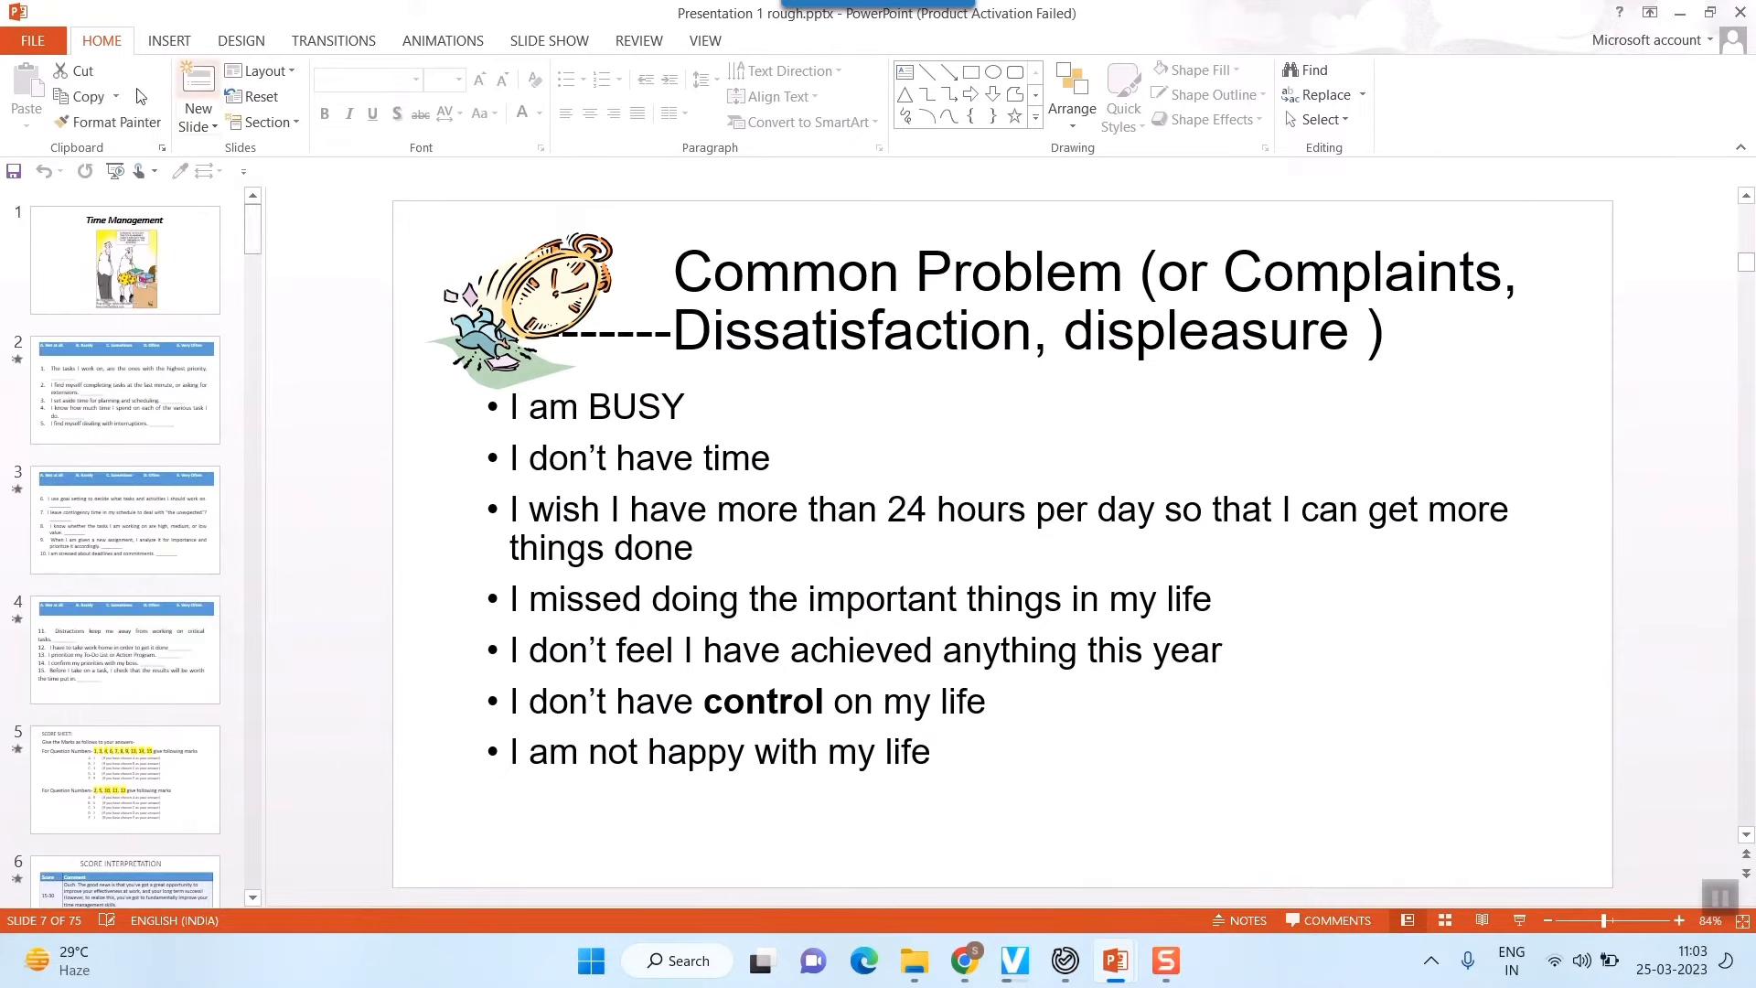
Step: Save the presentation to the Desktop via Save As with the new name test 12
{"action": "left_click", "coordinate": [31, 40]}
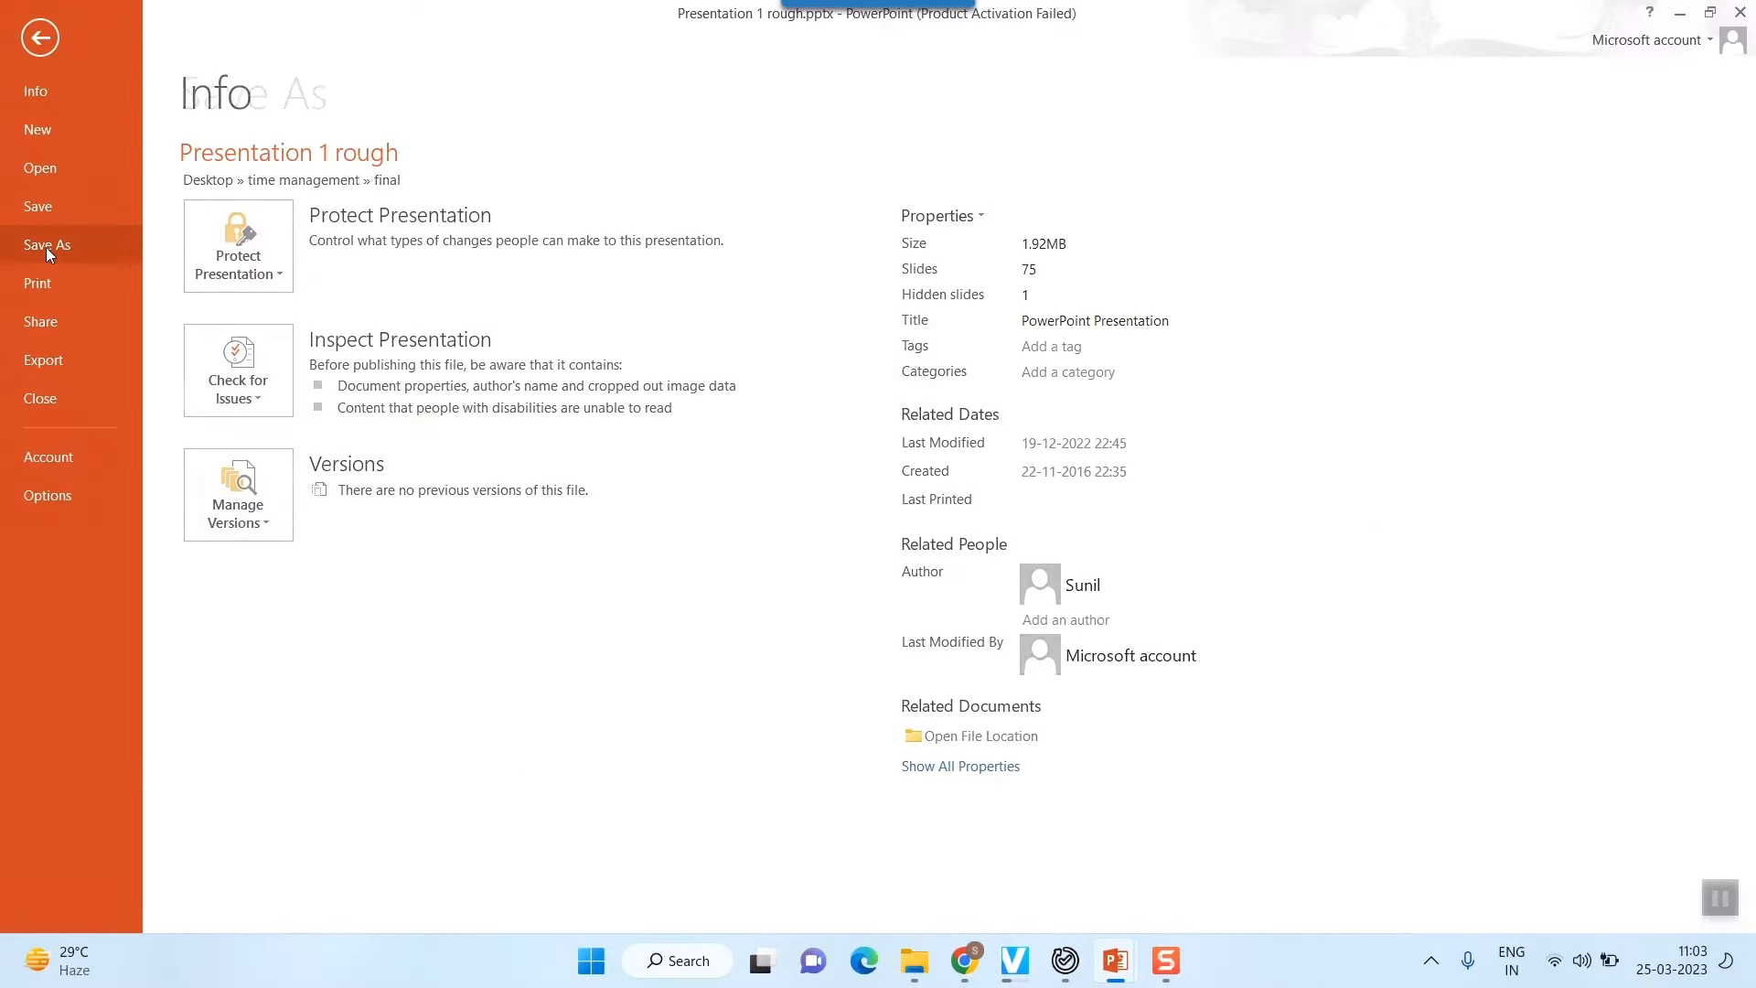
{"action": "left_click", "coordinate": [47, 243]}
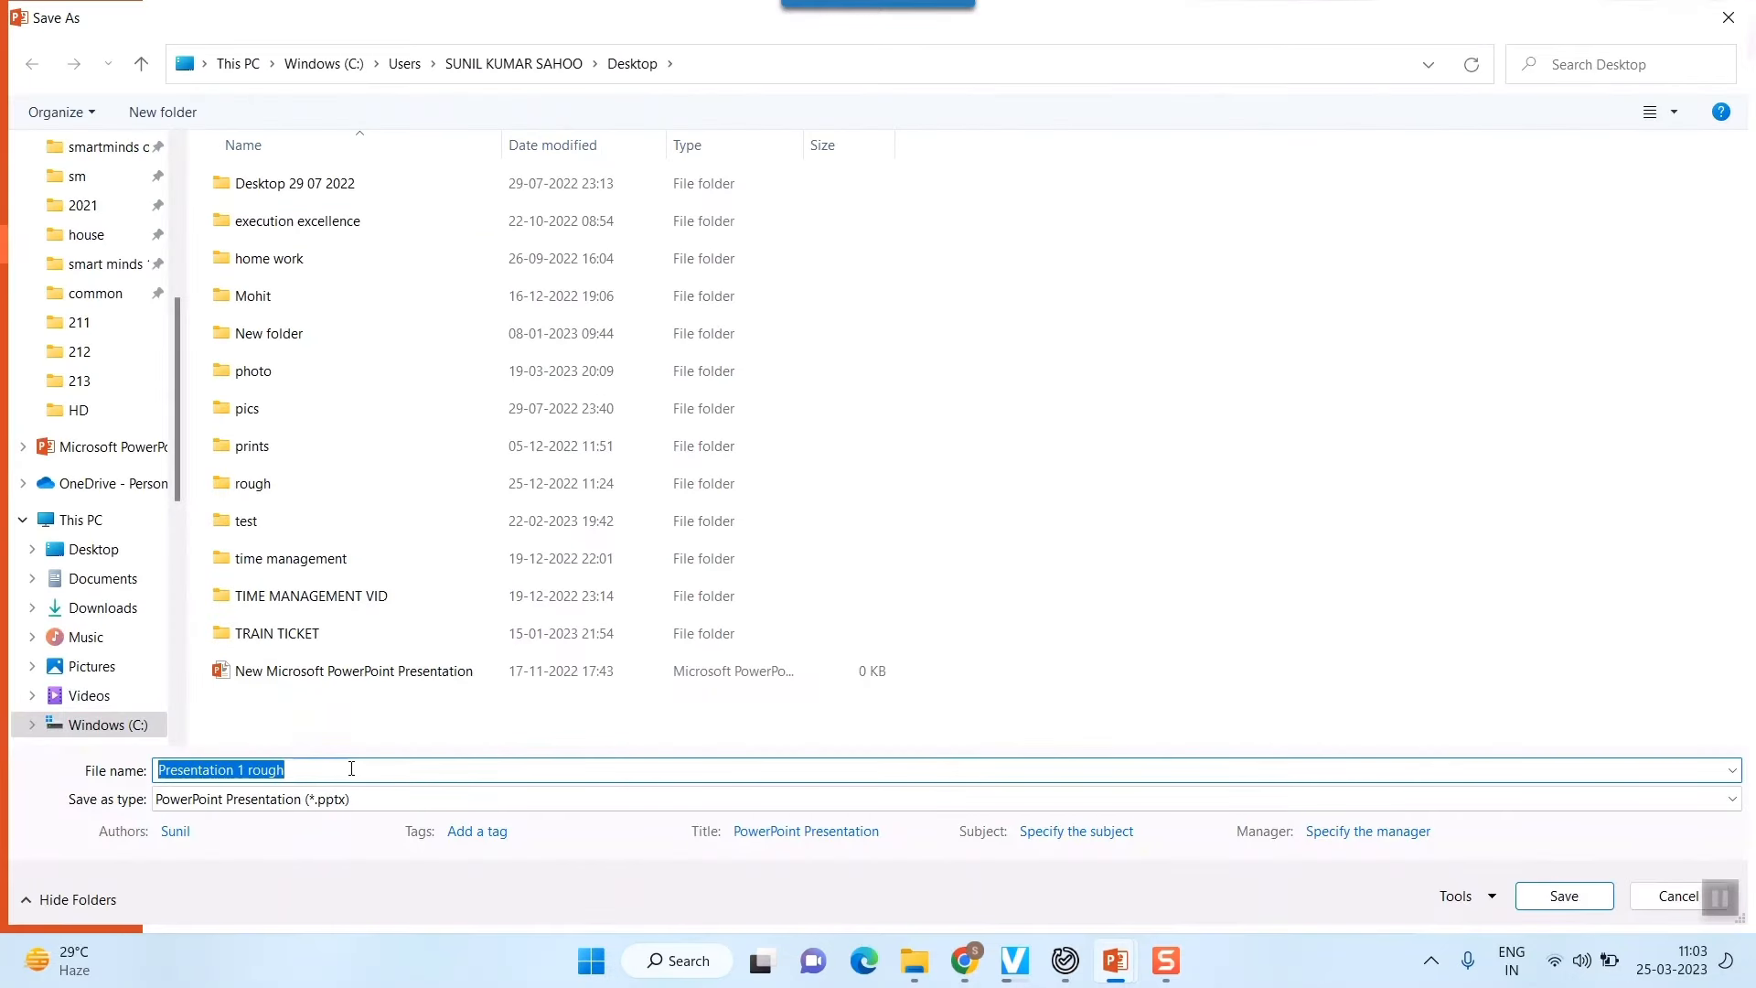
{"action": "type", "text": "test 12"}
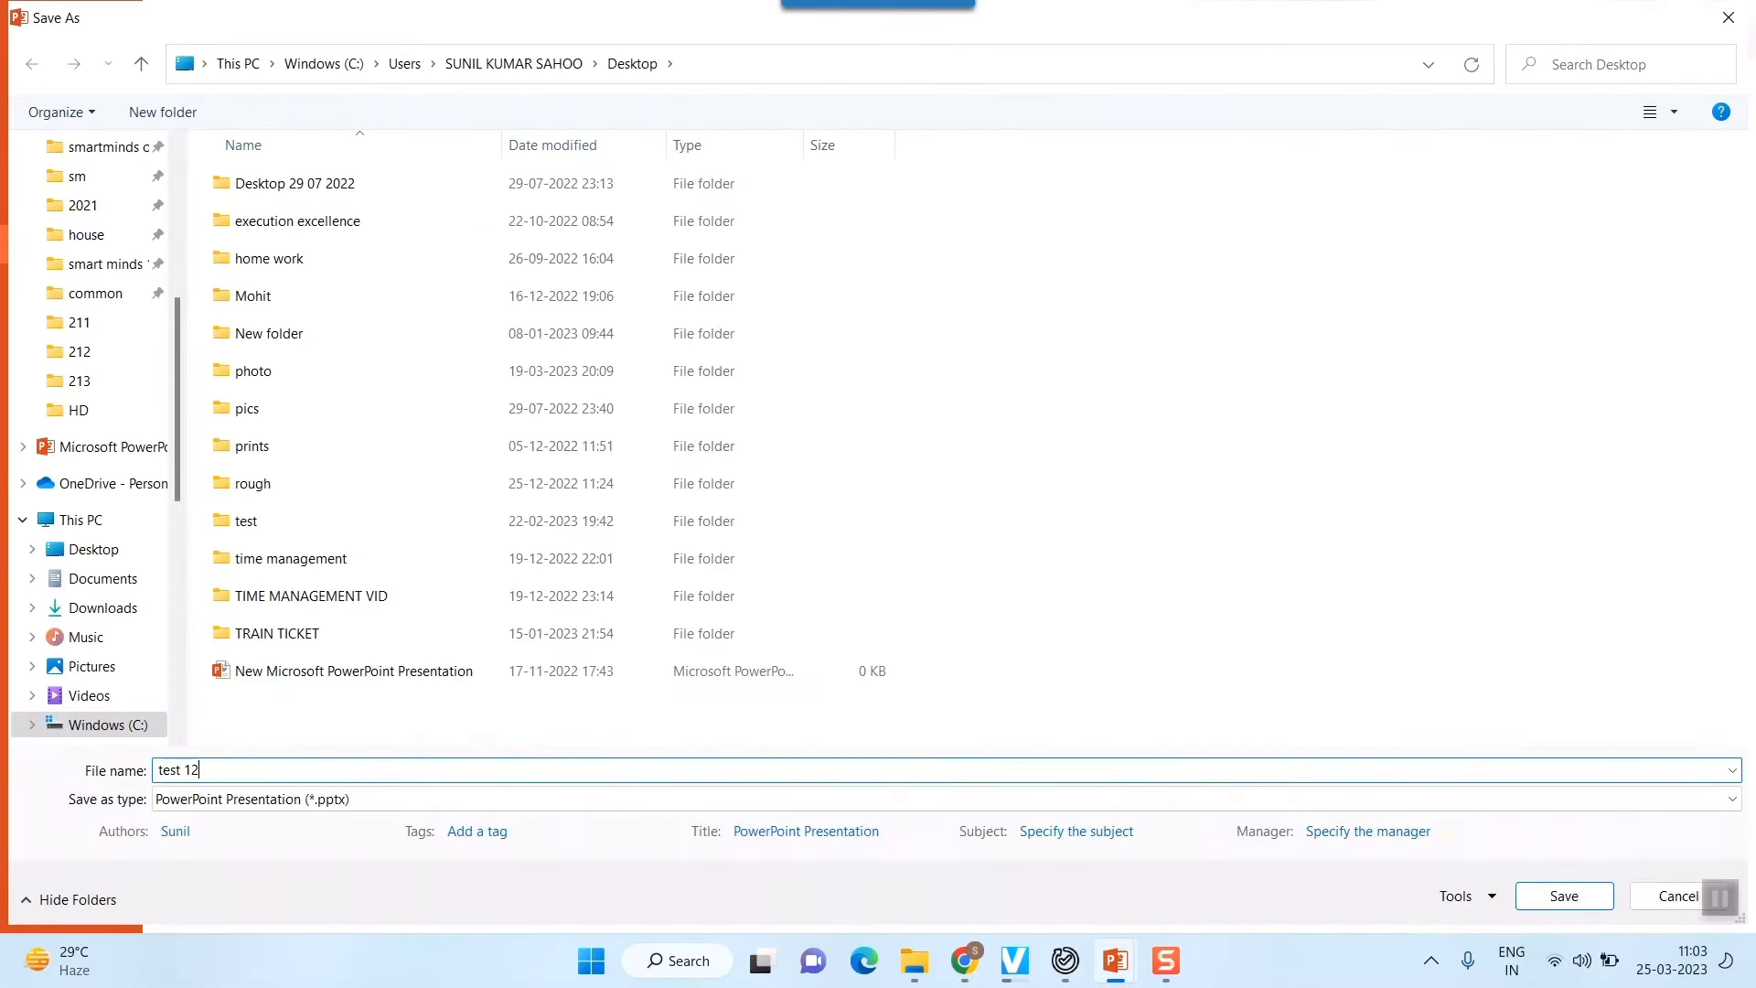
{"action": "left_click", "coordinate": [1562, 895]}
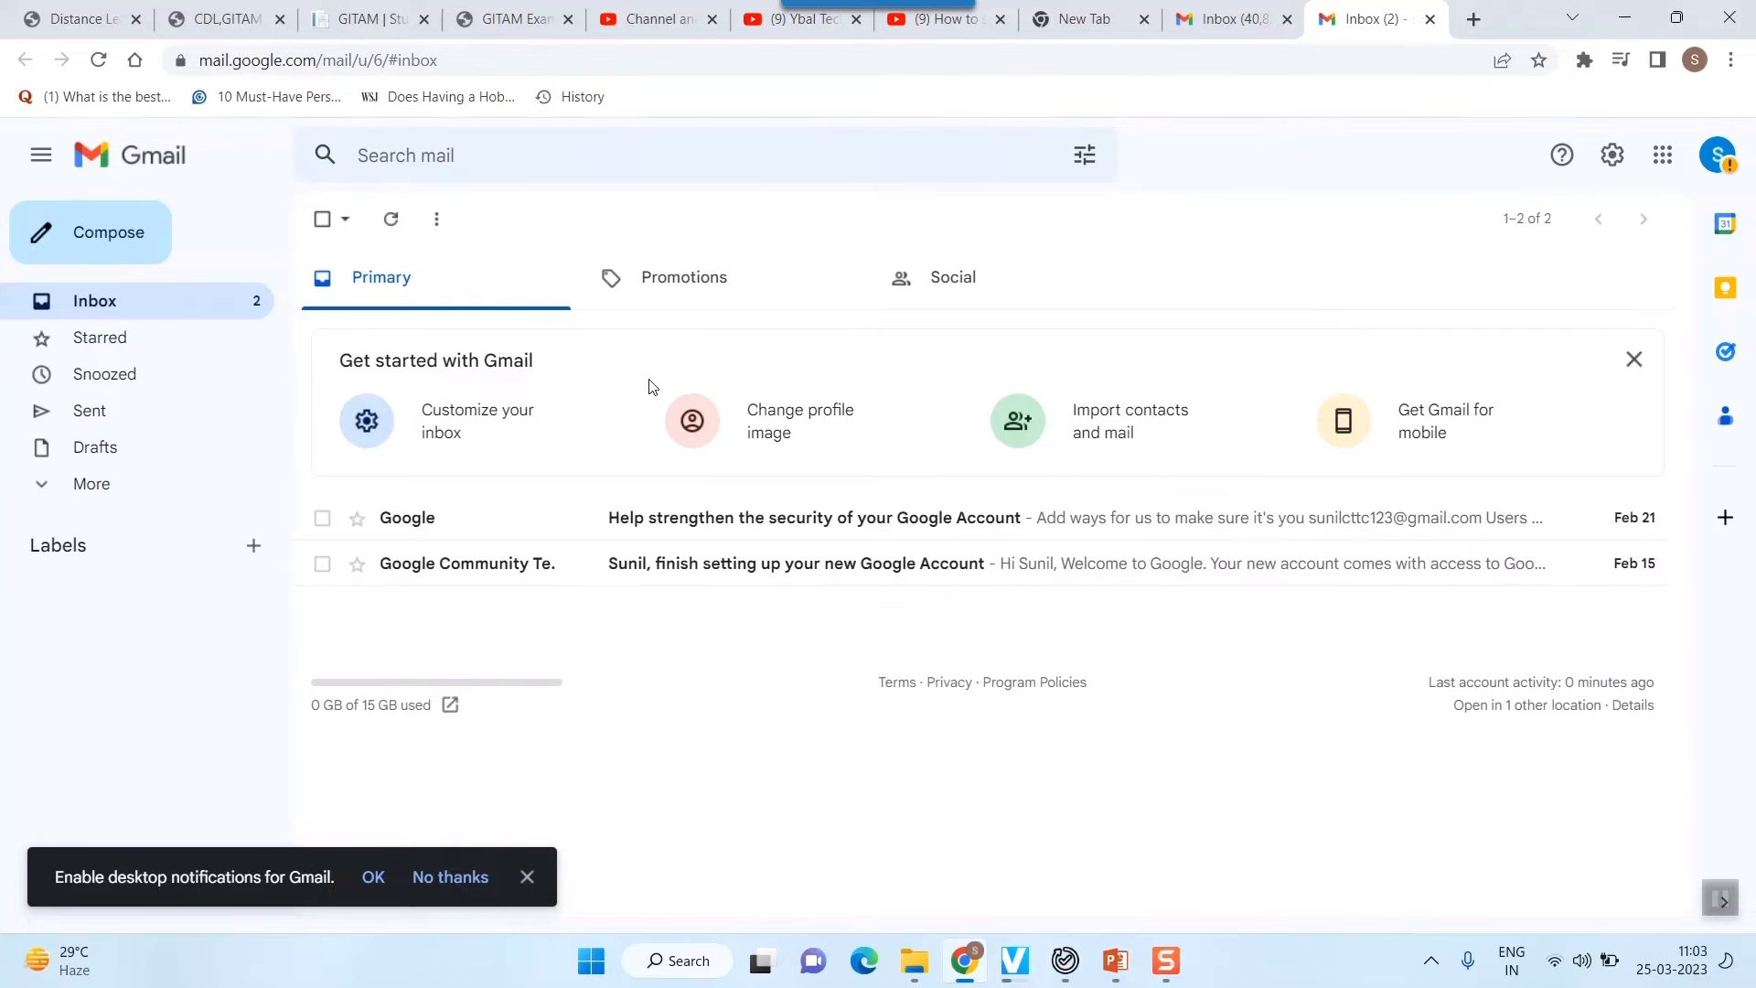
{"action": "mouse_move", "coordinate": [1332, 177]}
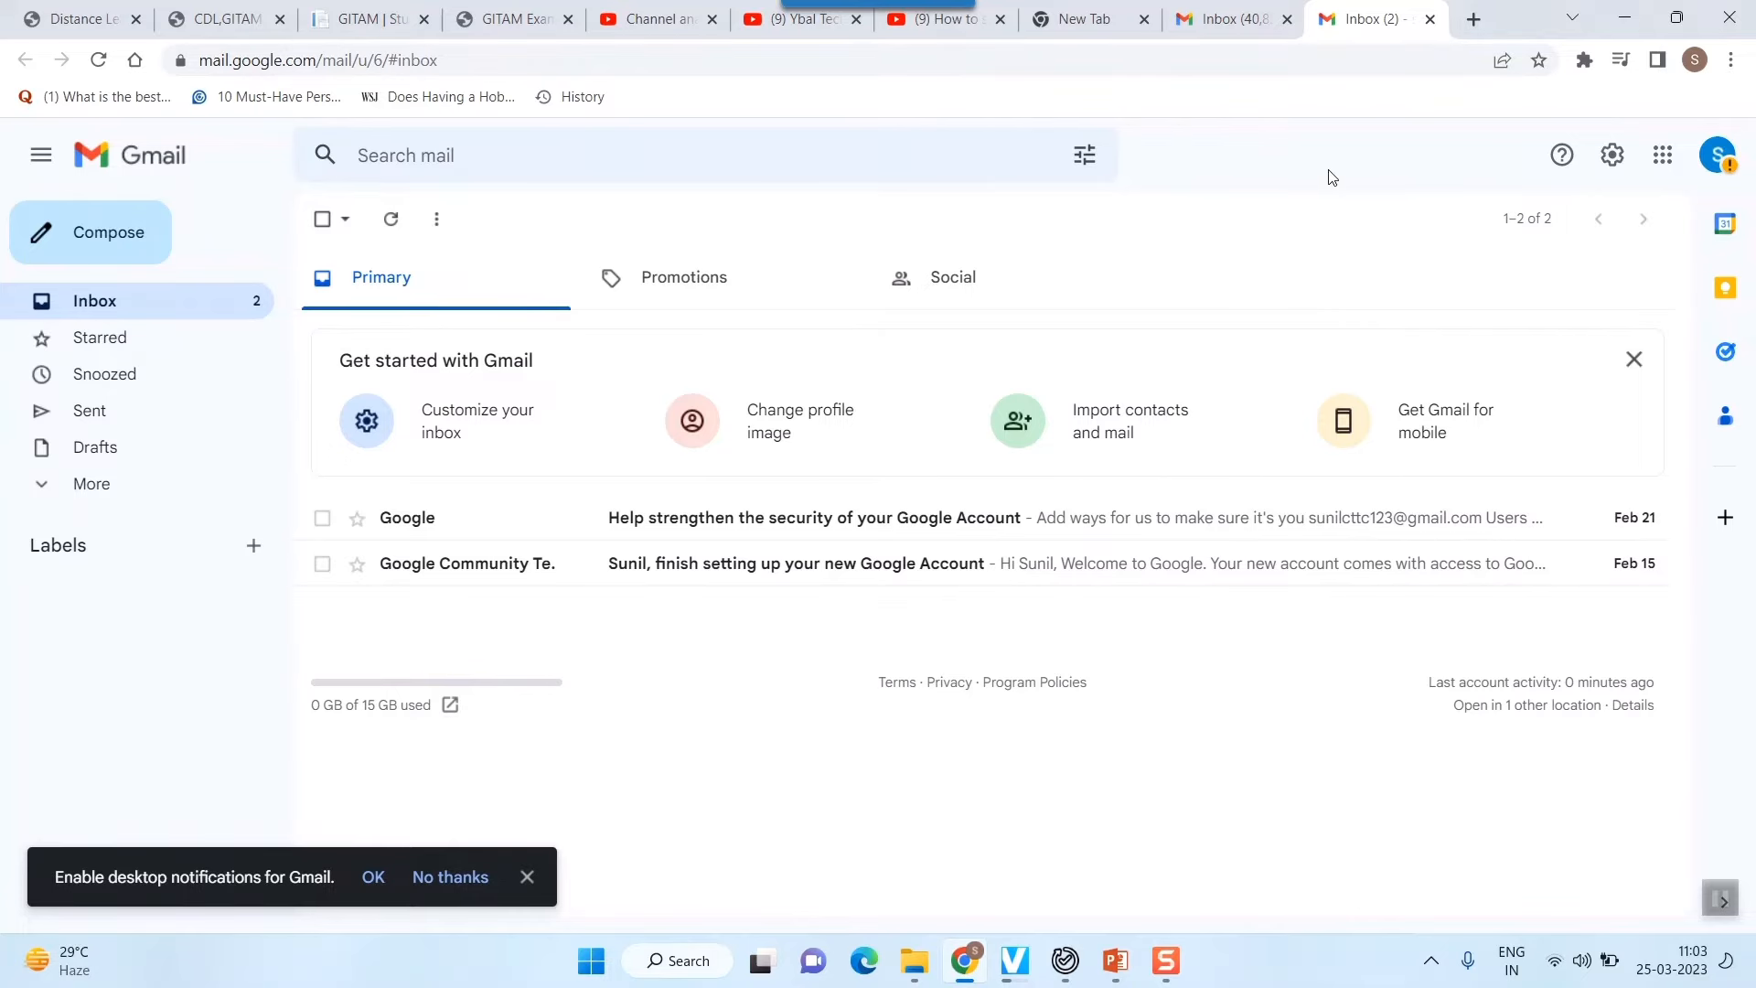
{"action": "mouse_move", "coordinate": [1320, 178]}
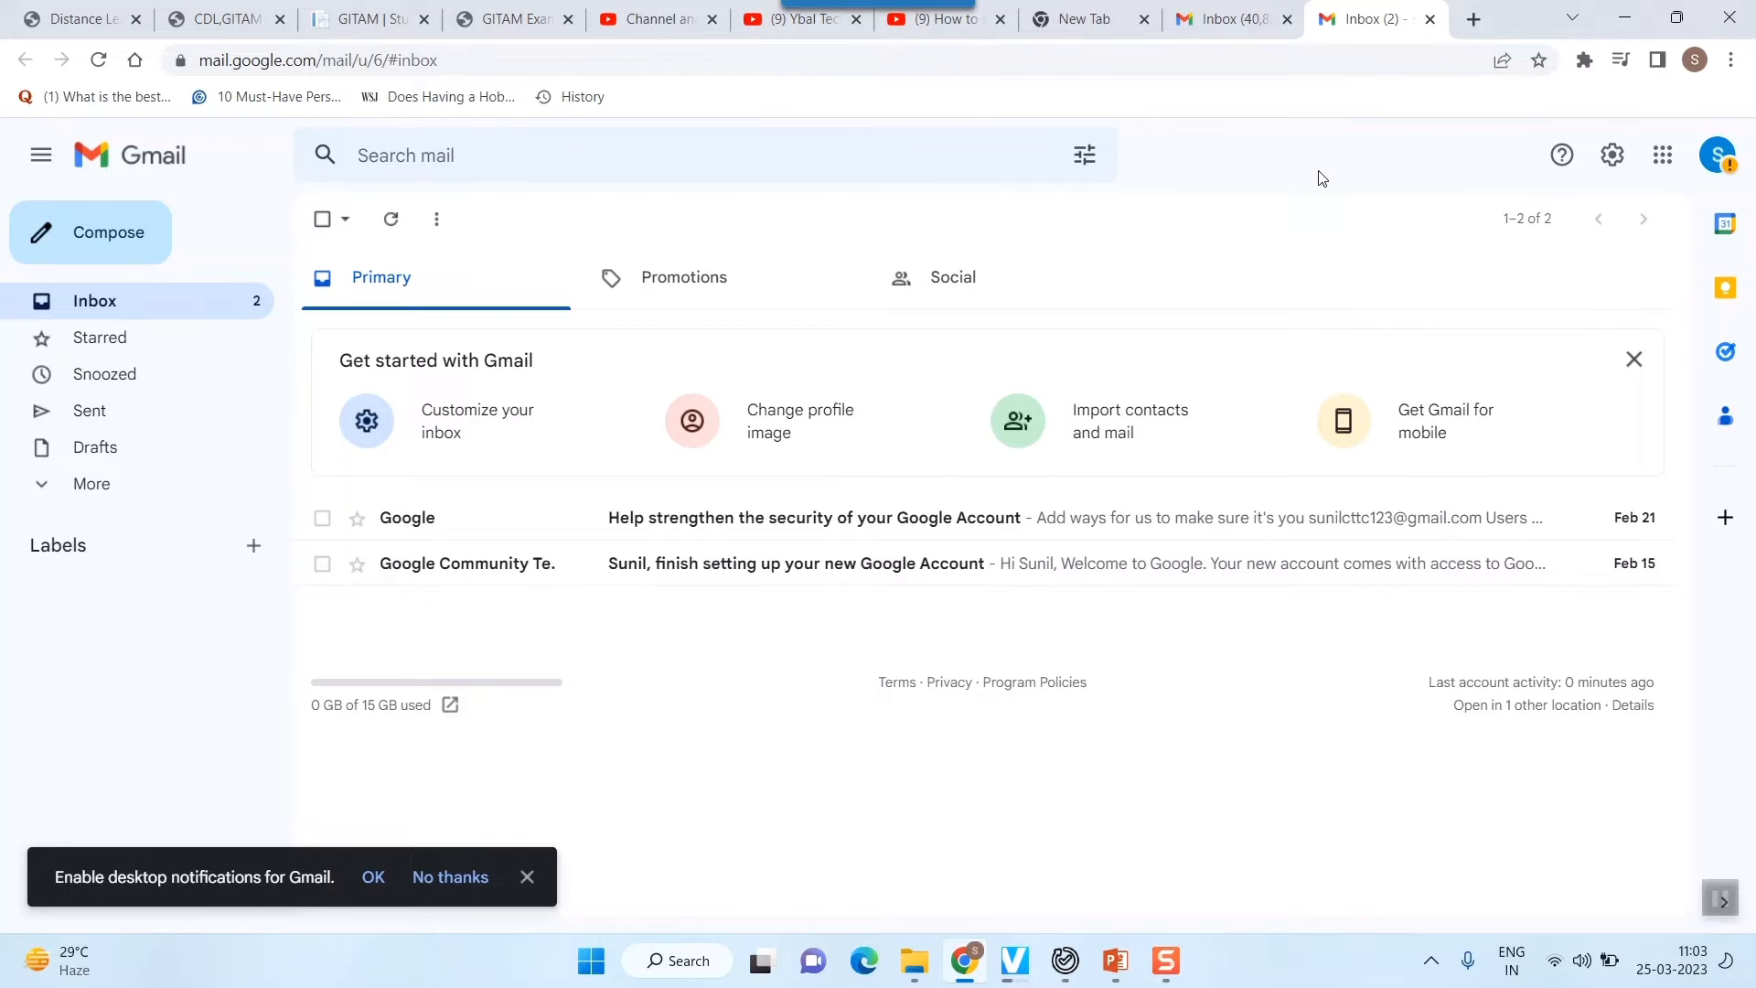
{"action": "mouse_move", "coordinate": [101, 232]}
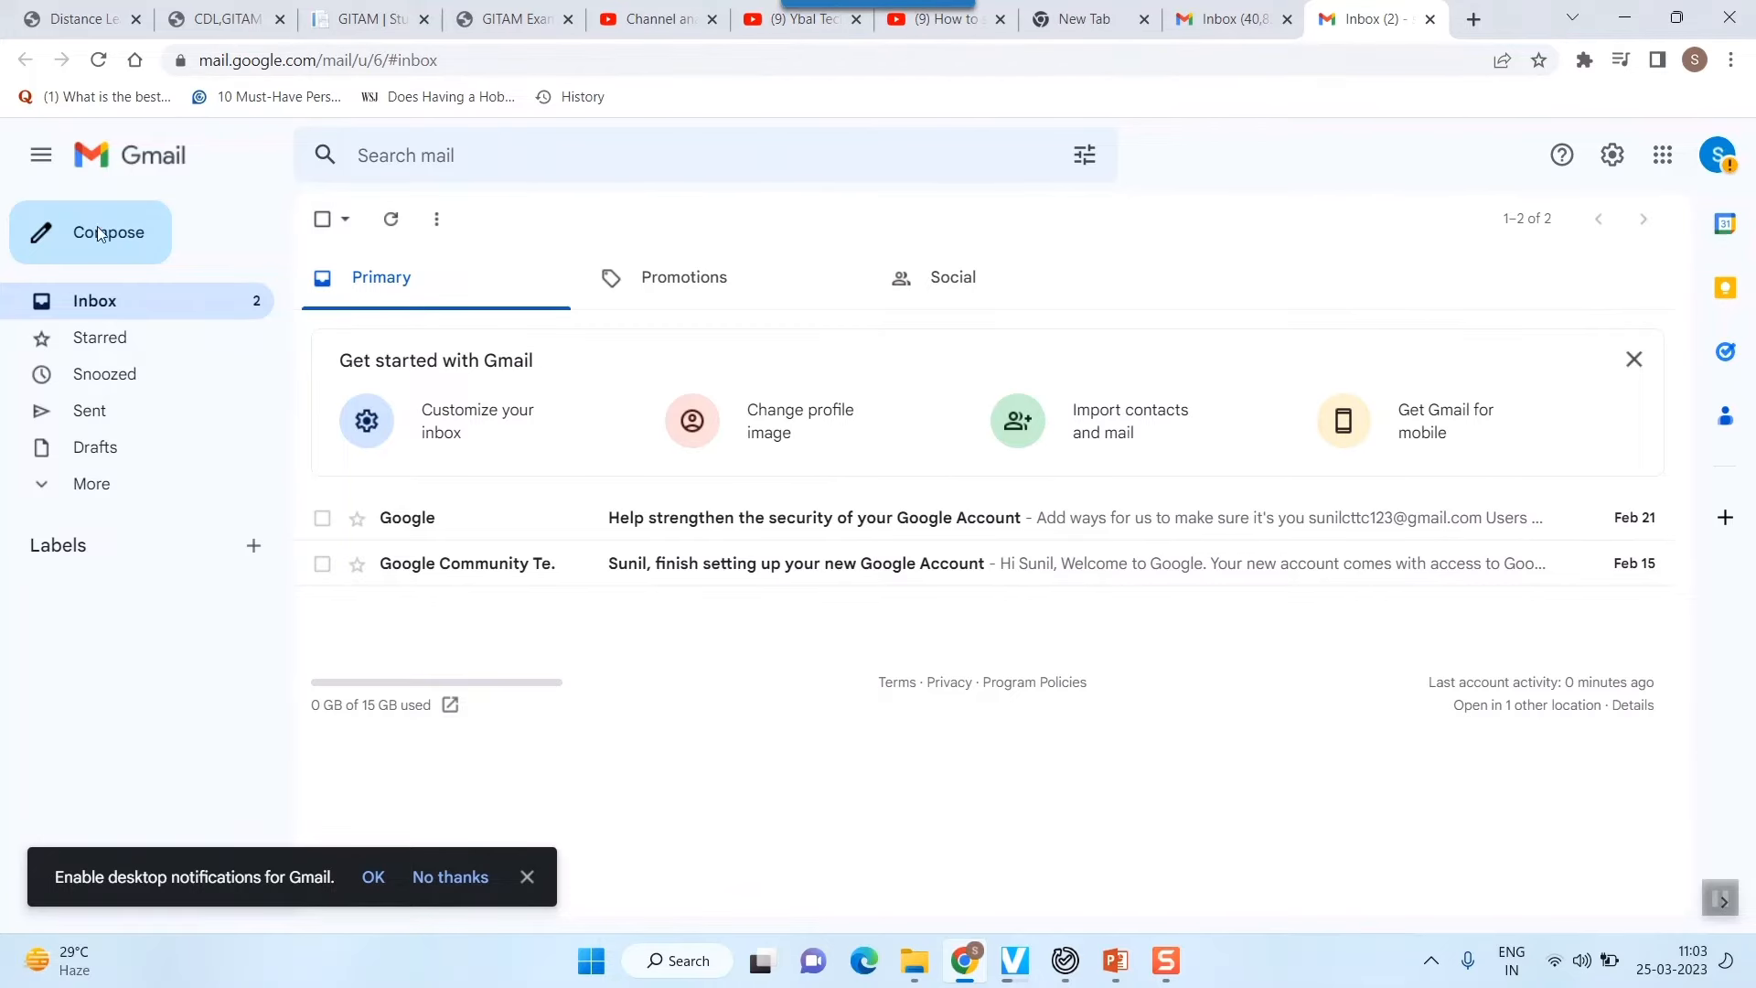
{"action": "mouse_move", "coordinate": [153, 227]}
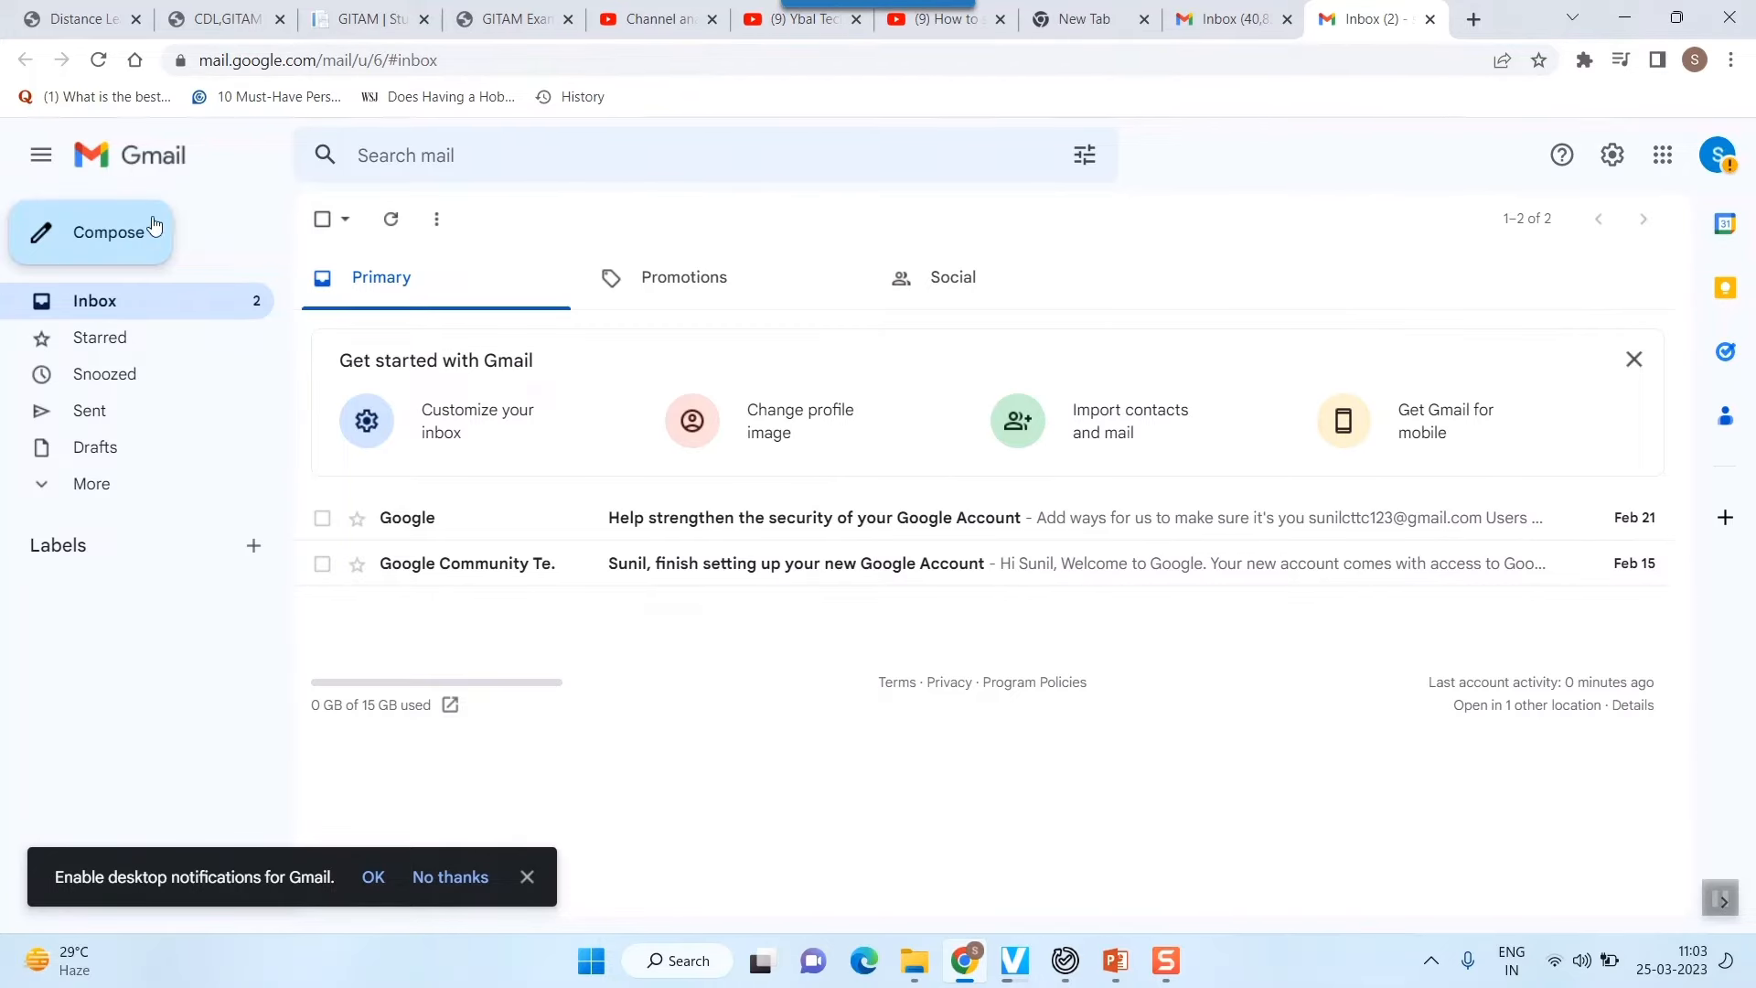
Step: Compose a new email with subject 'PPT for yur ne' and body 'Dear Sir please find attached'
{"action": "left_click", "coordinate": [108, 232]}
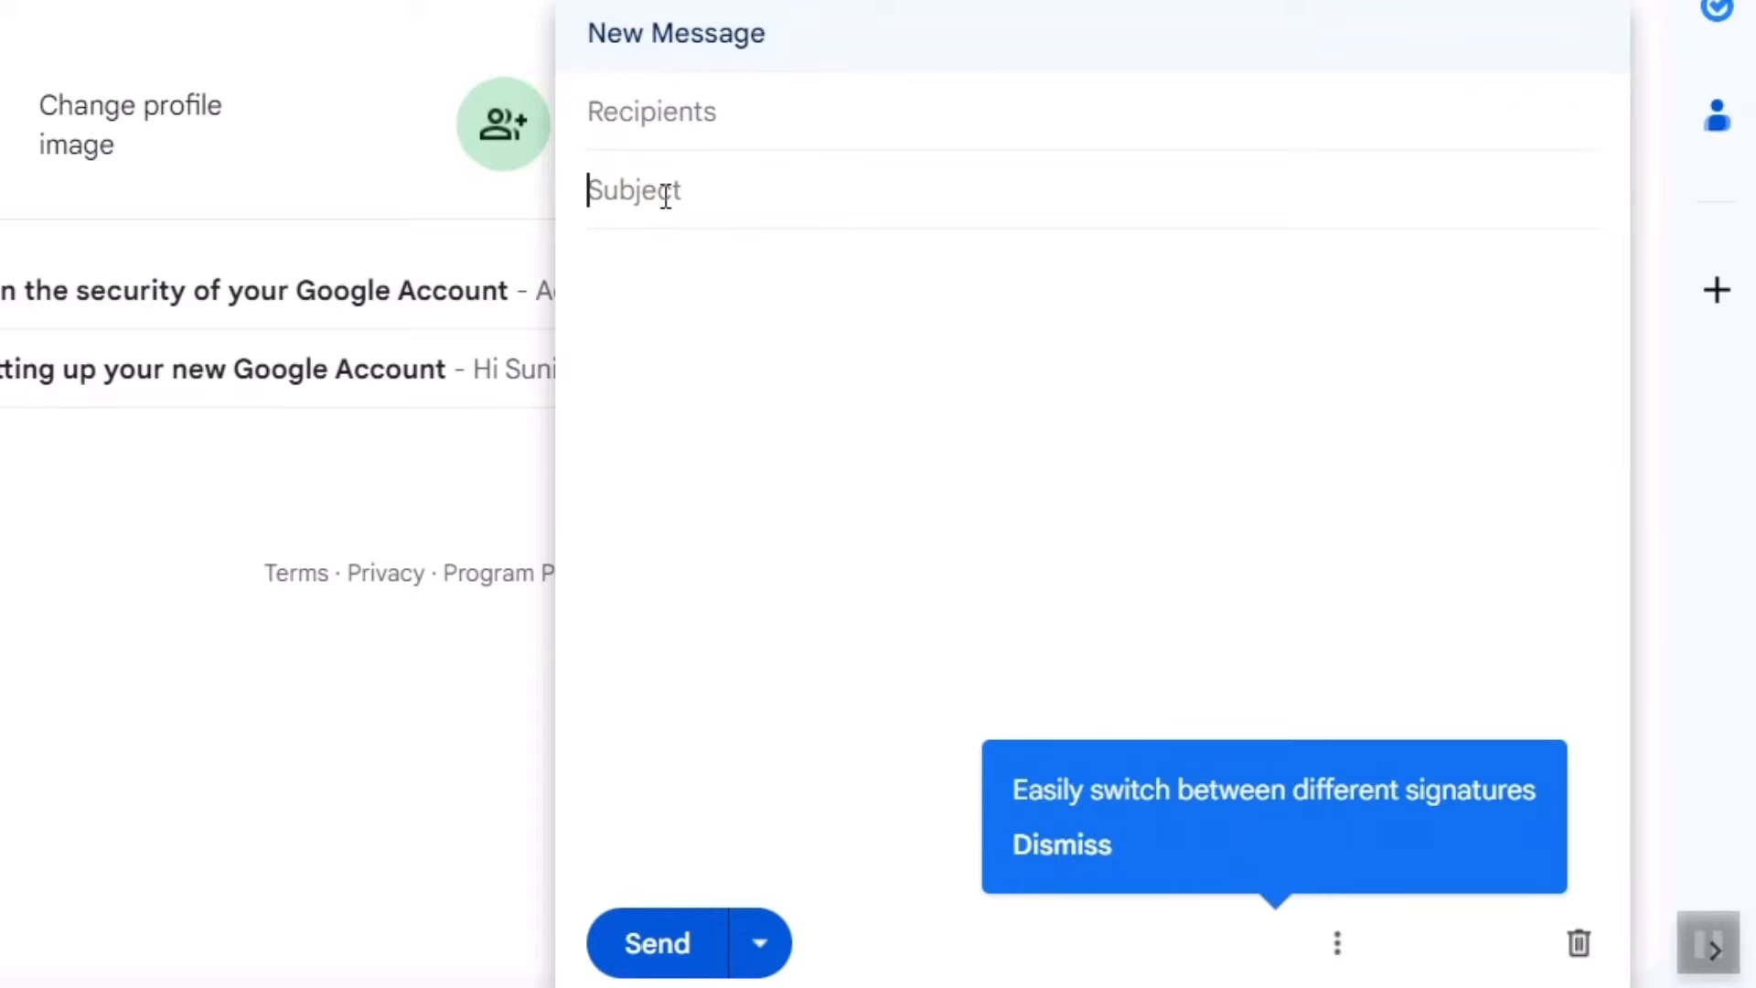
{"action": "type", "text": "PPT for yur next class"}
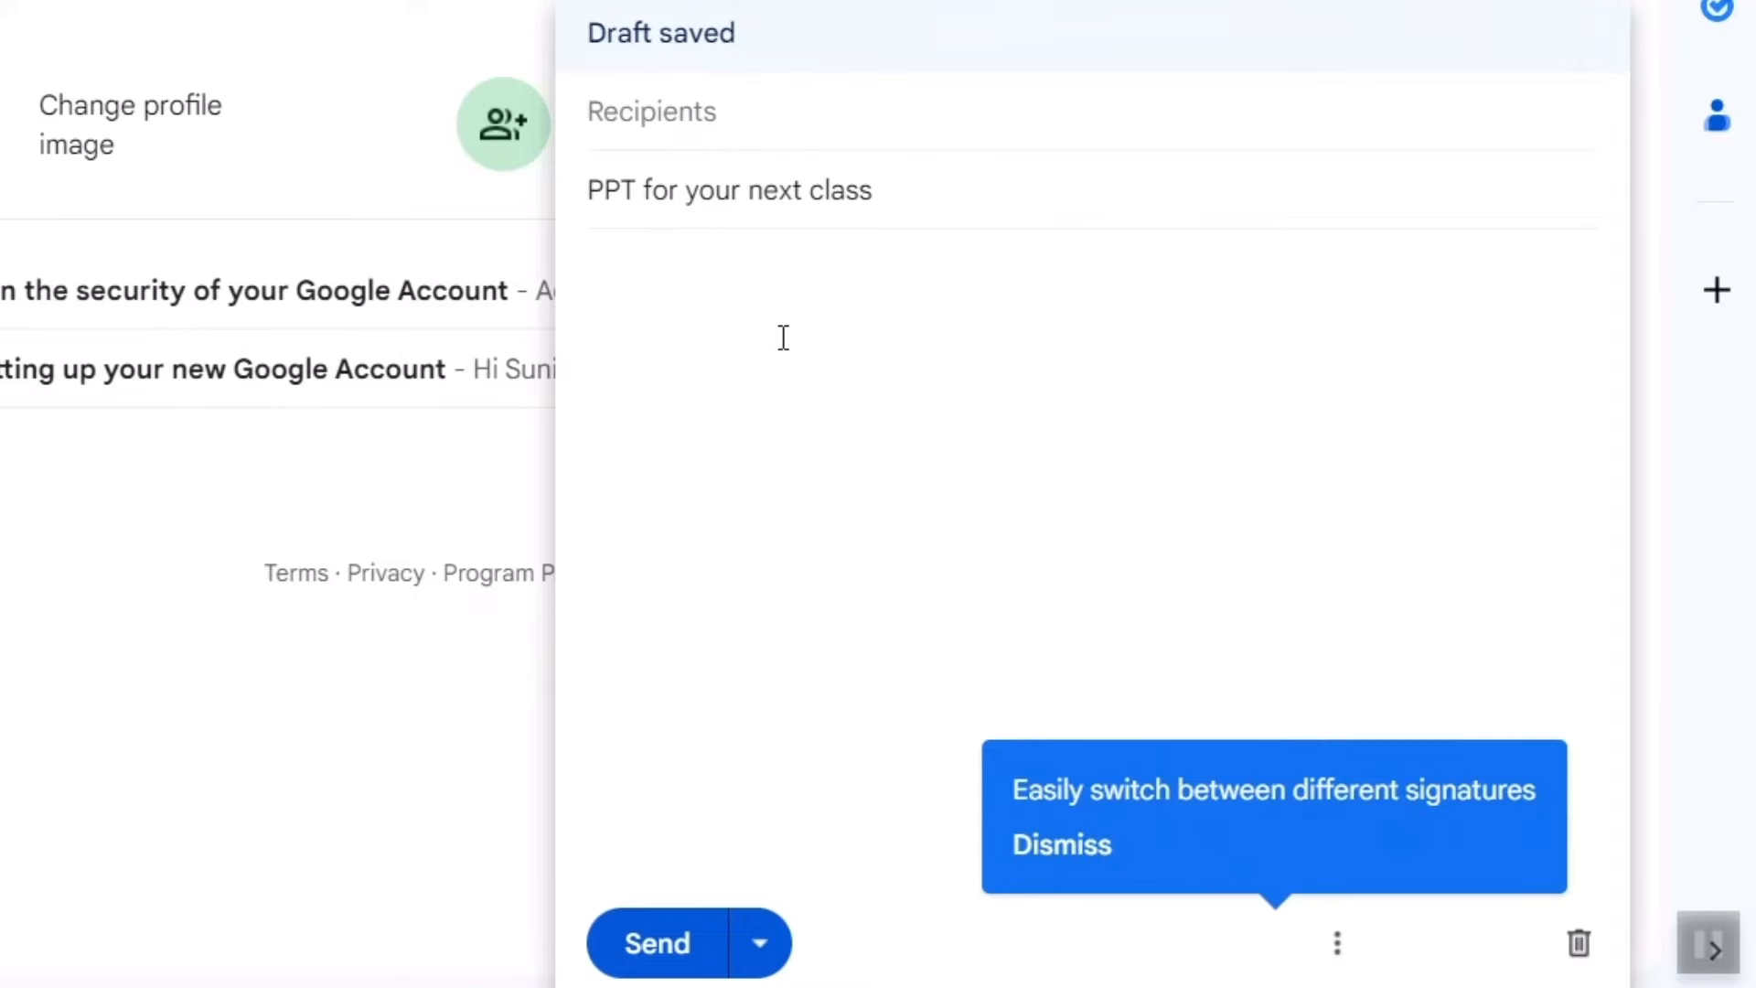
{"action": "type", "text": "Dear Sir please"}
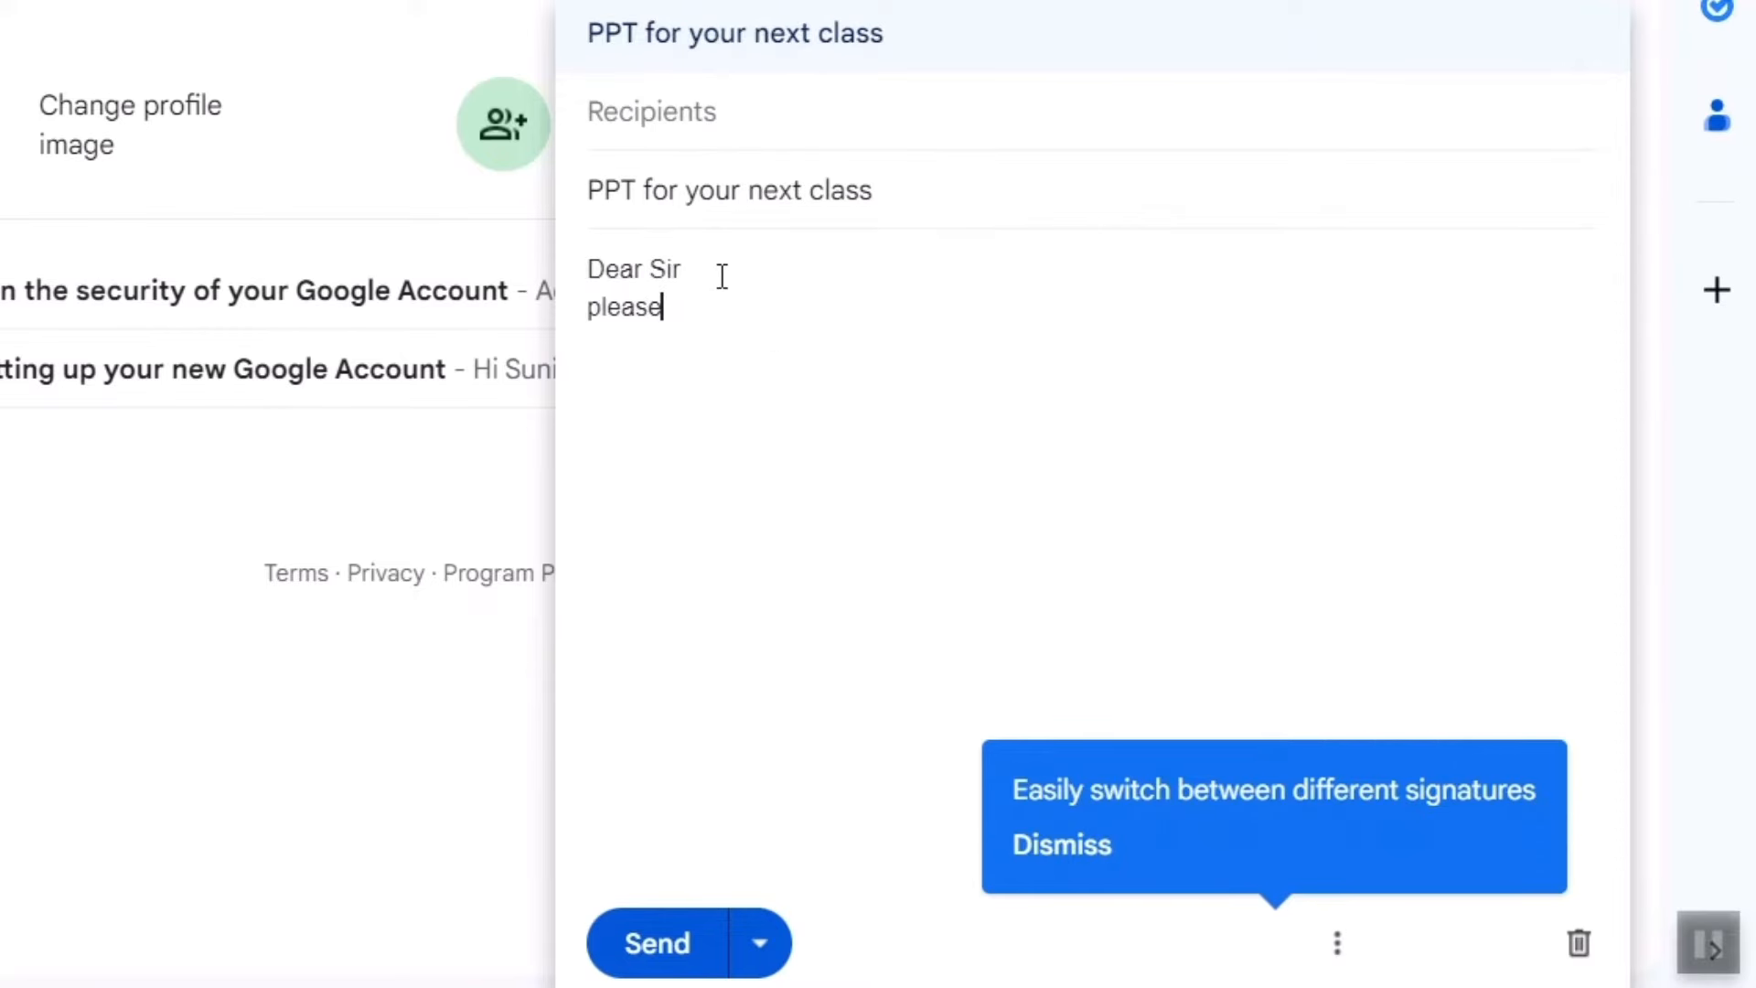
{"action": "type", "text": "find attached"}
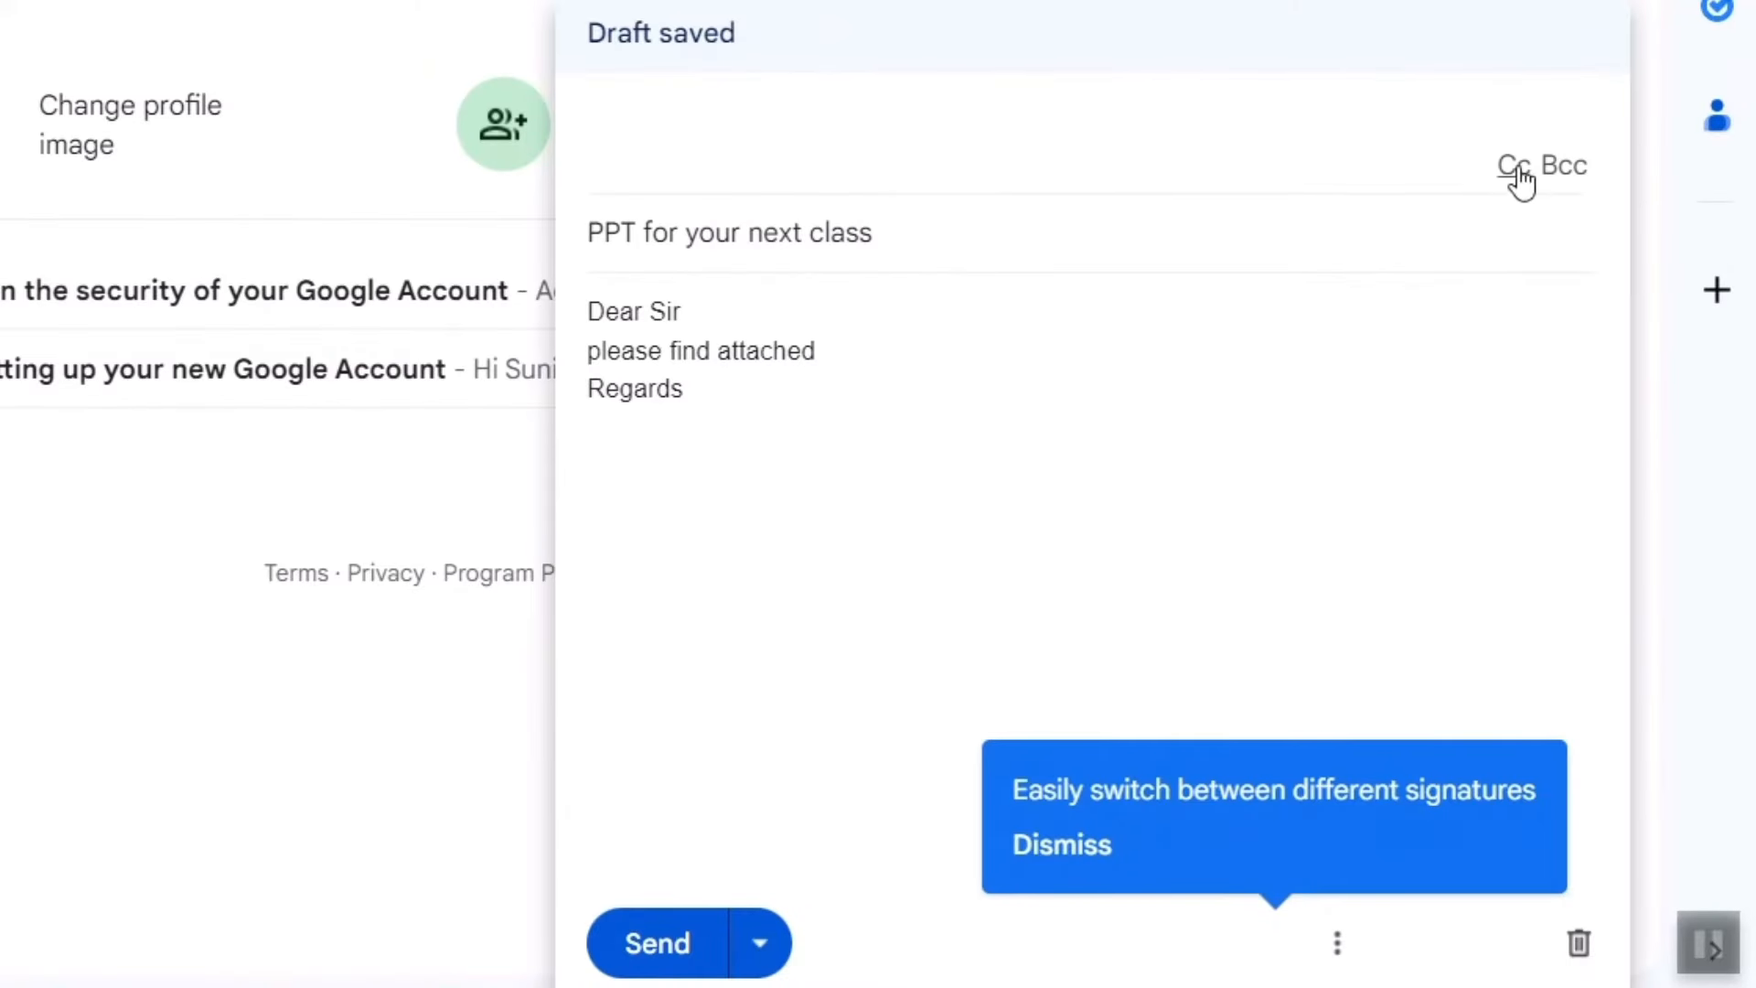
Step: Show the Cc/Bcc fields and place the cursor in the recipient address area
{"action": "left_click", "coordinate": [1506, 165]}
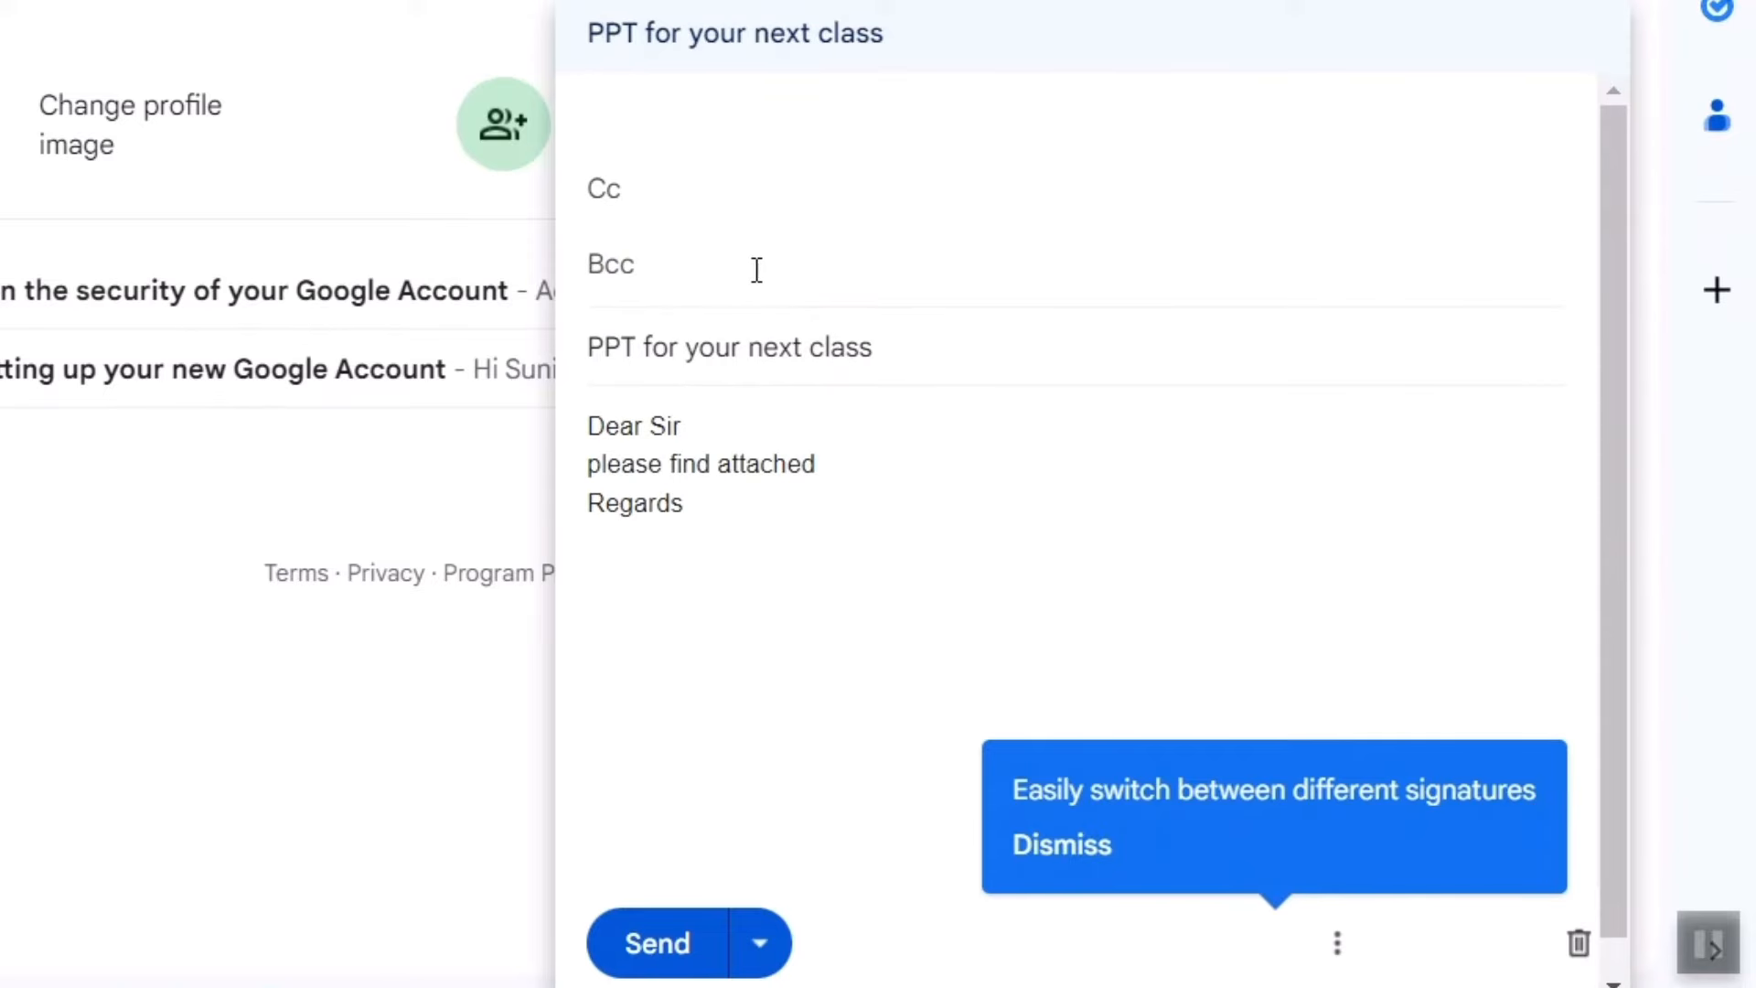
{"action": "left_click", "coordinate": [672, 263]}
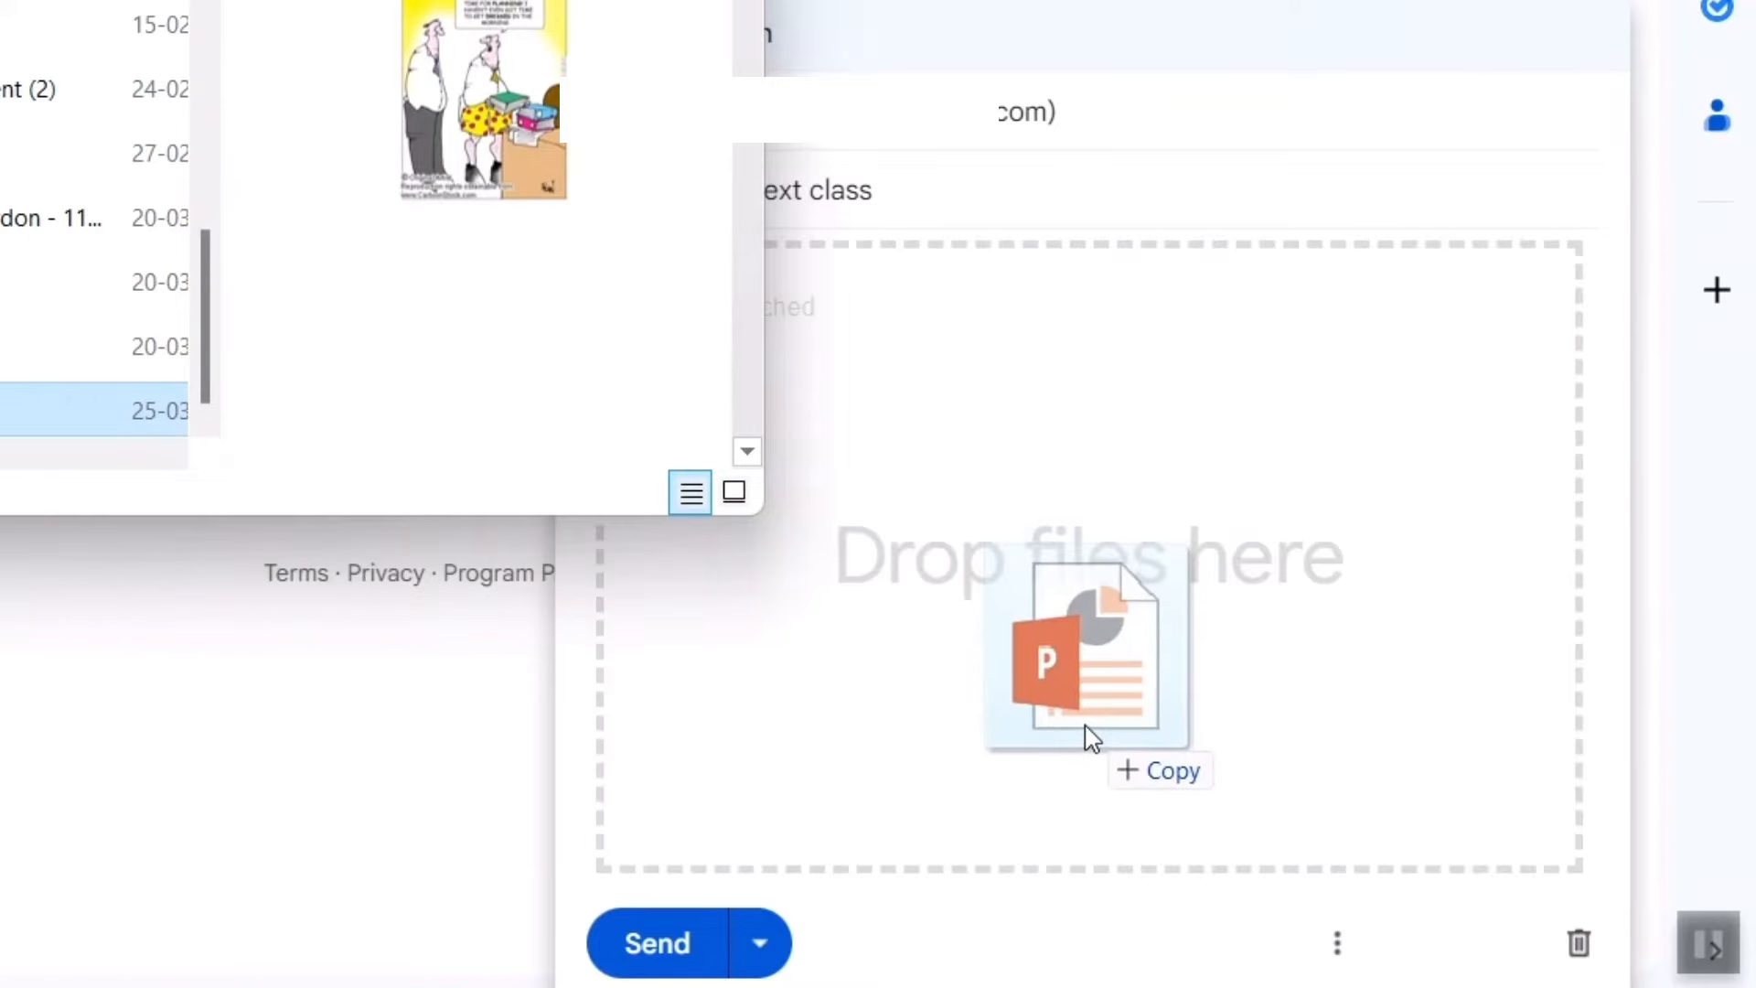
Step: Drag test 123.pptx from File Explorer onto the draft to attach it
{"action": "left_click_drag", "start_coordinate": [1087, 655], "coordinate": [1087, 655]}
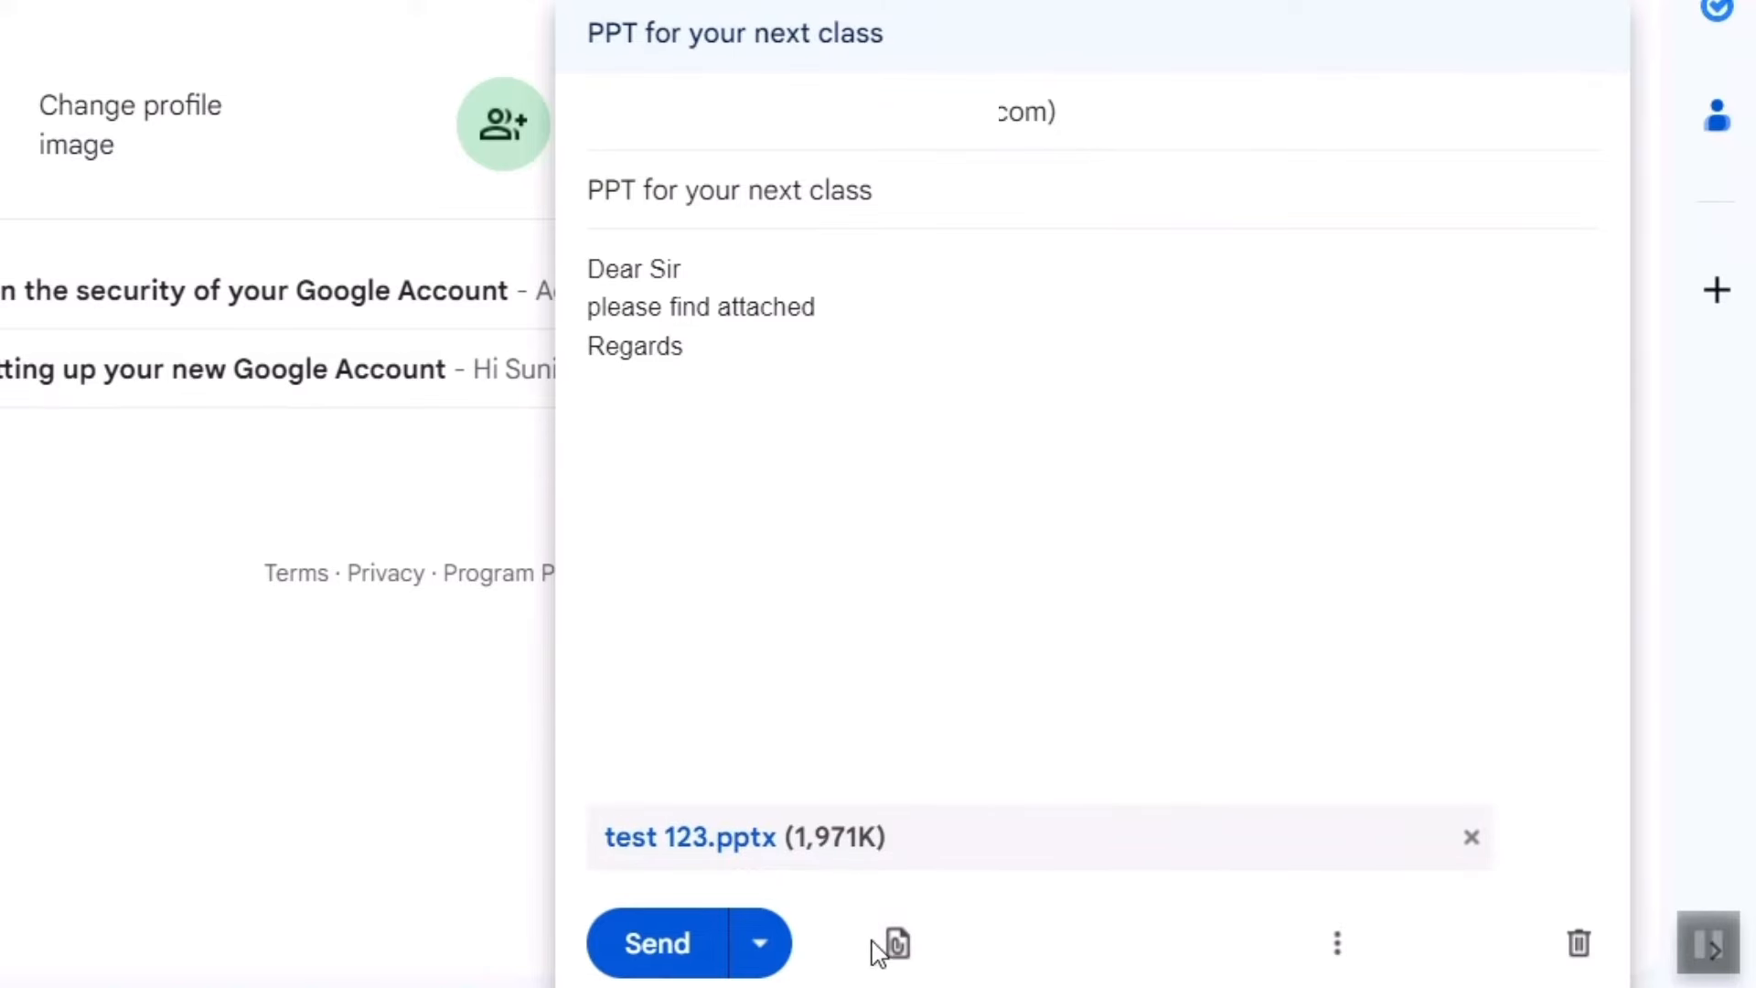
{"action": "mouse_move", "coordinate": [896, 944]}
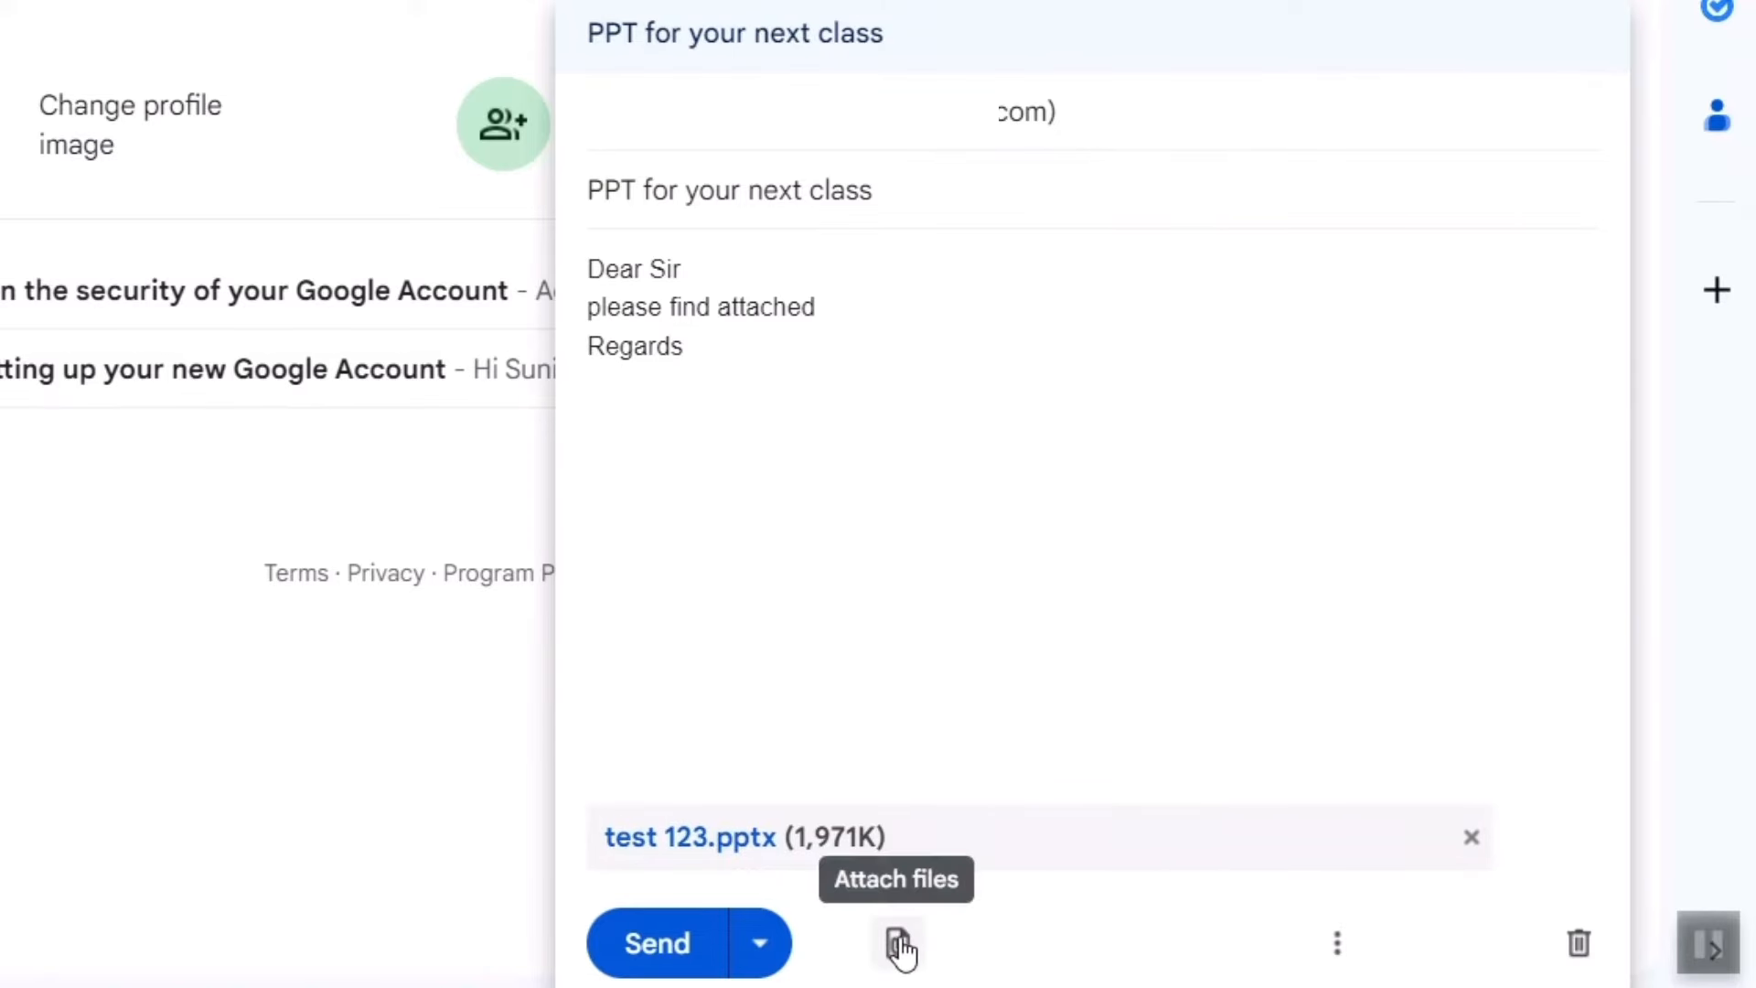
Step: Attach test 123.pptx again through the file chooser, browsing to it on the Desktop
{"action": "left_click", "coordinate": [896, 944]}
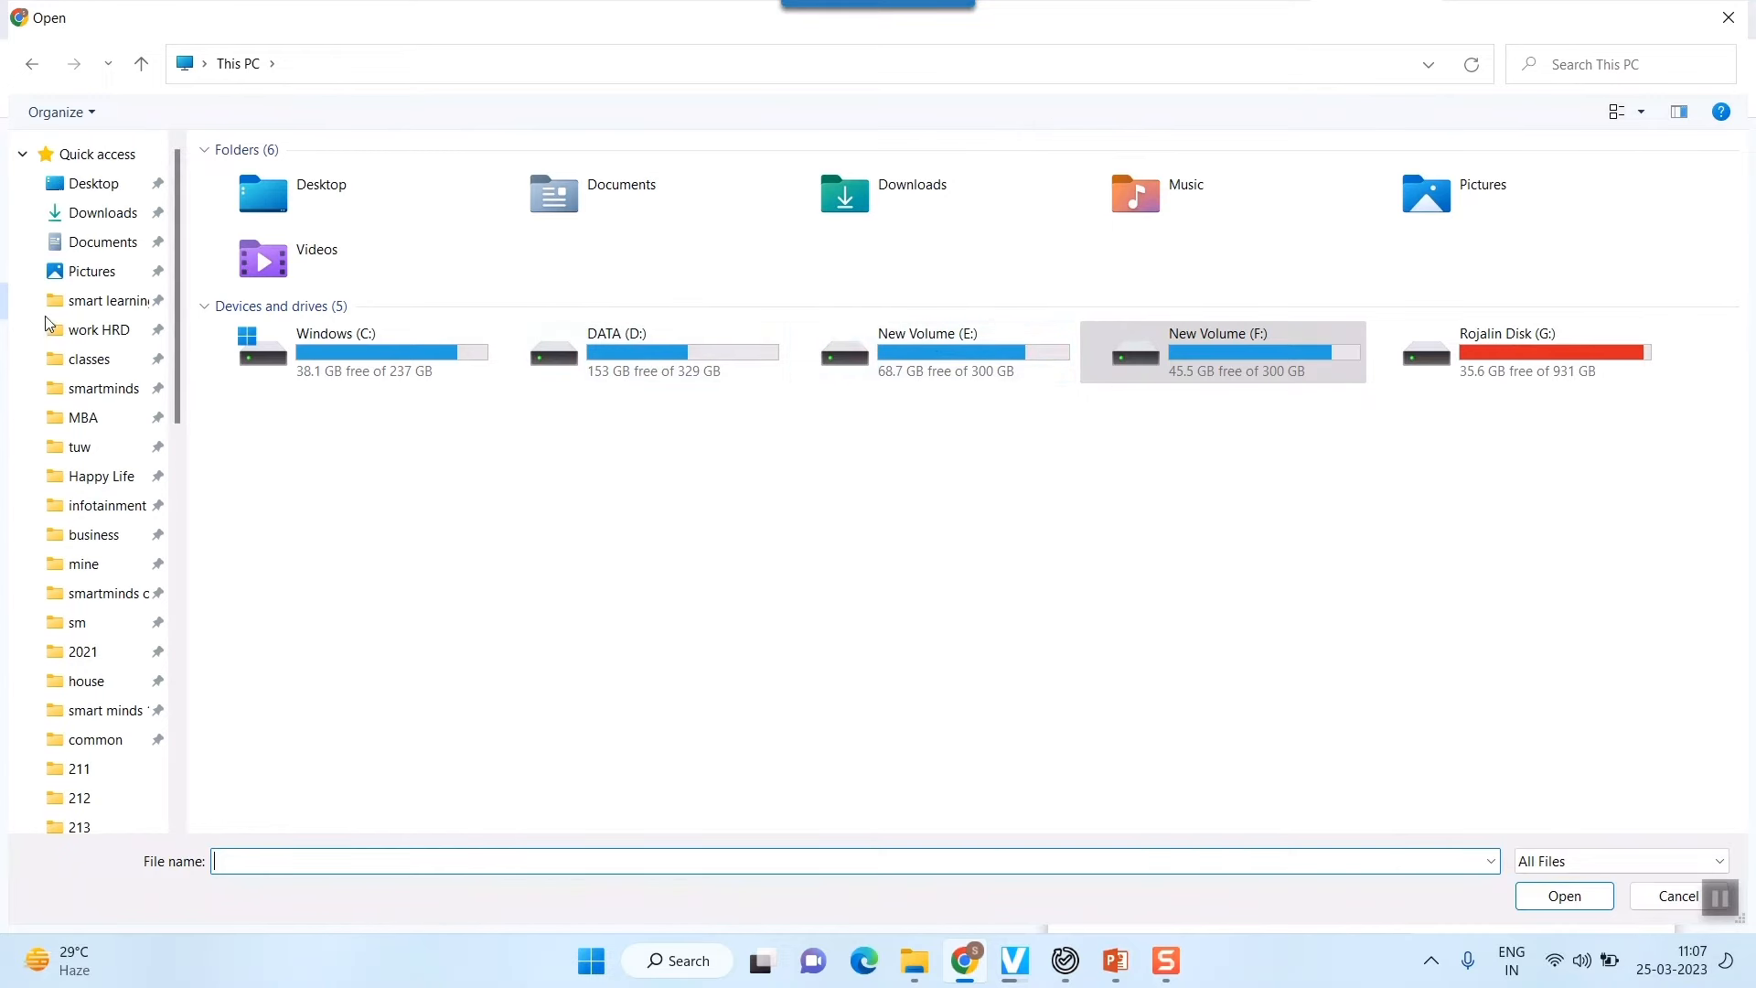
{"action": "left_click", "coordinate": [88, 183]}
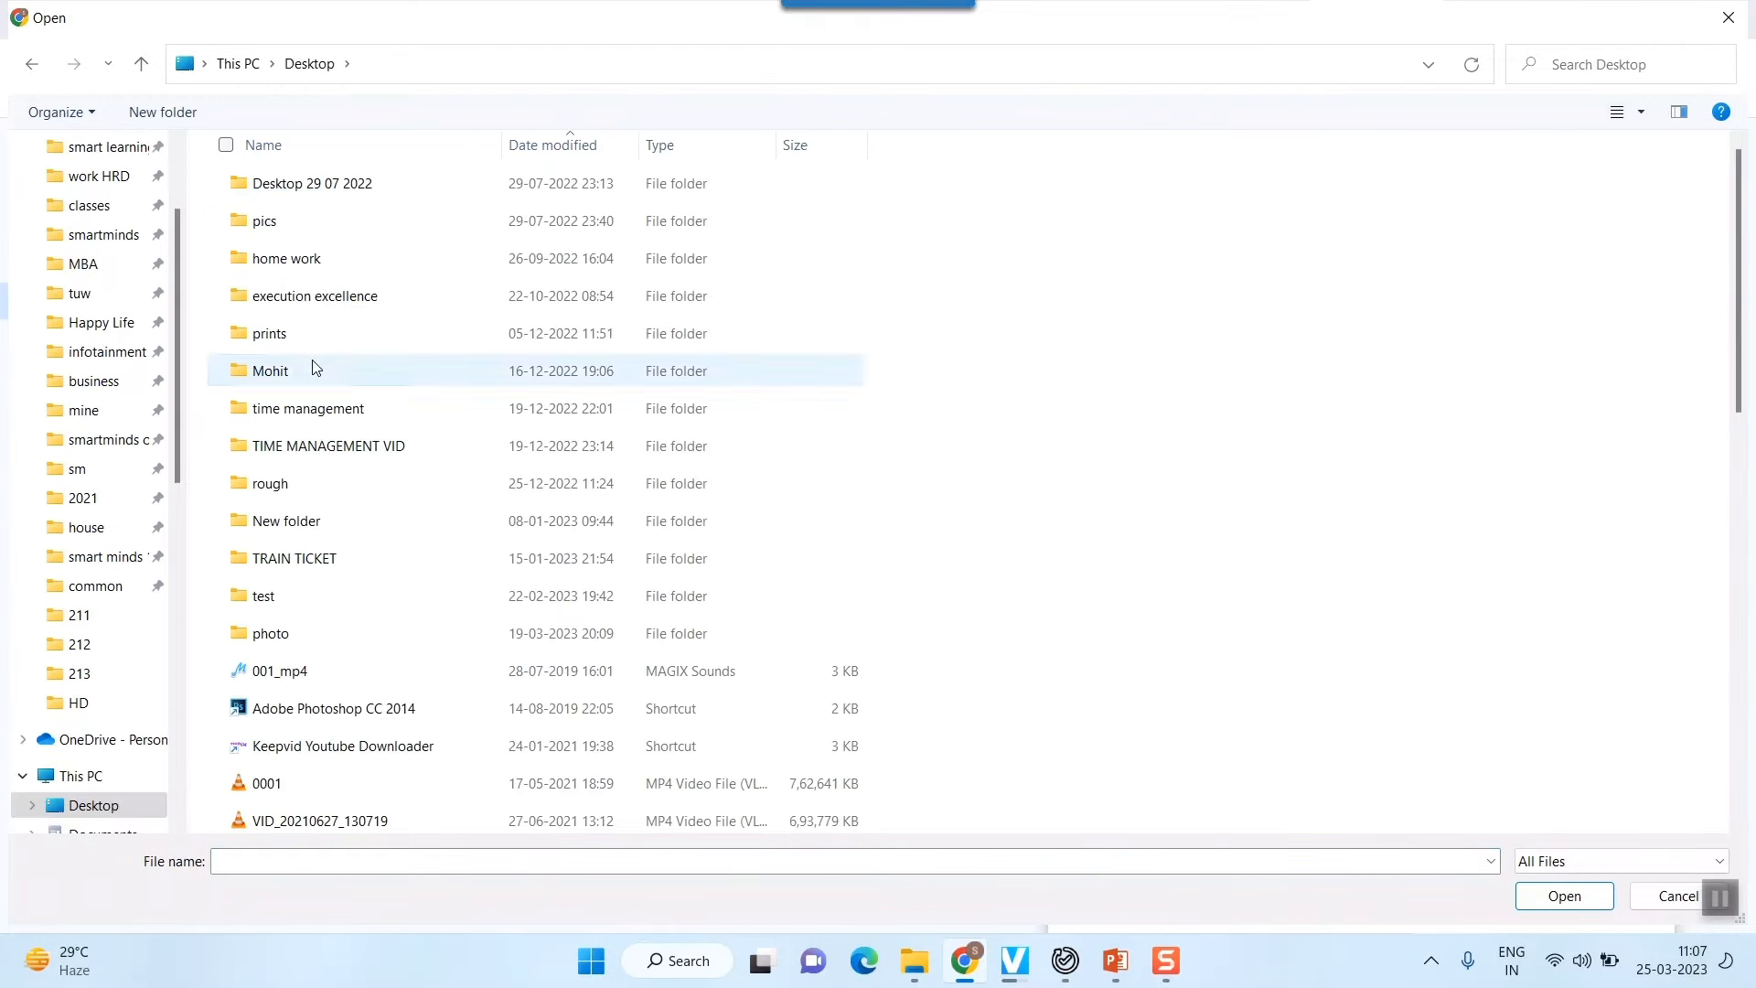
{"action": "left_click", "coordinate": [263, 595]}
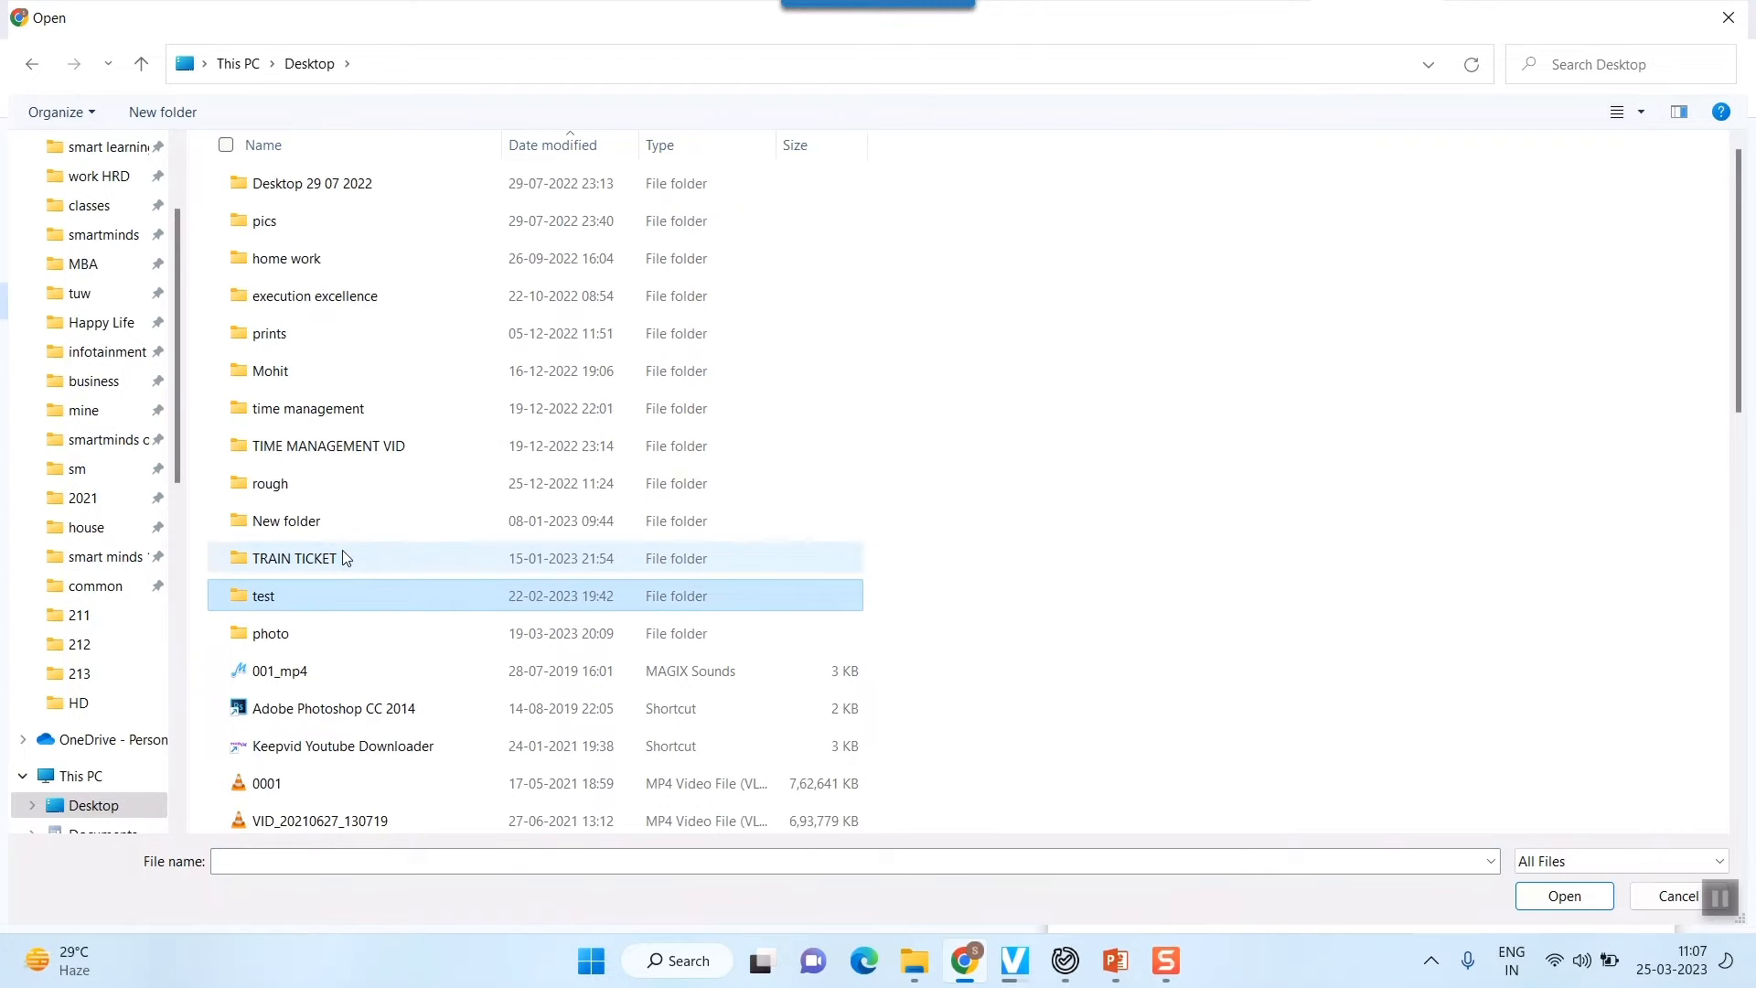
{"action": "left_click", "coordinate": [307, 408]}
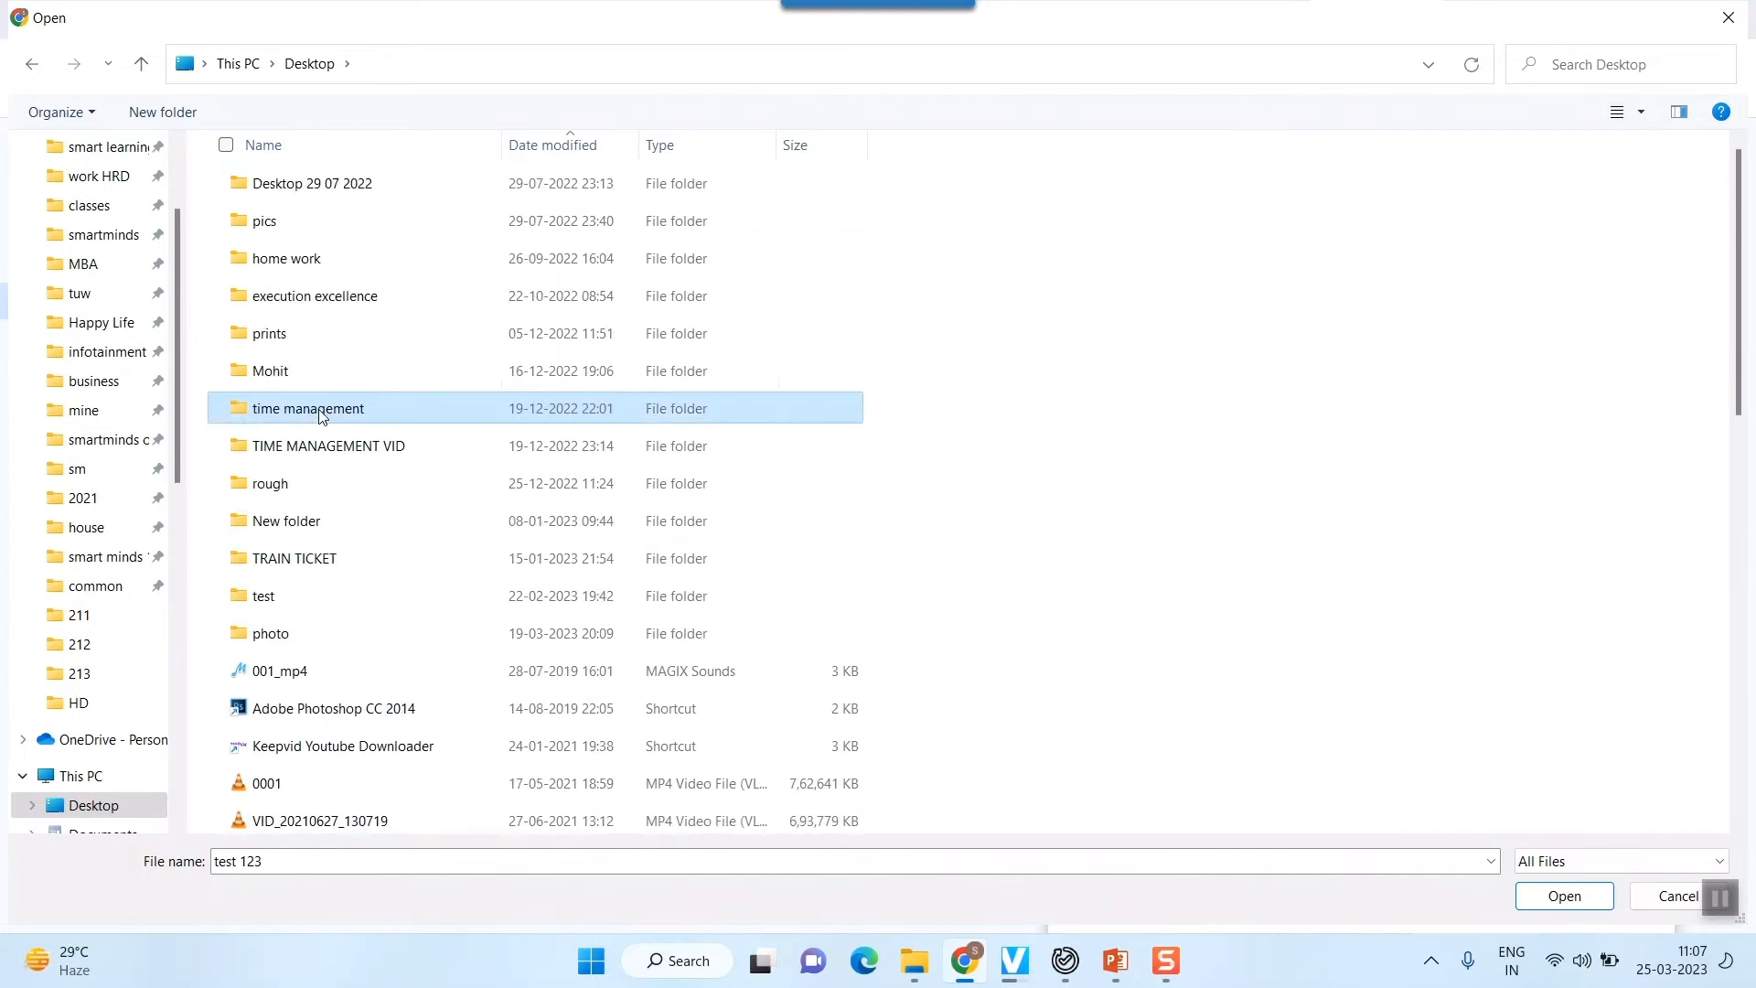
{"action": "left_click", "coordinate": [1564, 897]}
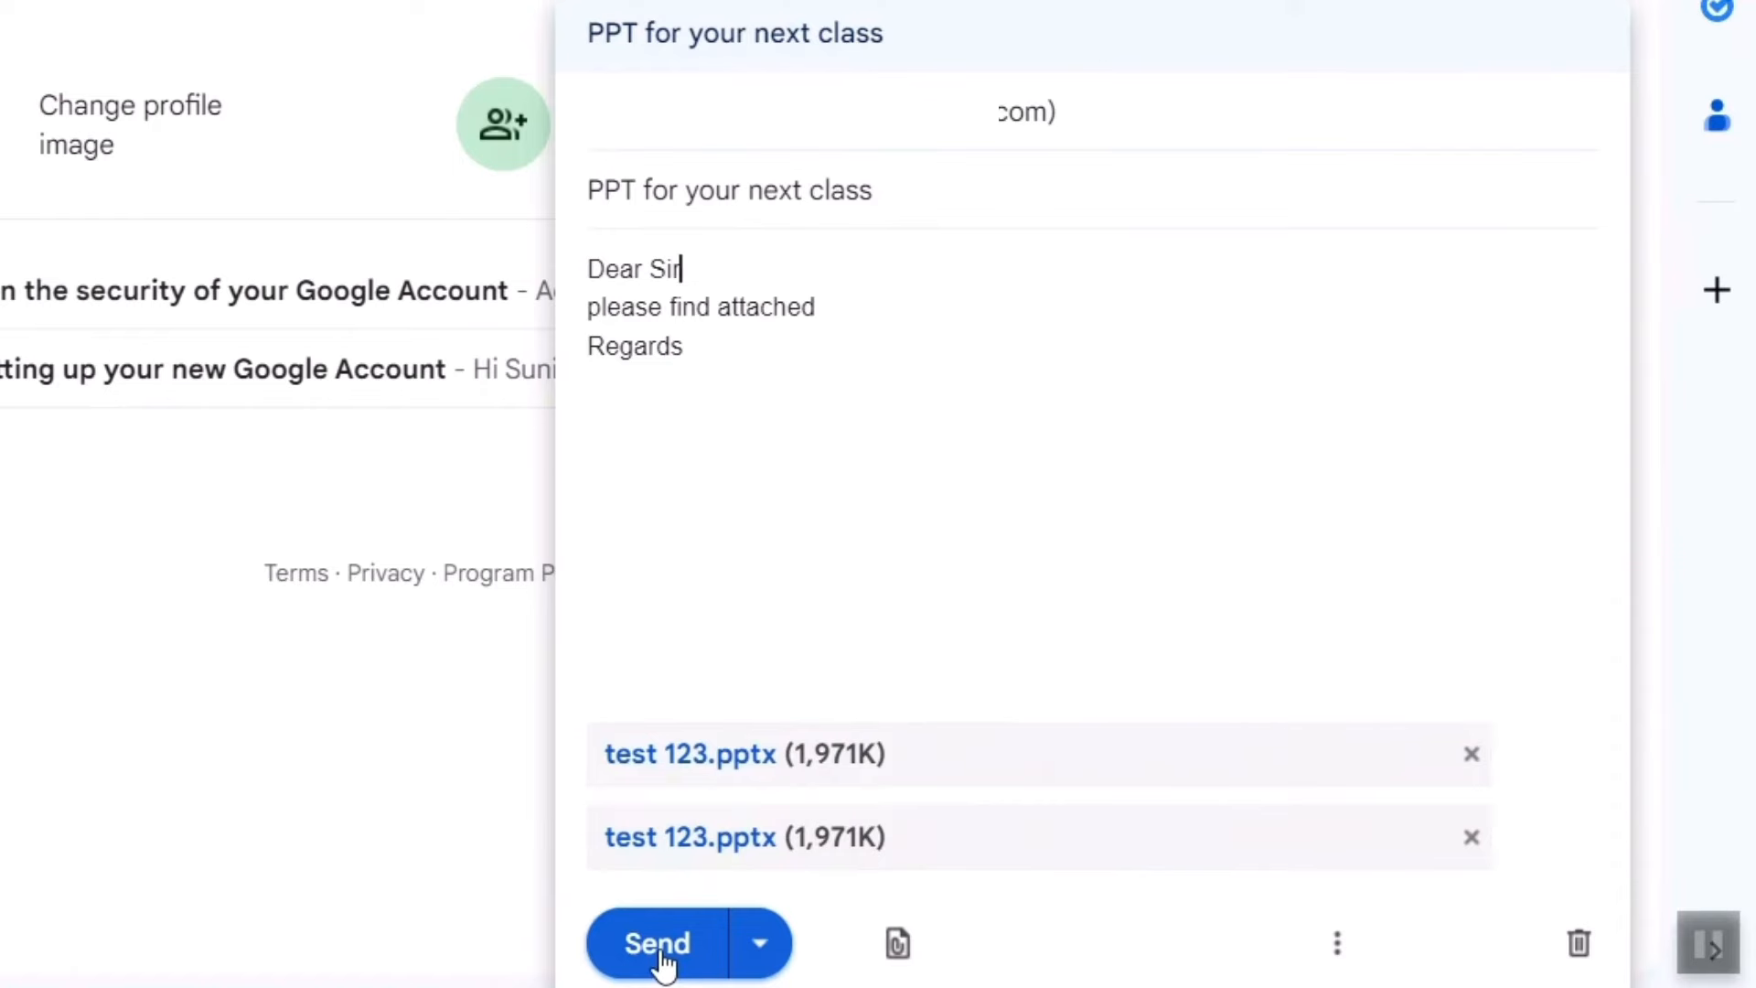
{"action": "mouse_move", "coordinate": [657, 944]}
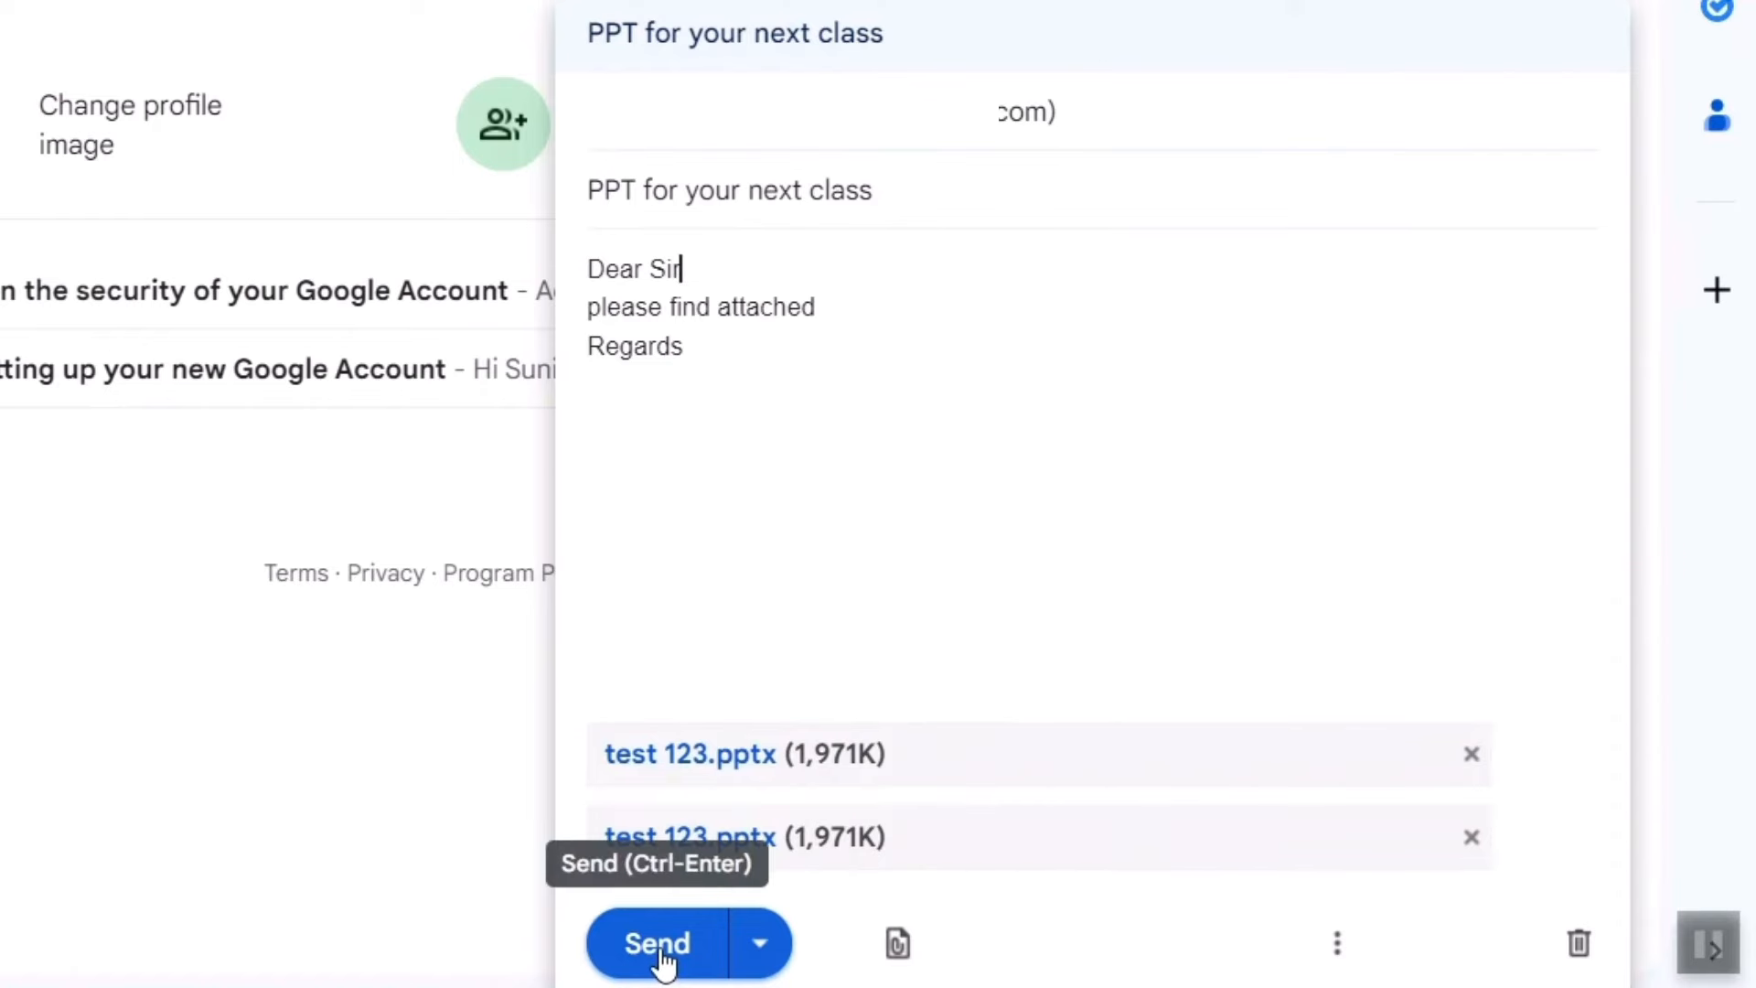
Step: Send the email with test 123.pptx attached
{"action": "left_click", "coordinate": [657, 944]}
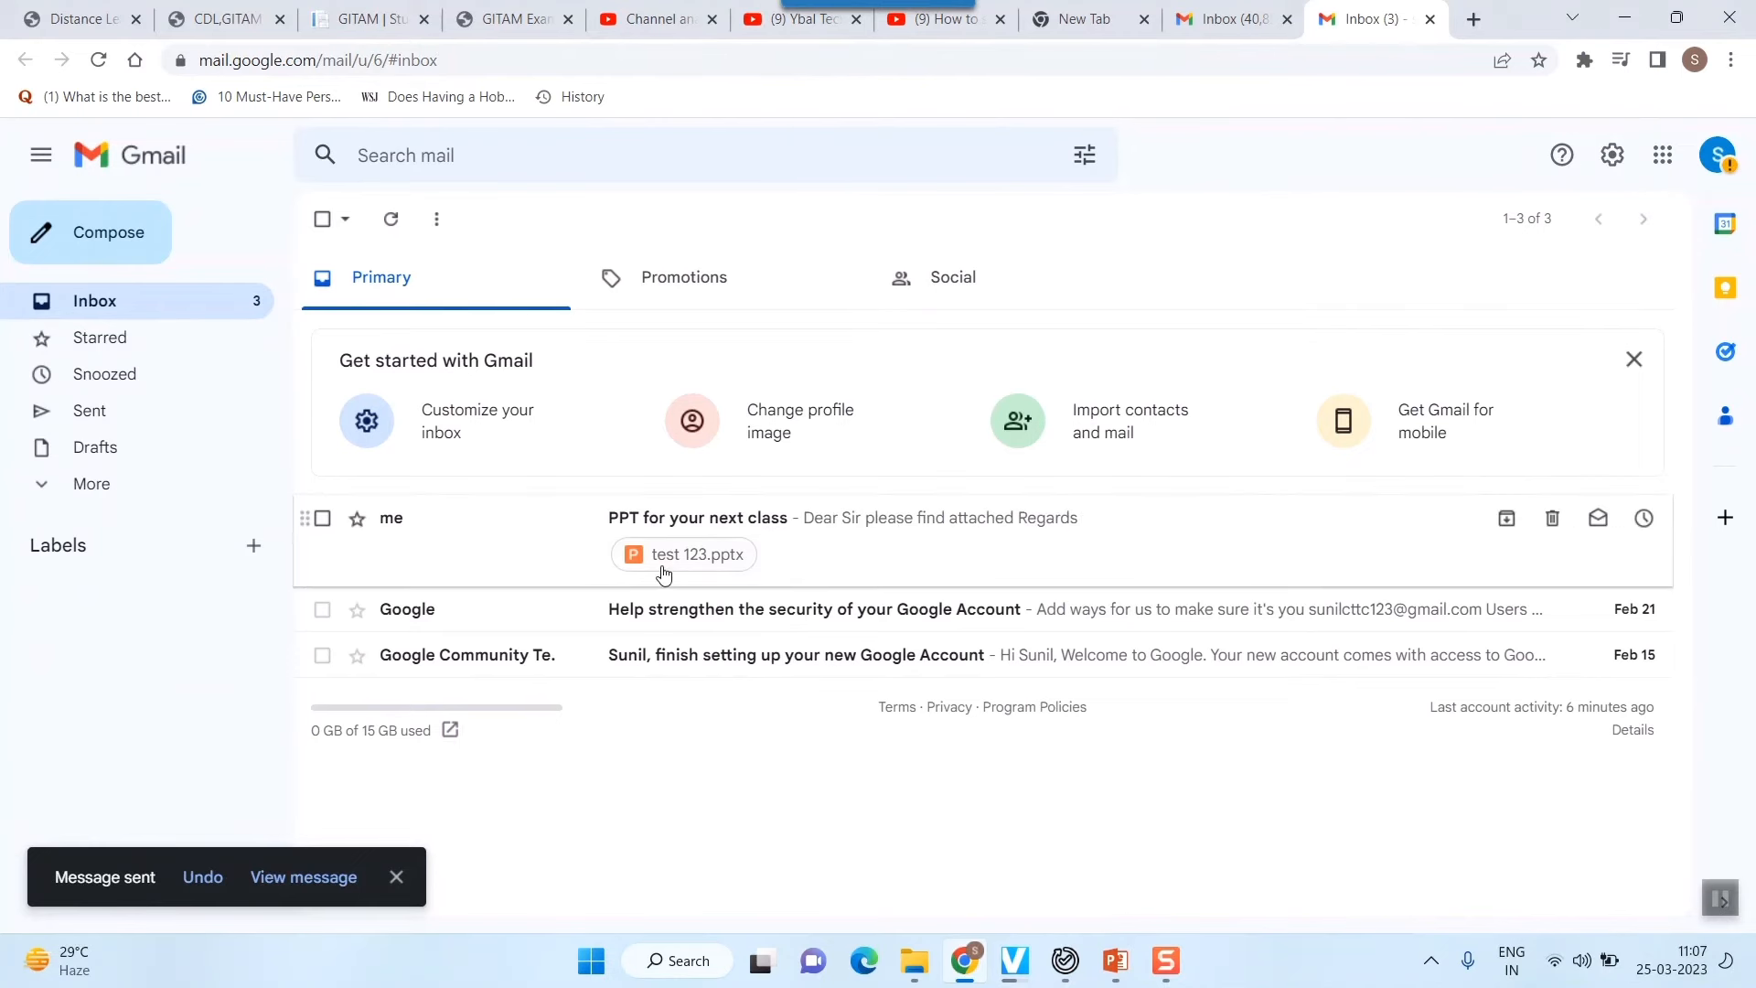
{"action": "mouse_move", "coordinate": [422, 565]}
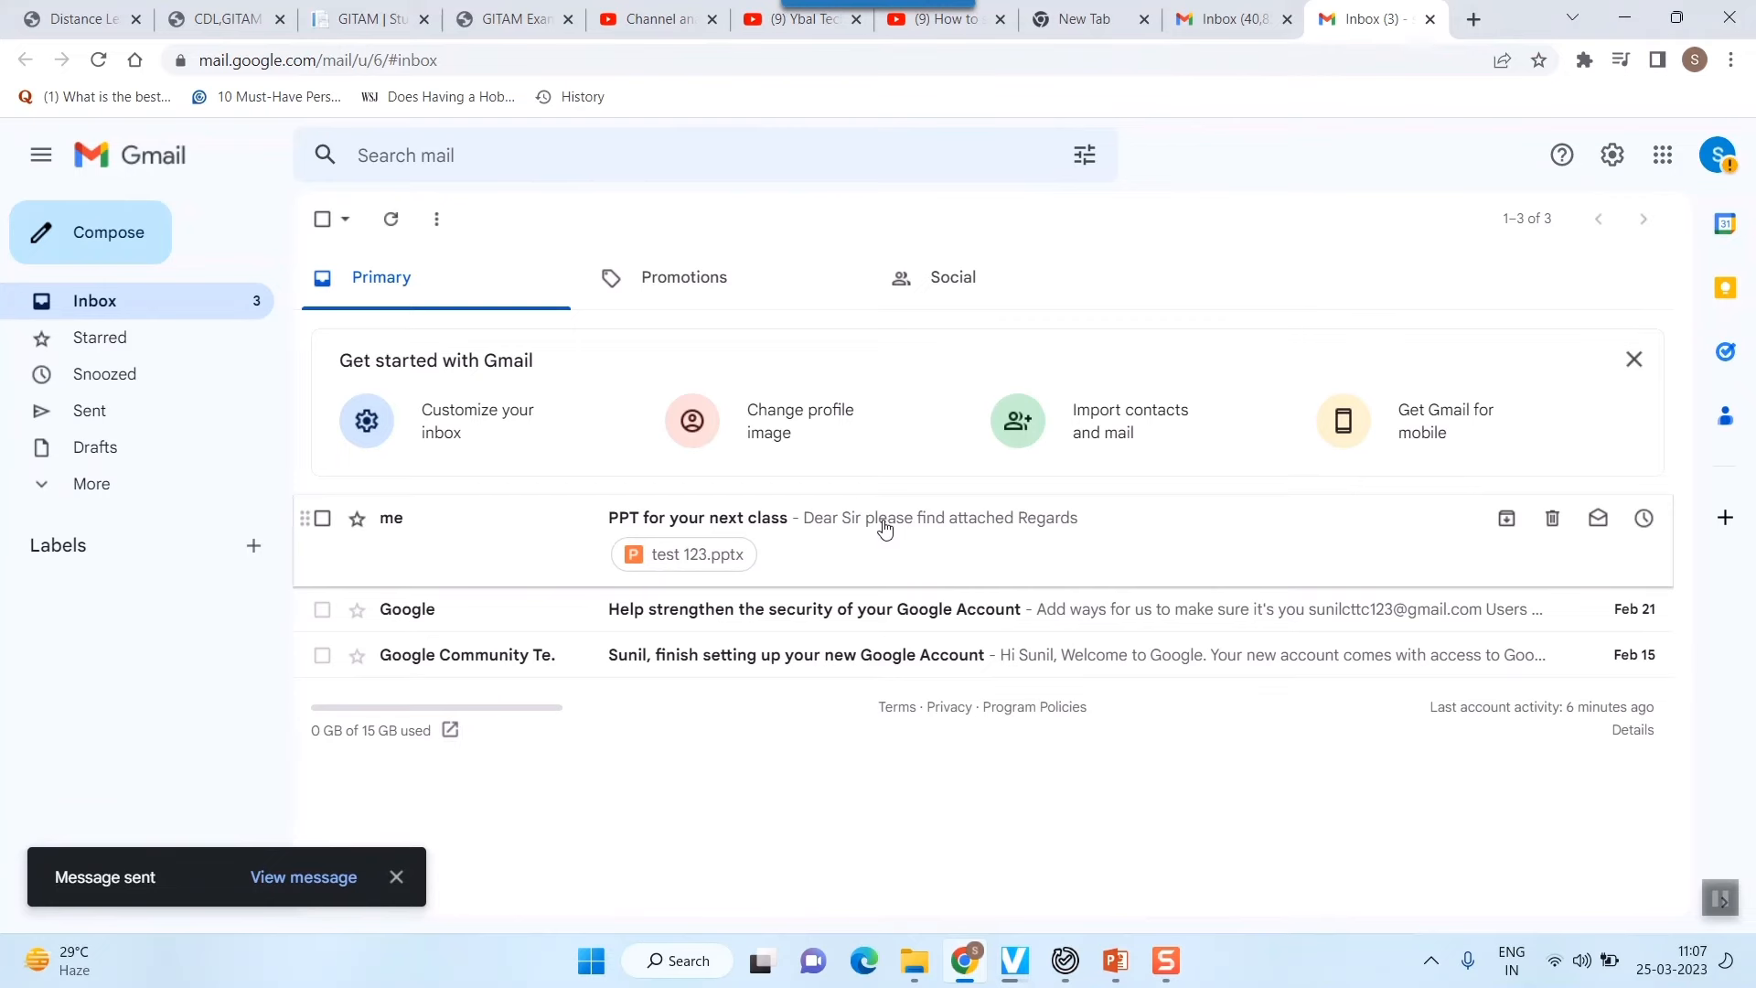
{"action": "mouse_move", "coordinate": [808, 530]}
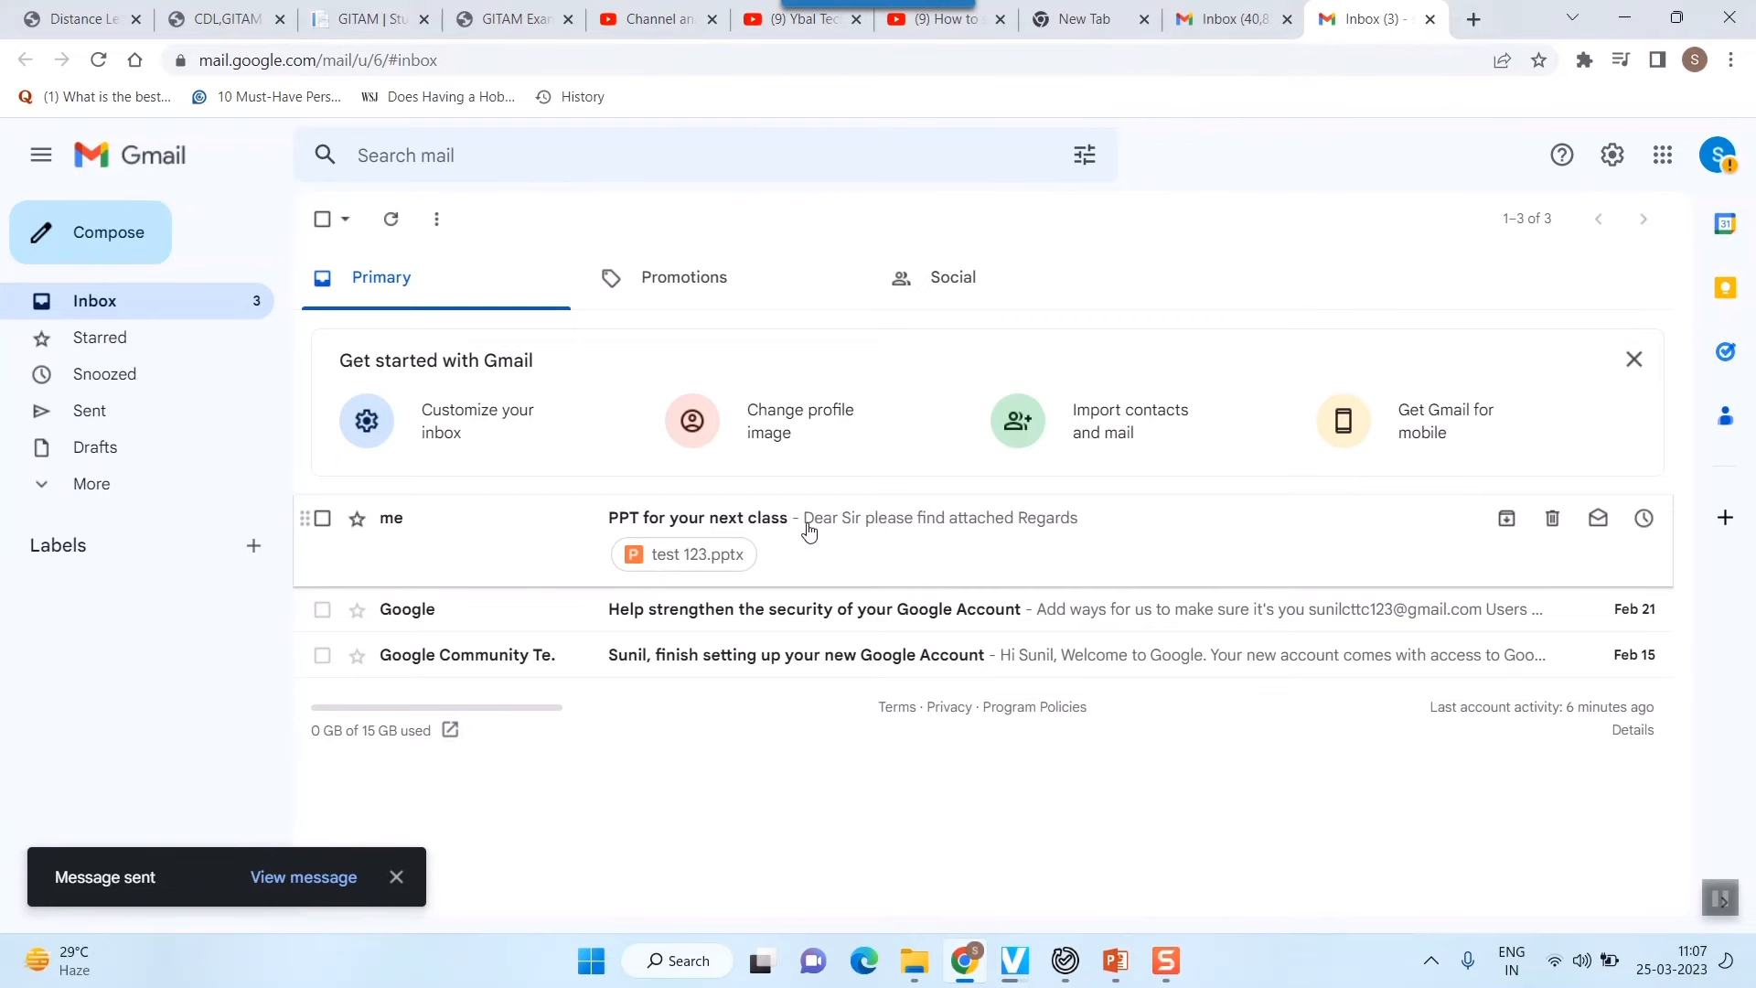
{"action": "mouse_move", "coordinate": [841, 527]}
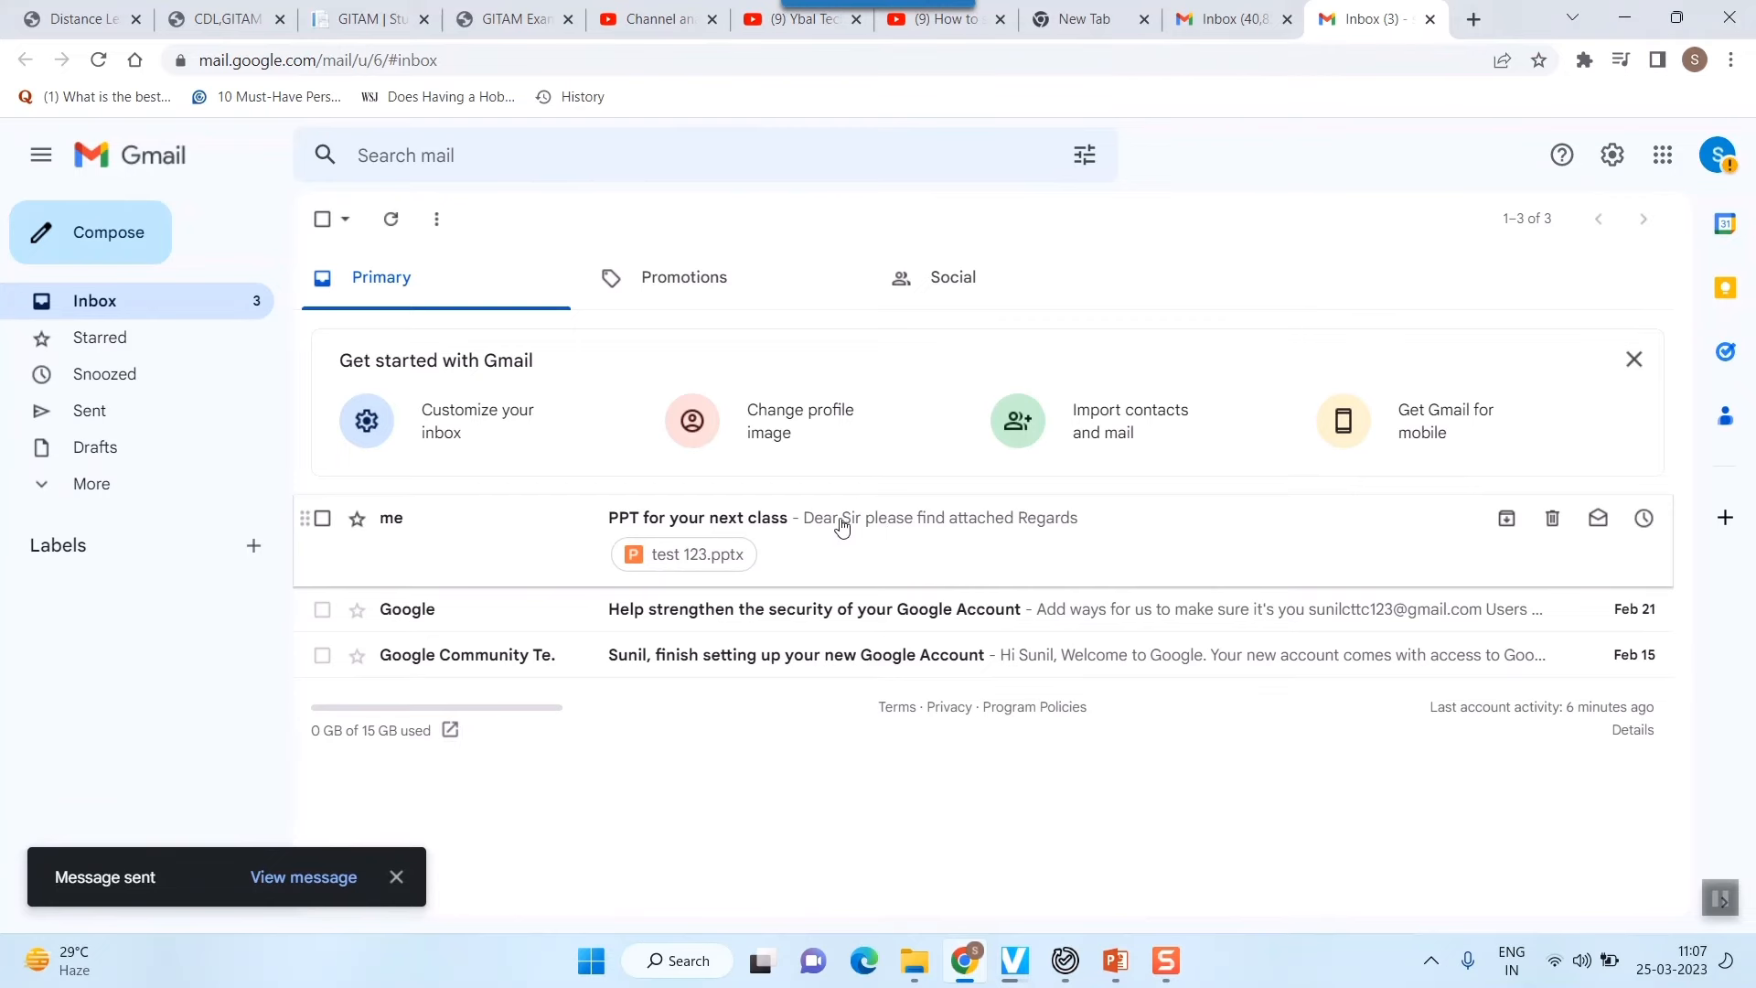
{"action": "mouse_move", "coordinate": [816, 534]}
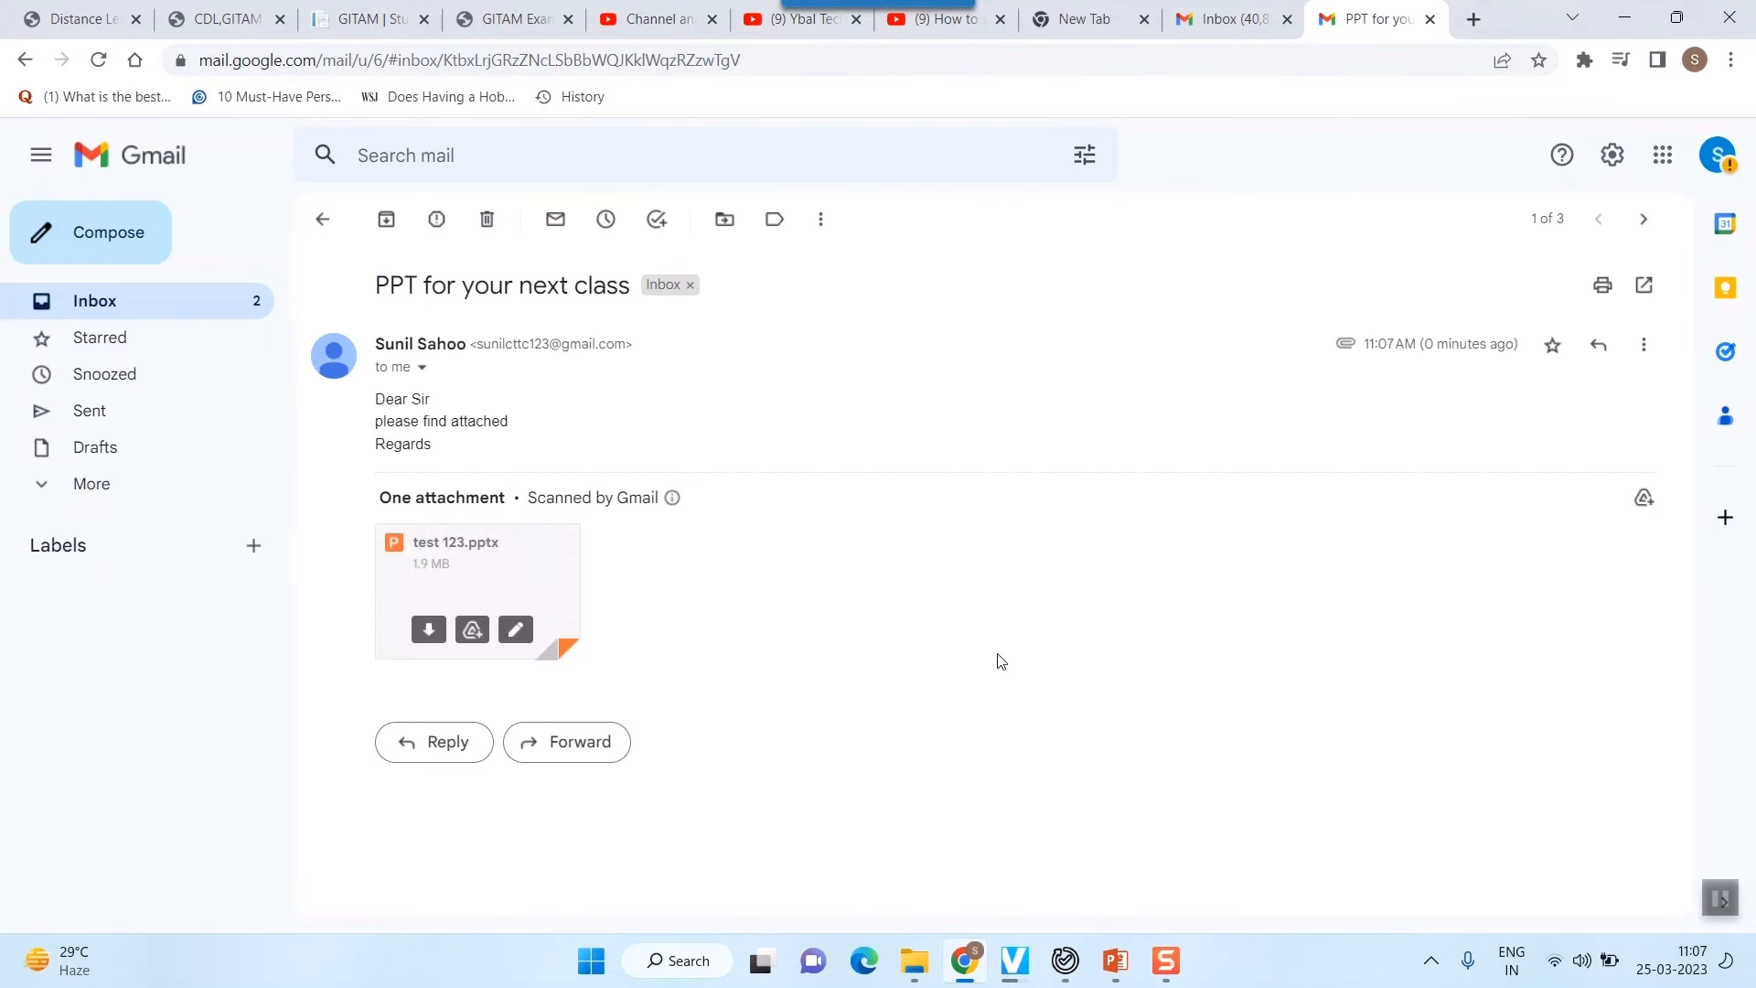
Step: Open the received email in the Inbox and preview its test 123.pptx attachment
{"action": "left_click", "coordinate": [514, 627]}
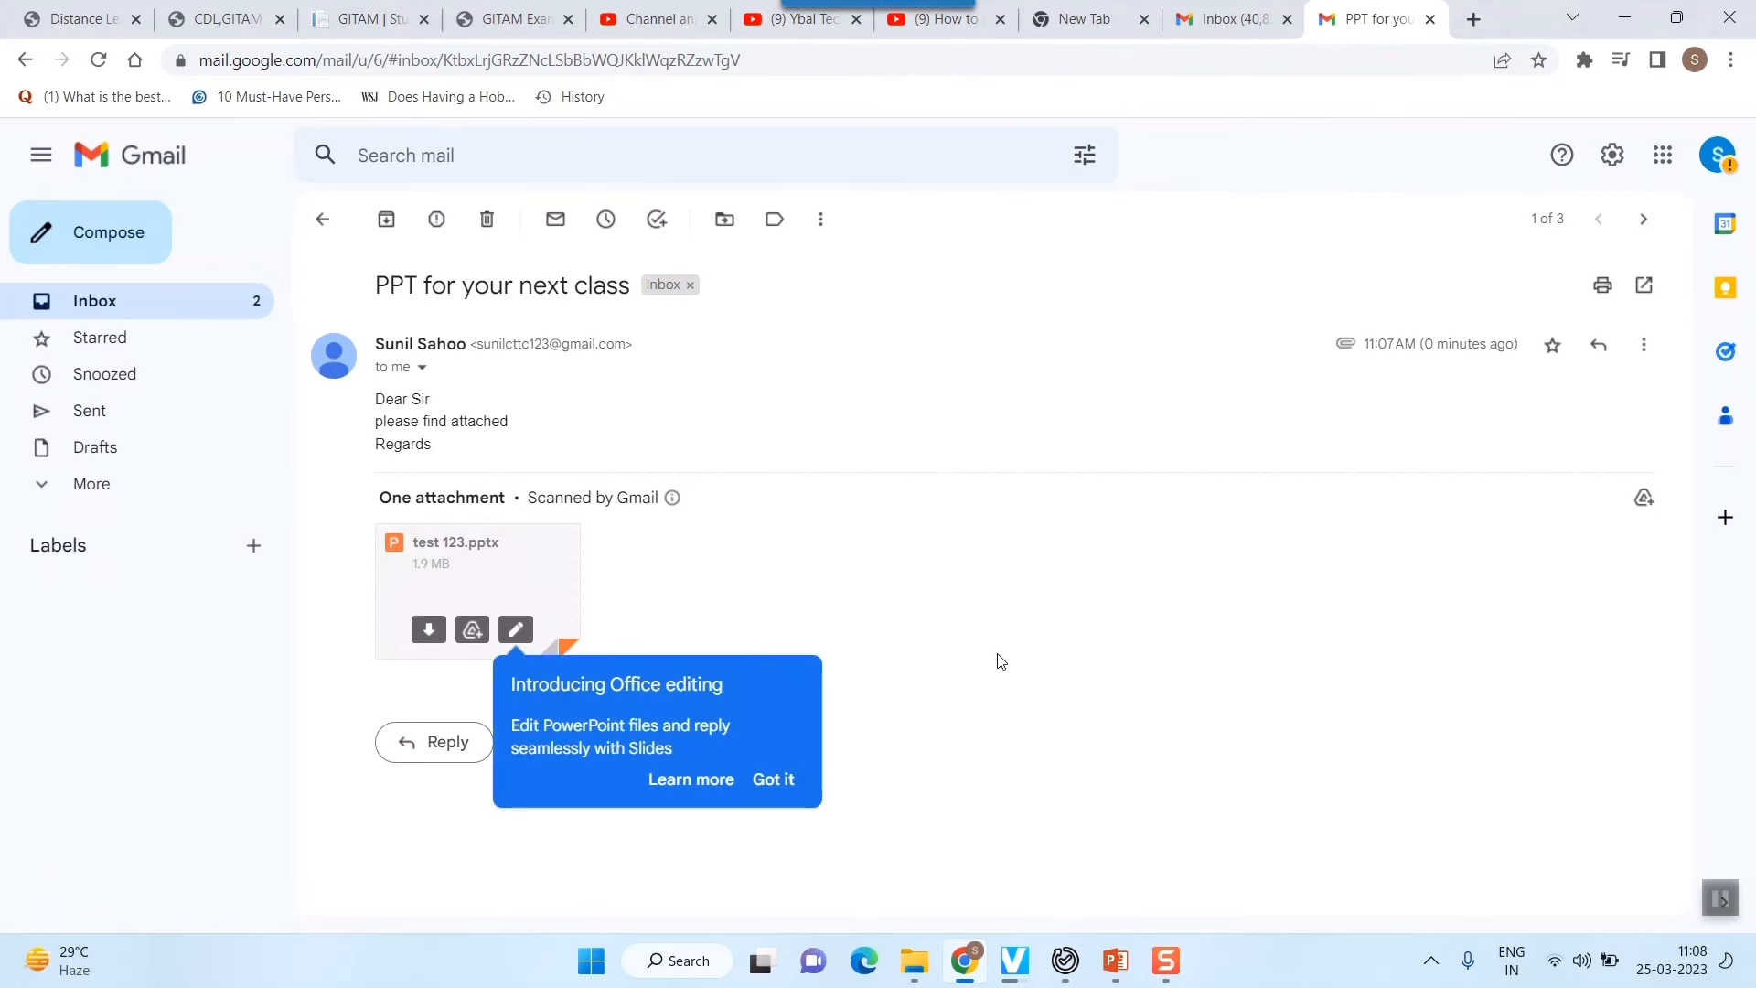
{"action": "mouse_move", "coordinate": [927, 598]}
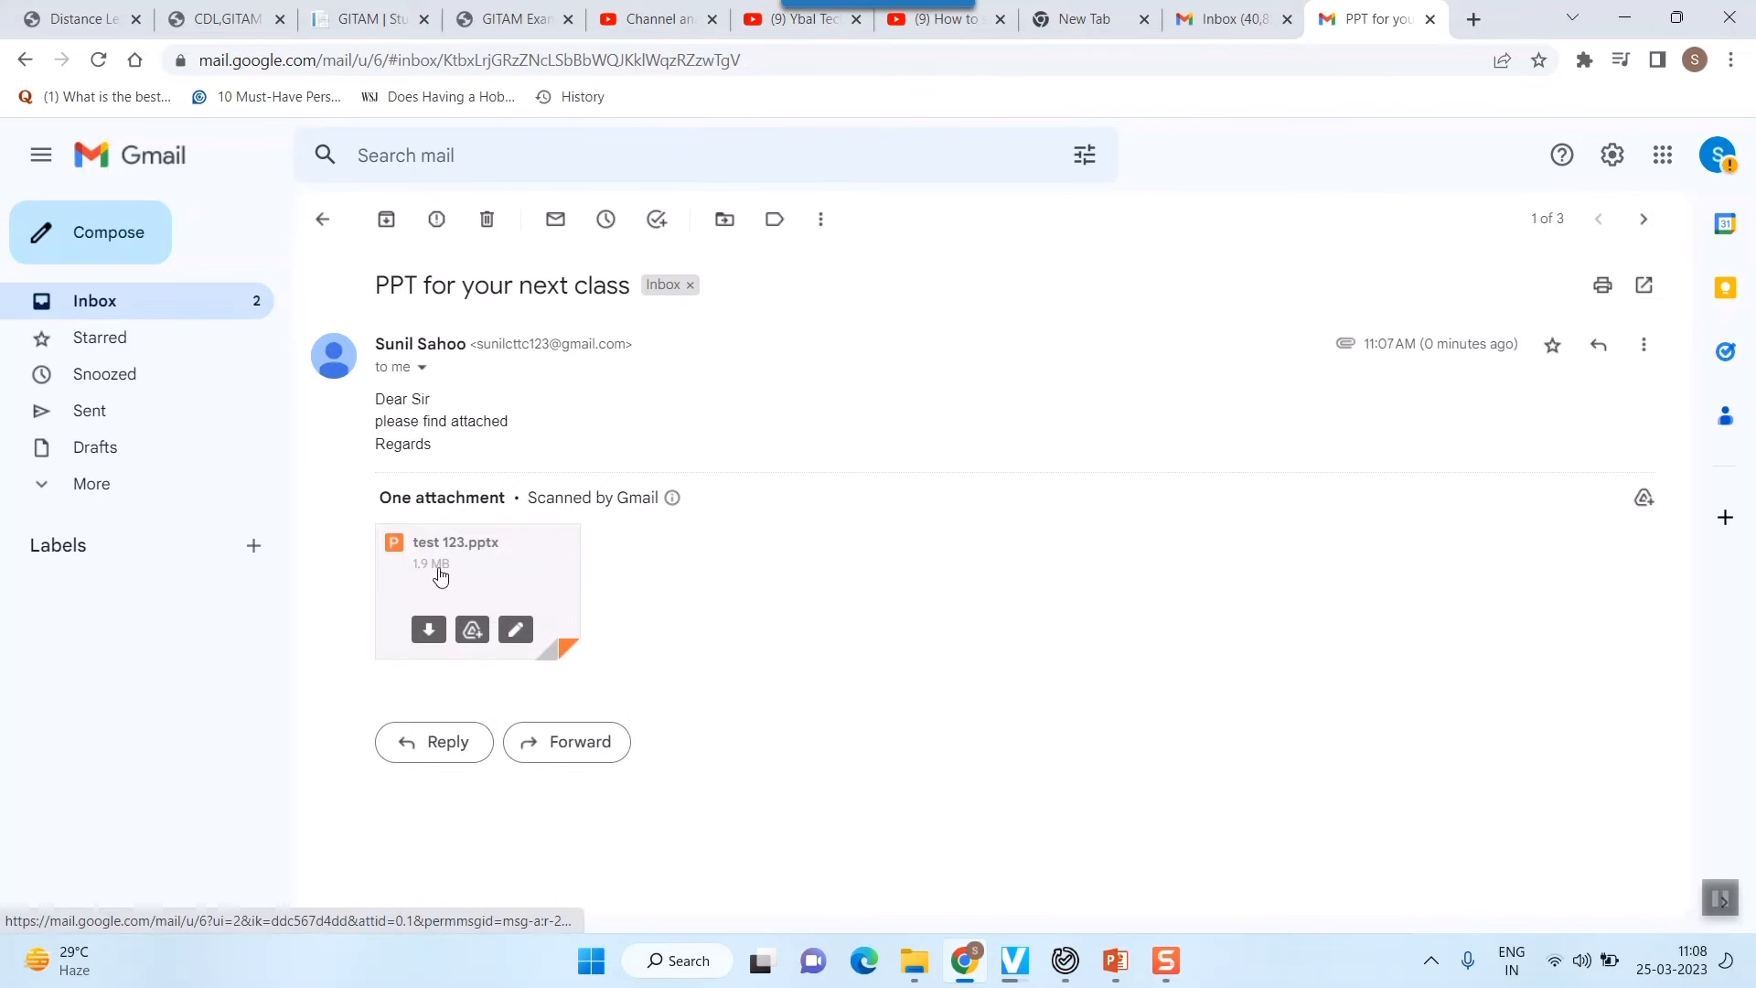
{"action": "mouse_move", "coordinate": [467, 556]}
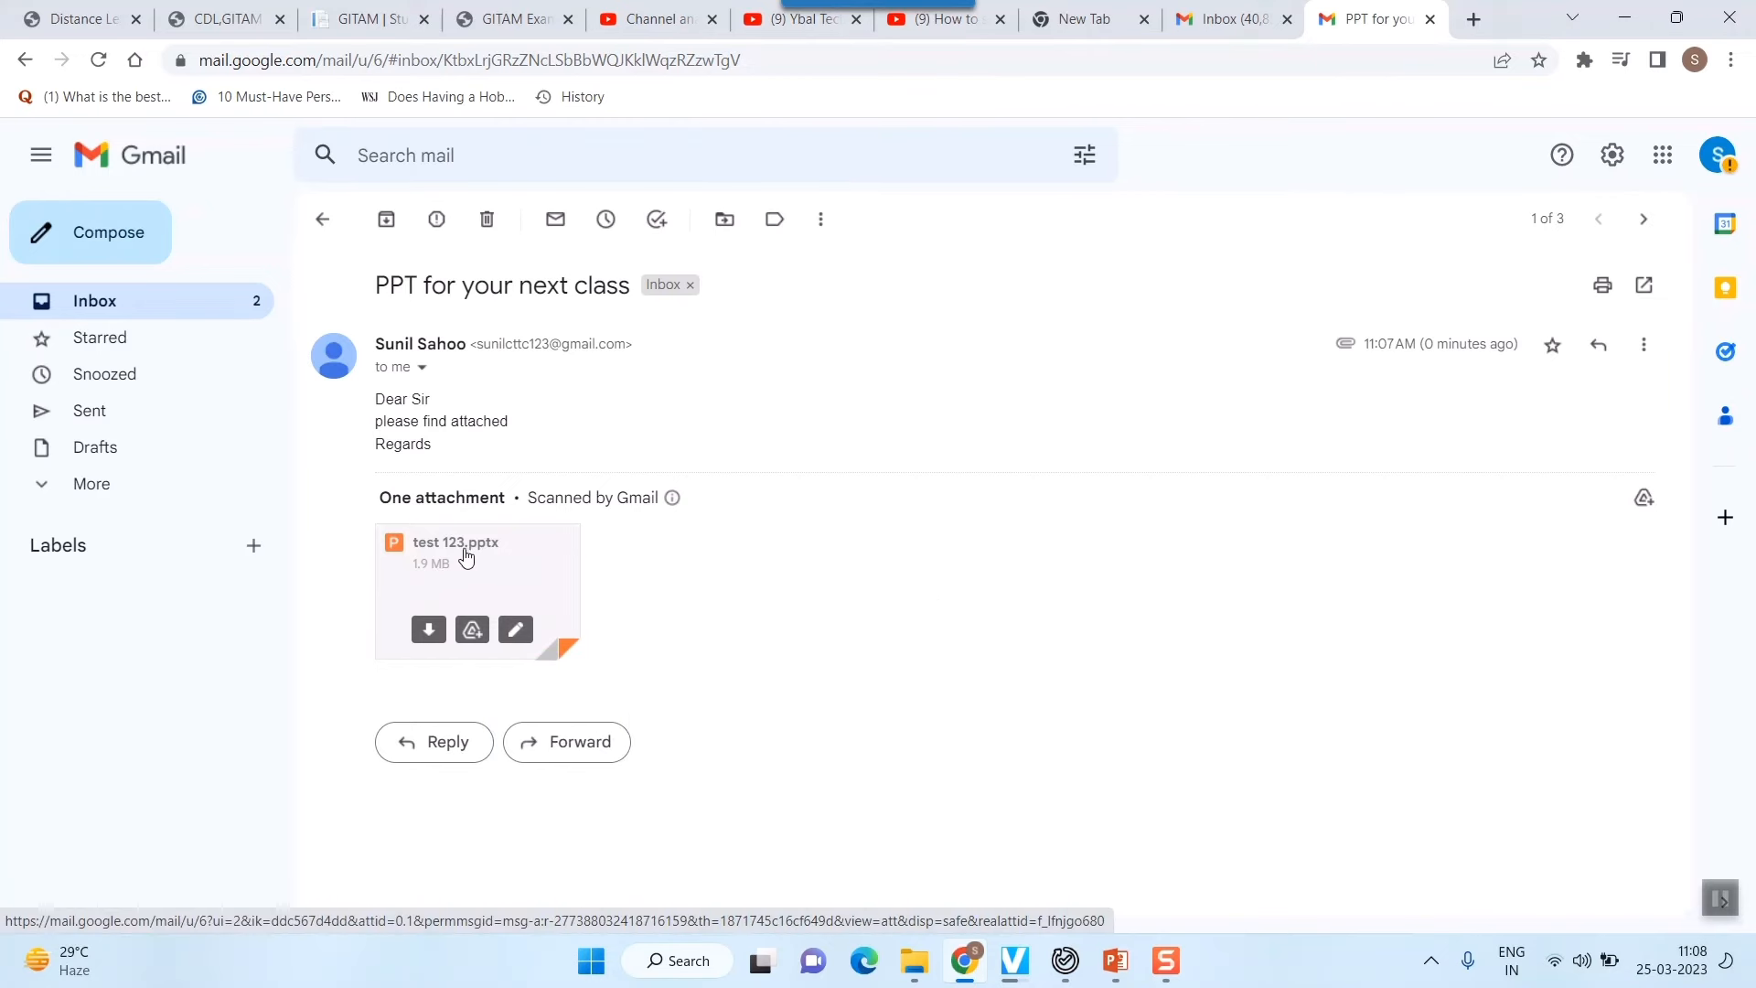
{"action": "left_click", "coordinate": [466, 549]}
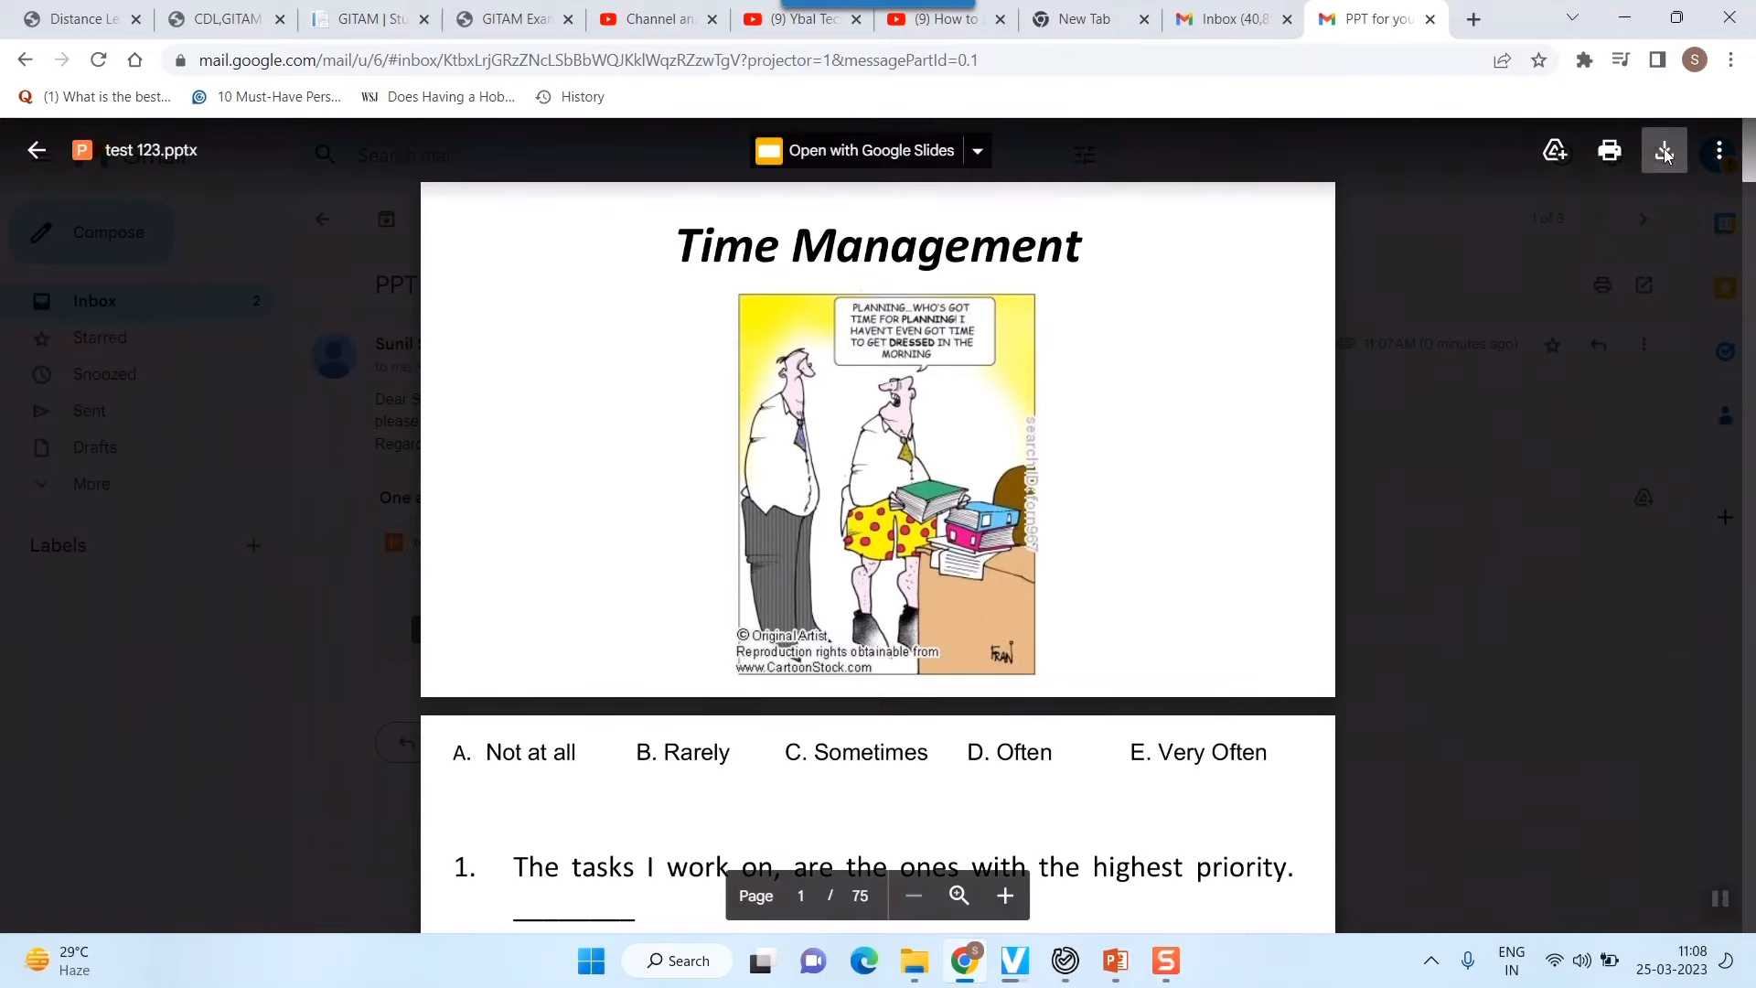
Step: Download test 123.pptx from the attachment preview to the computer
{"action": "left_click", "coordinate": [1665, 150]}
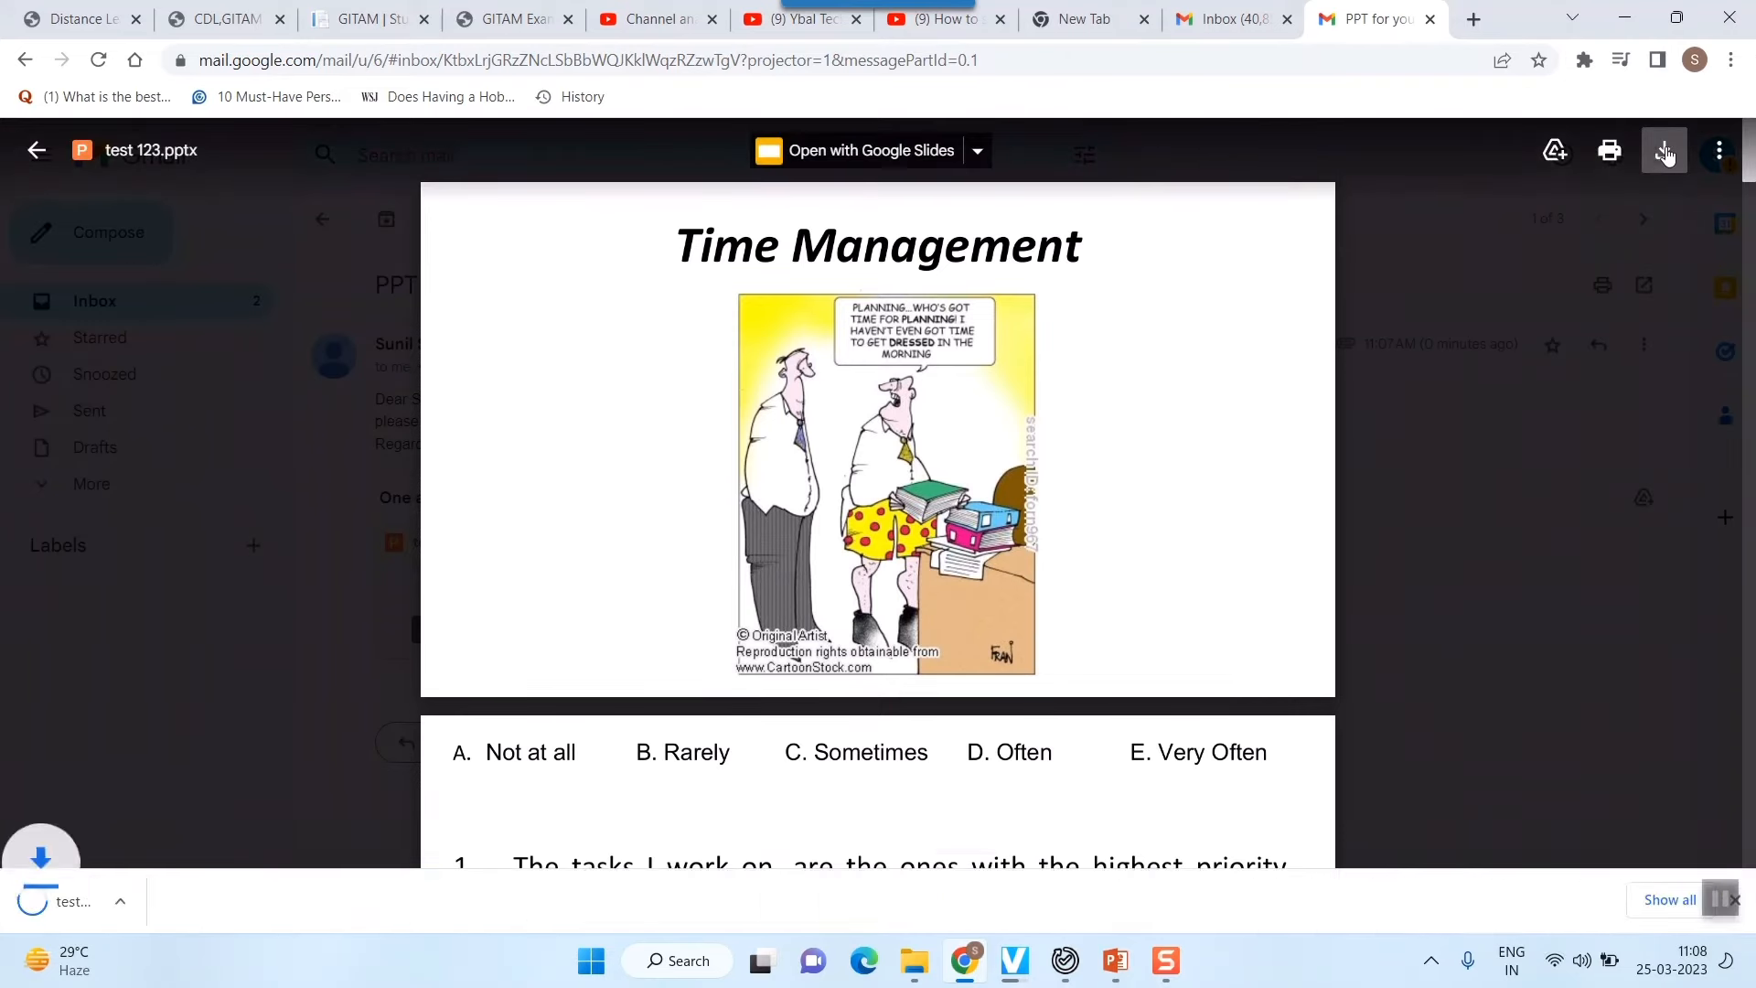
{"action": "left_click", "coordinate": [1665, 150]}
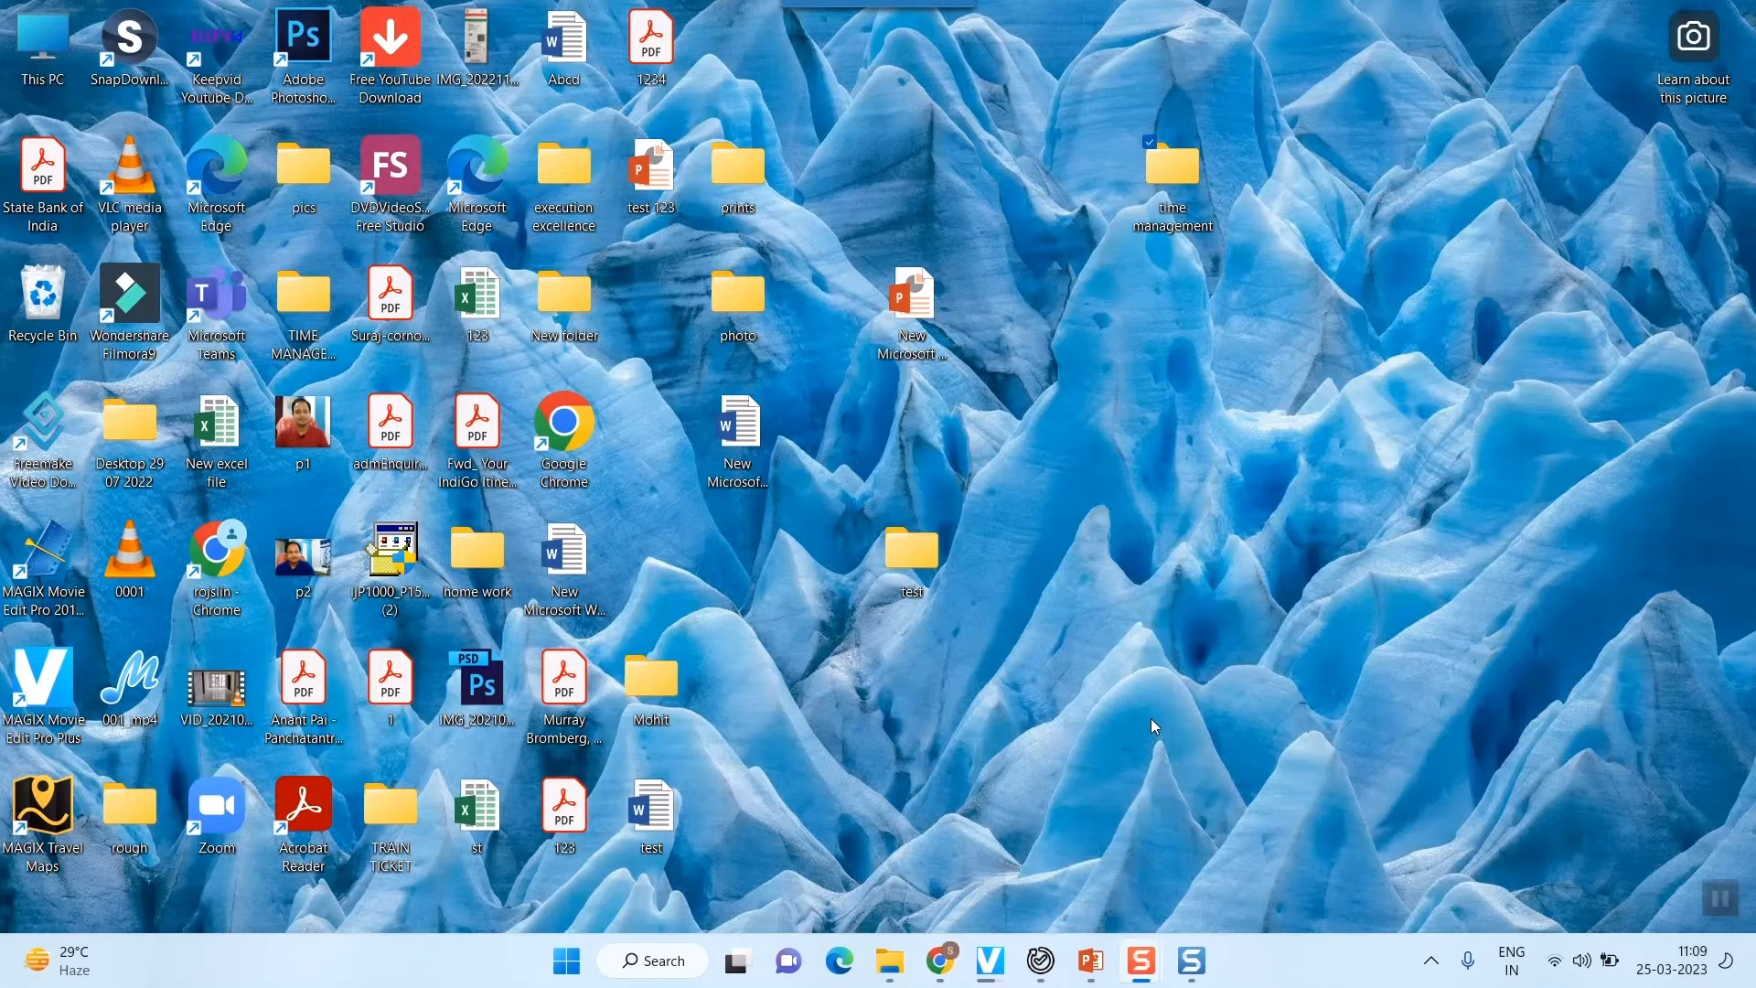
{"action": "mouse_move", "coordinate": [960, 865]}
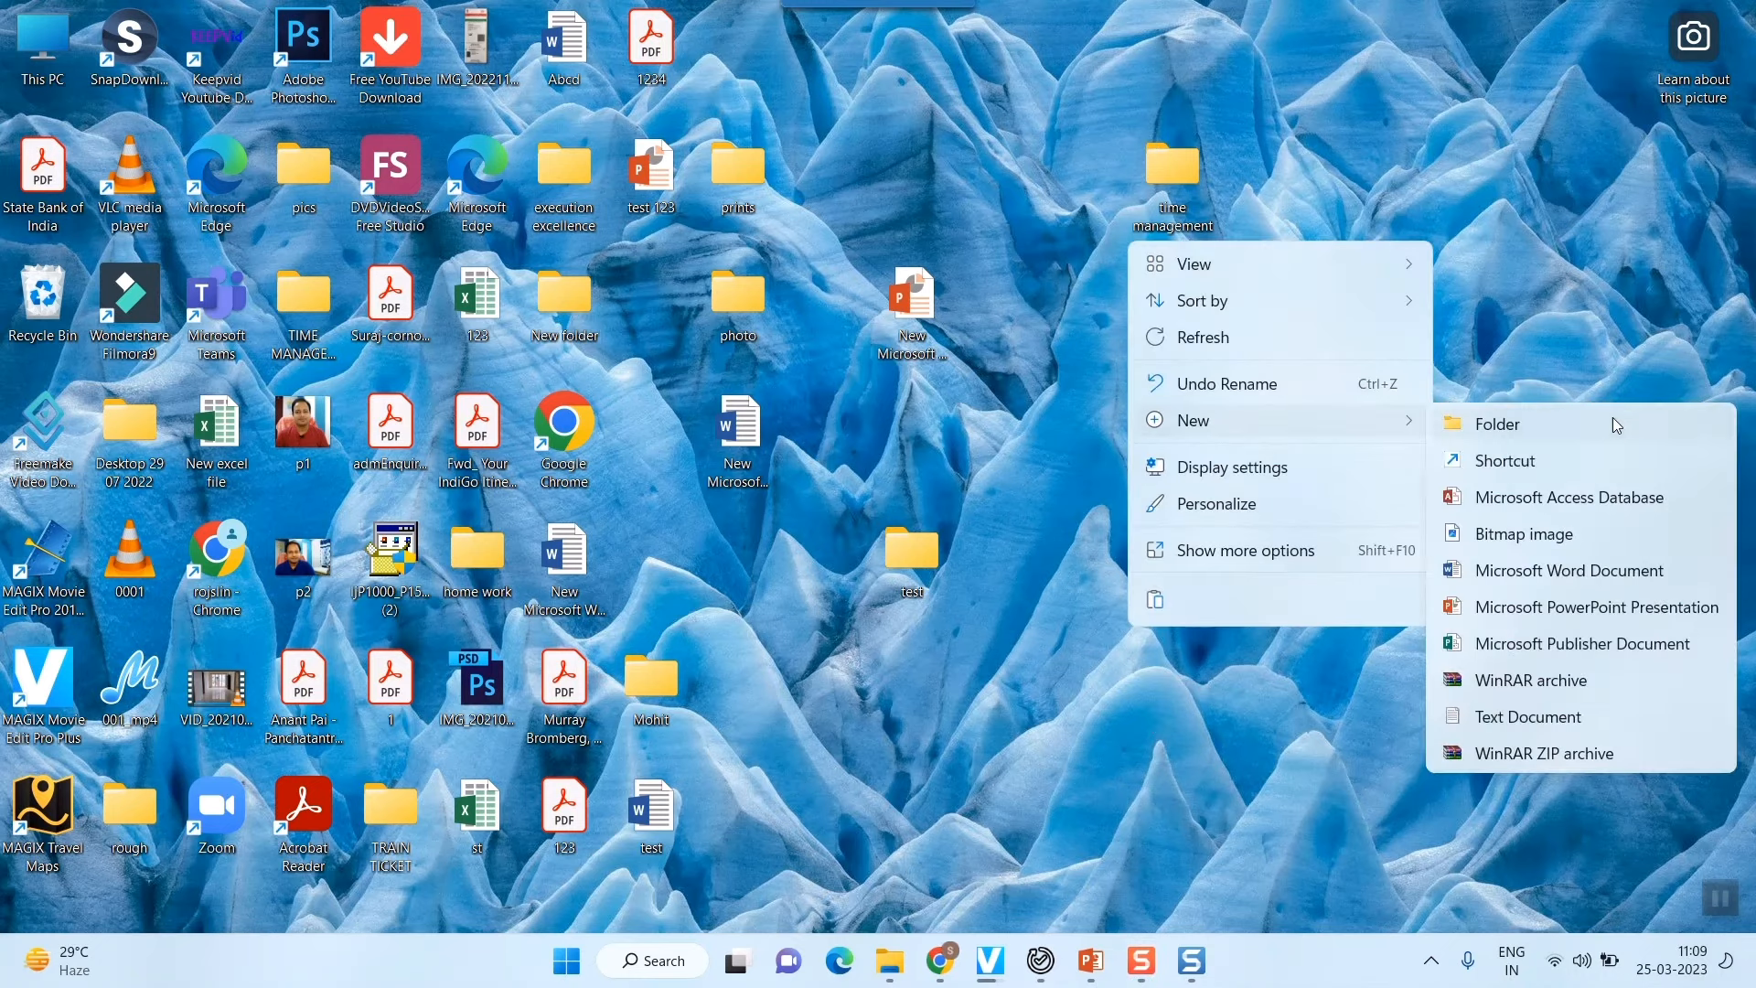
Step: Create New folder (2) on the desktop and open it in File Explorer
{"action": "left_click", "coordinate": [1496, 423]}
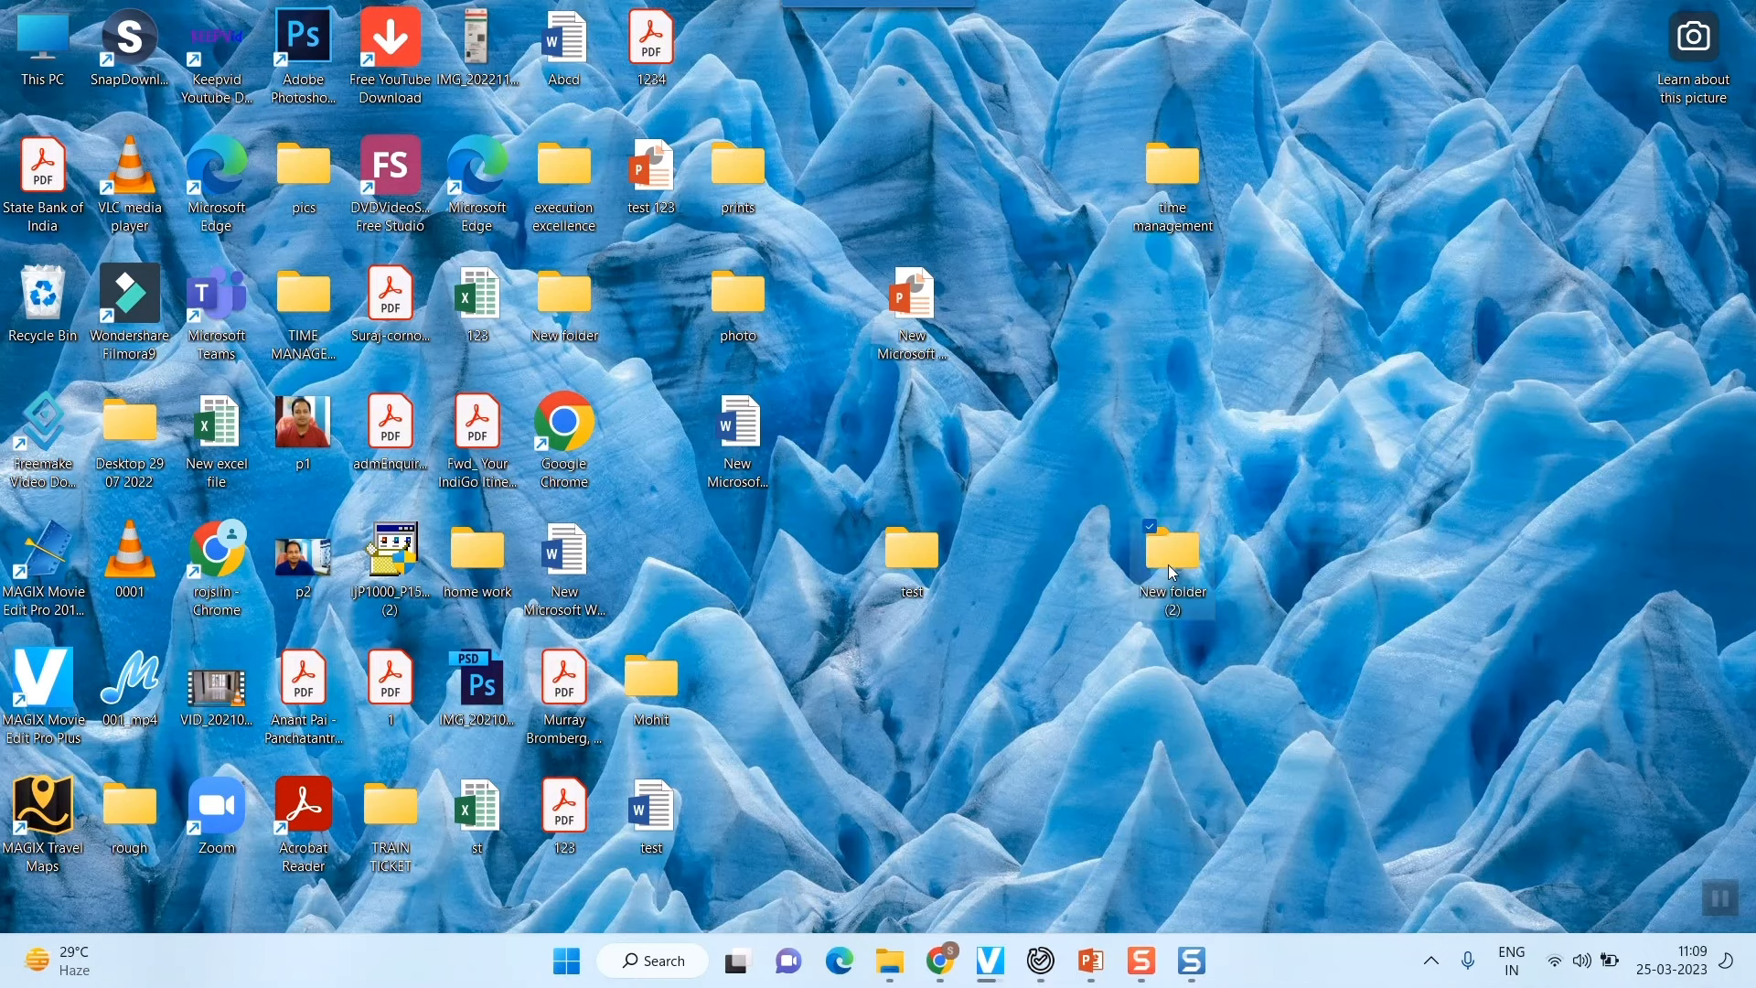
{"action": "double_click", "coordinate": [1171, 553]}
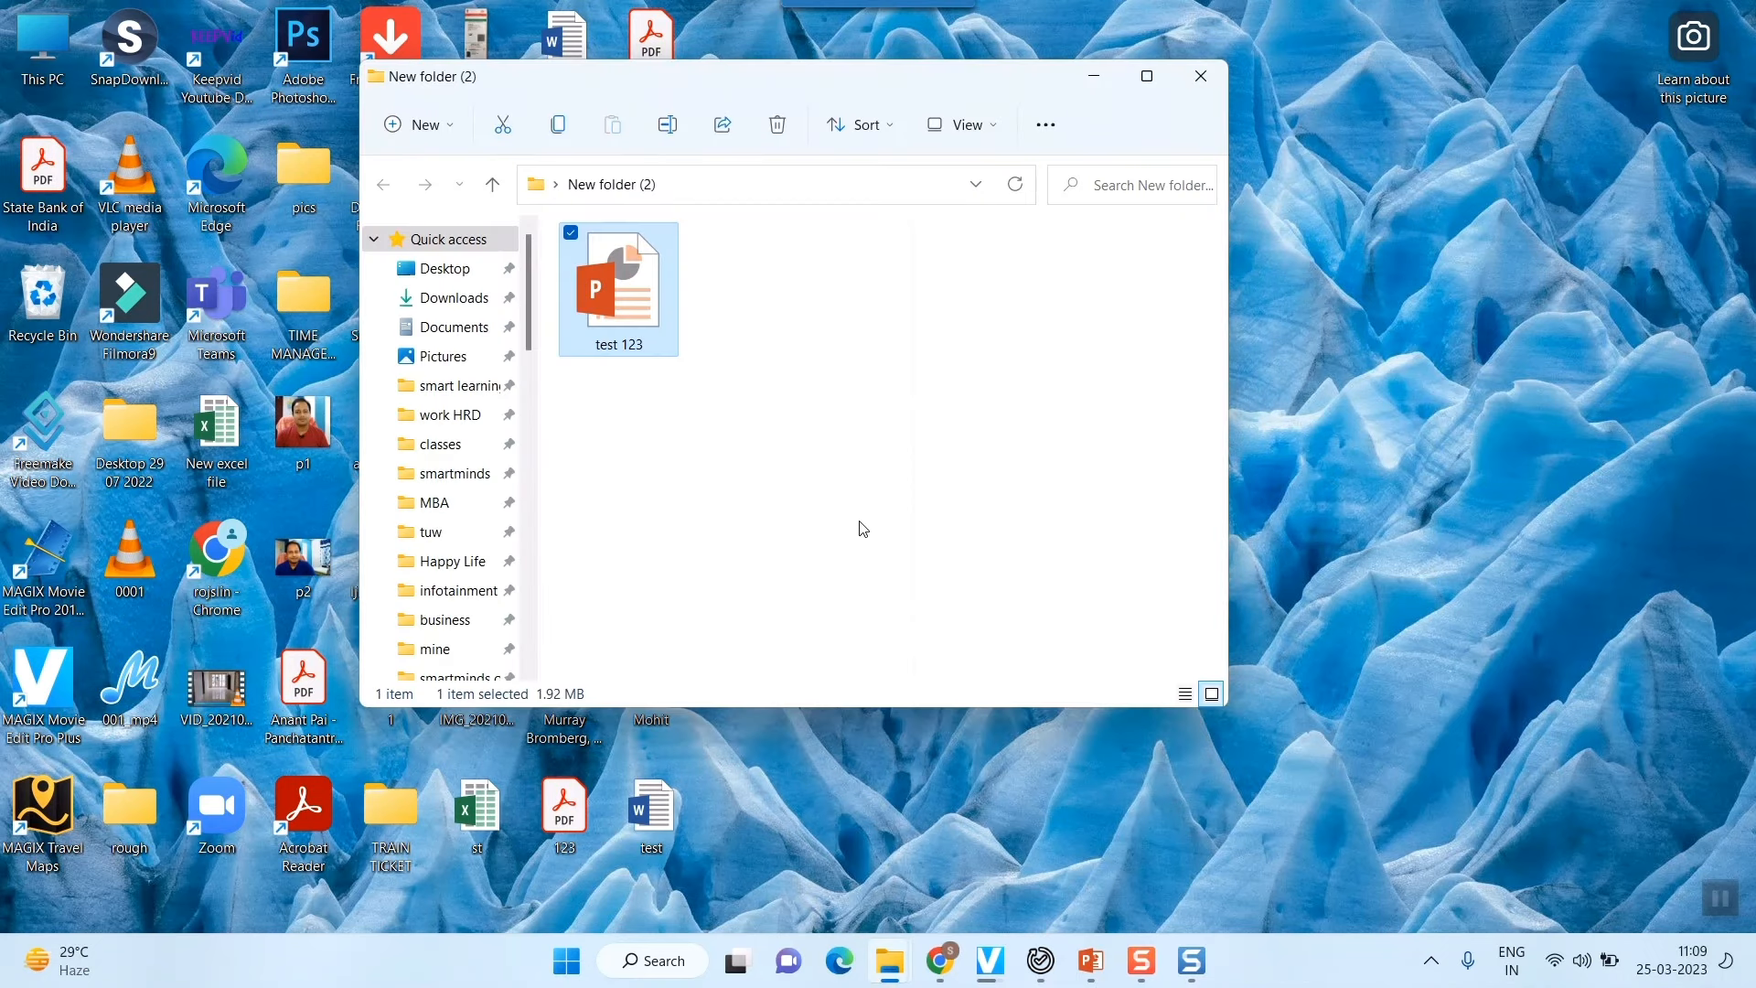
{"action": "mouse_move", "coordinate": [628, 300]}
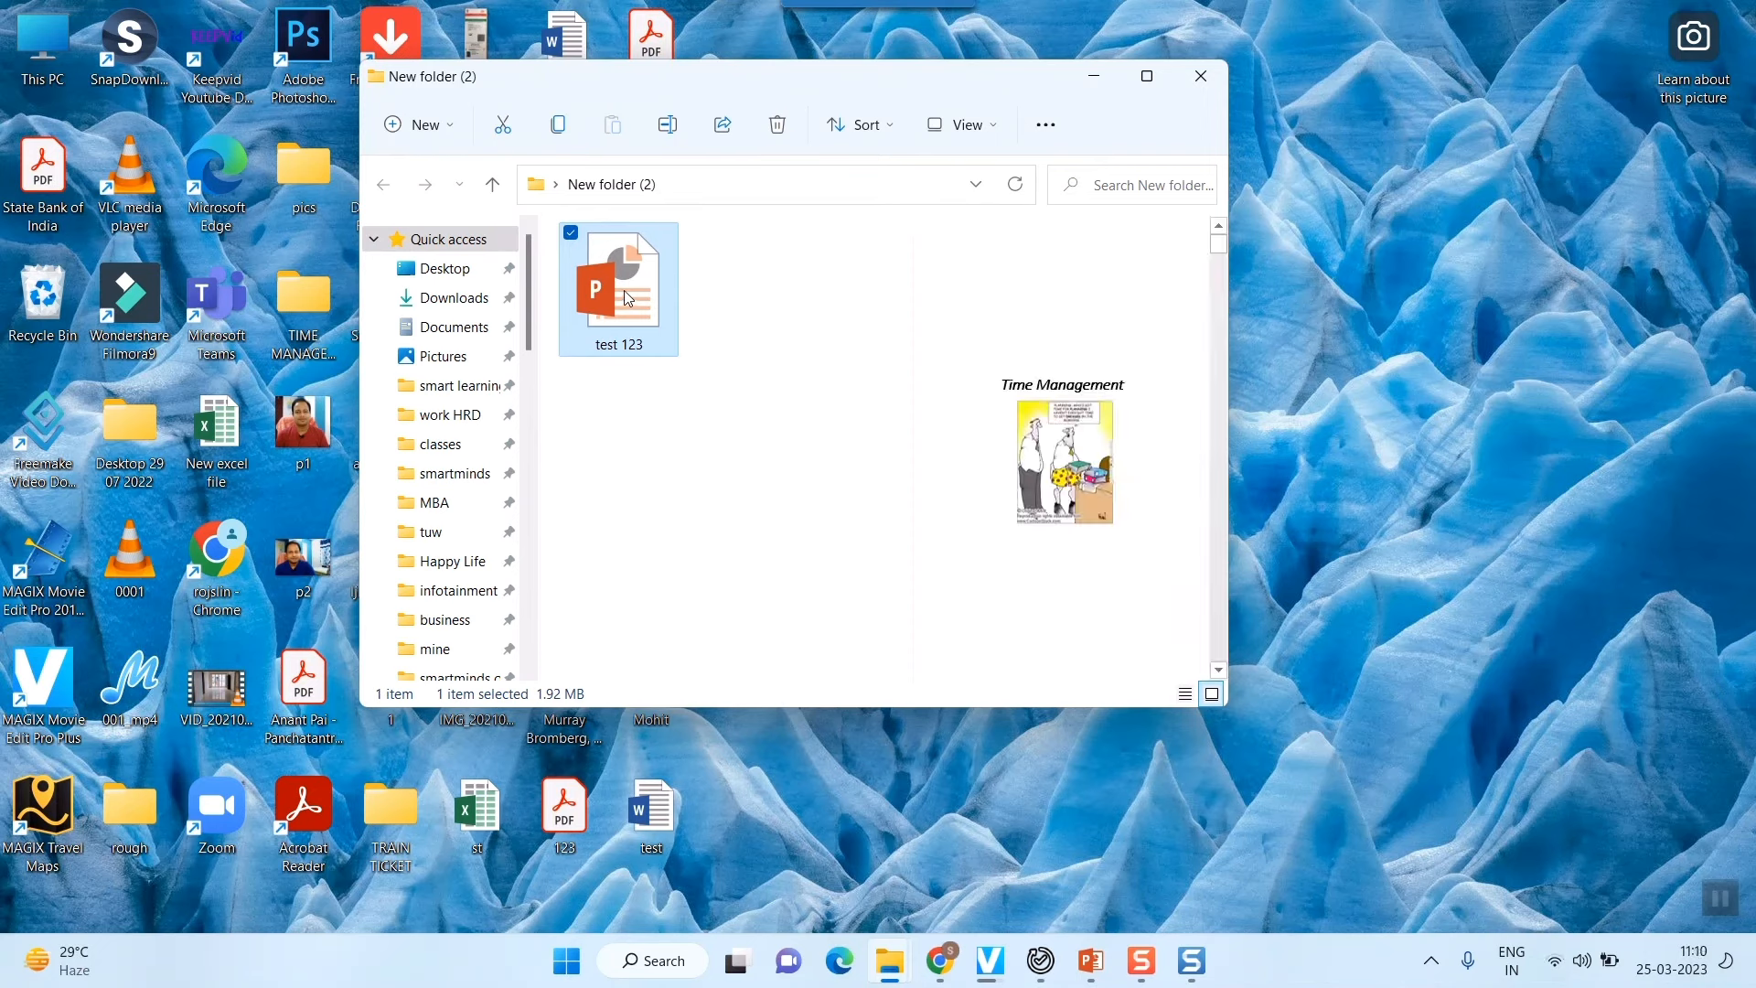
Step: Open the downloaded test 123.pptx in PowerPoint and view its third Time Management slide
{"action": "double_click", "coordinate": [617, 278]}
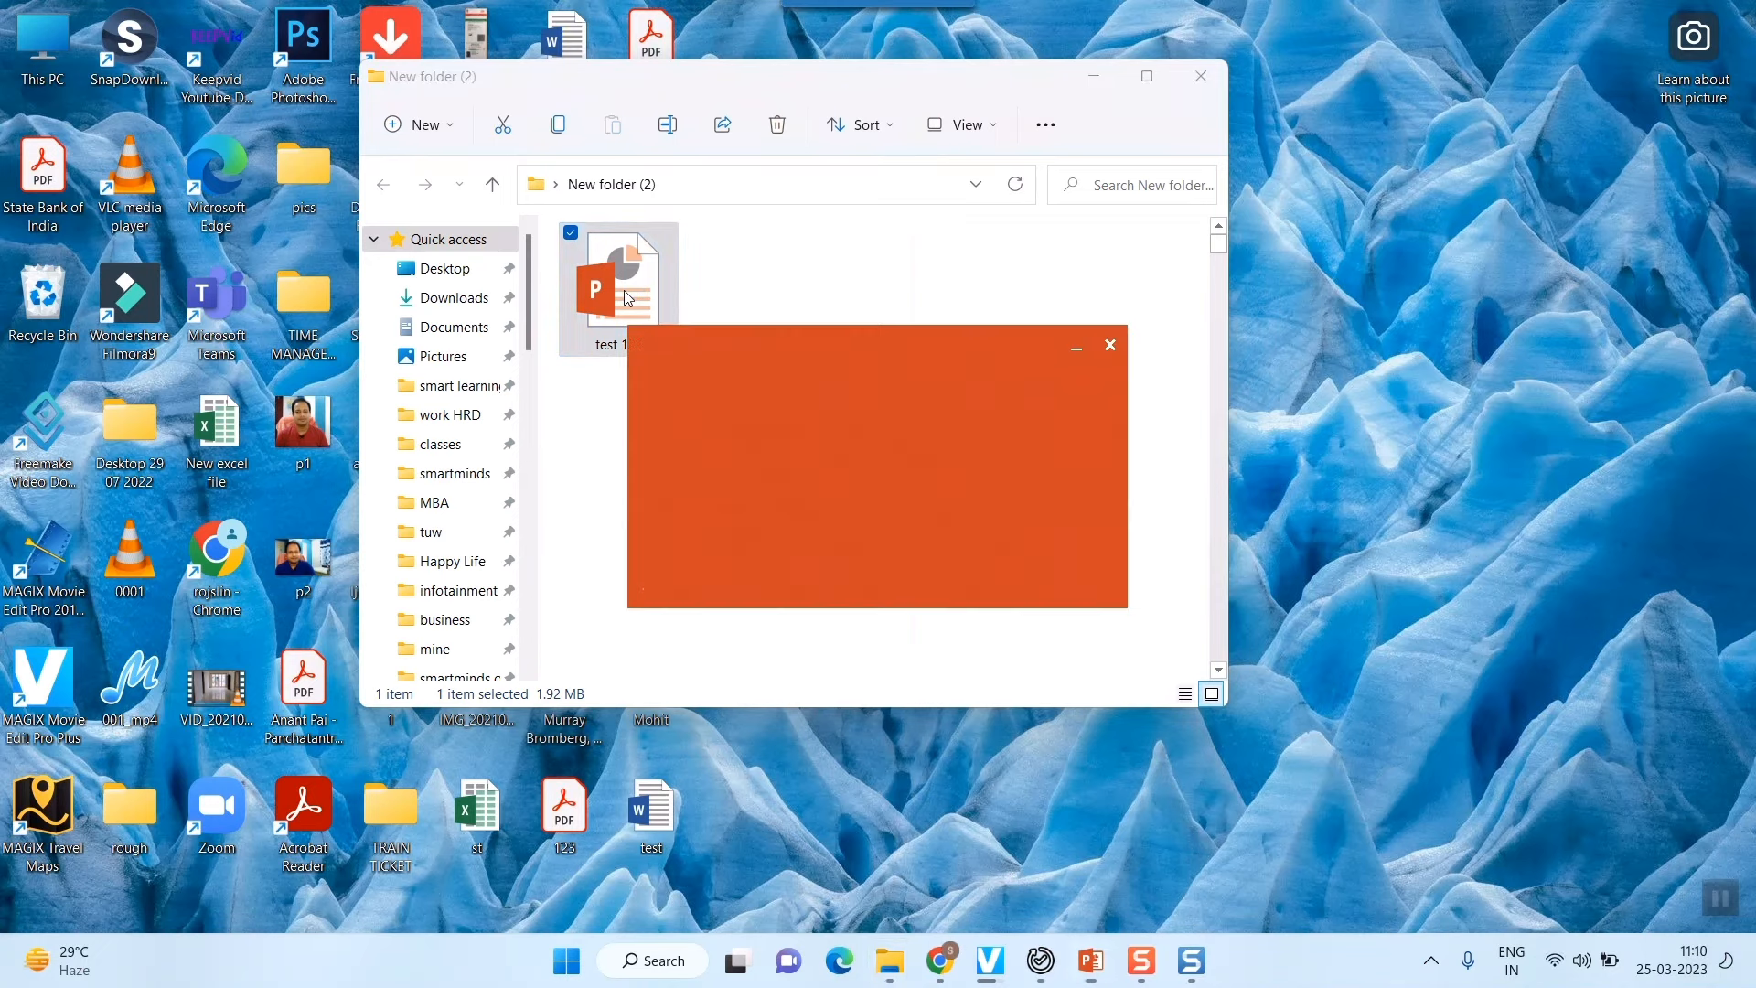
{"action": "double_click", "coordinate": [617, 275]}
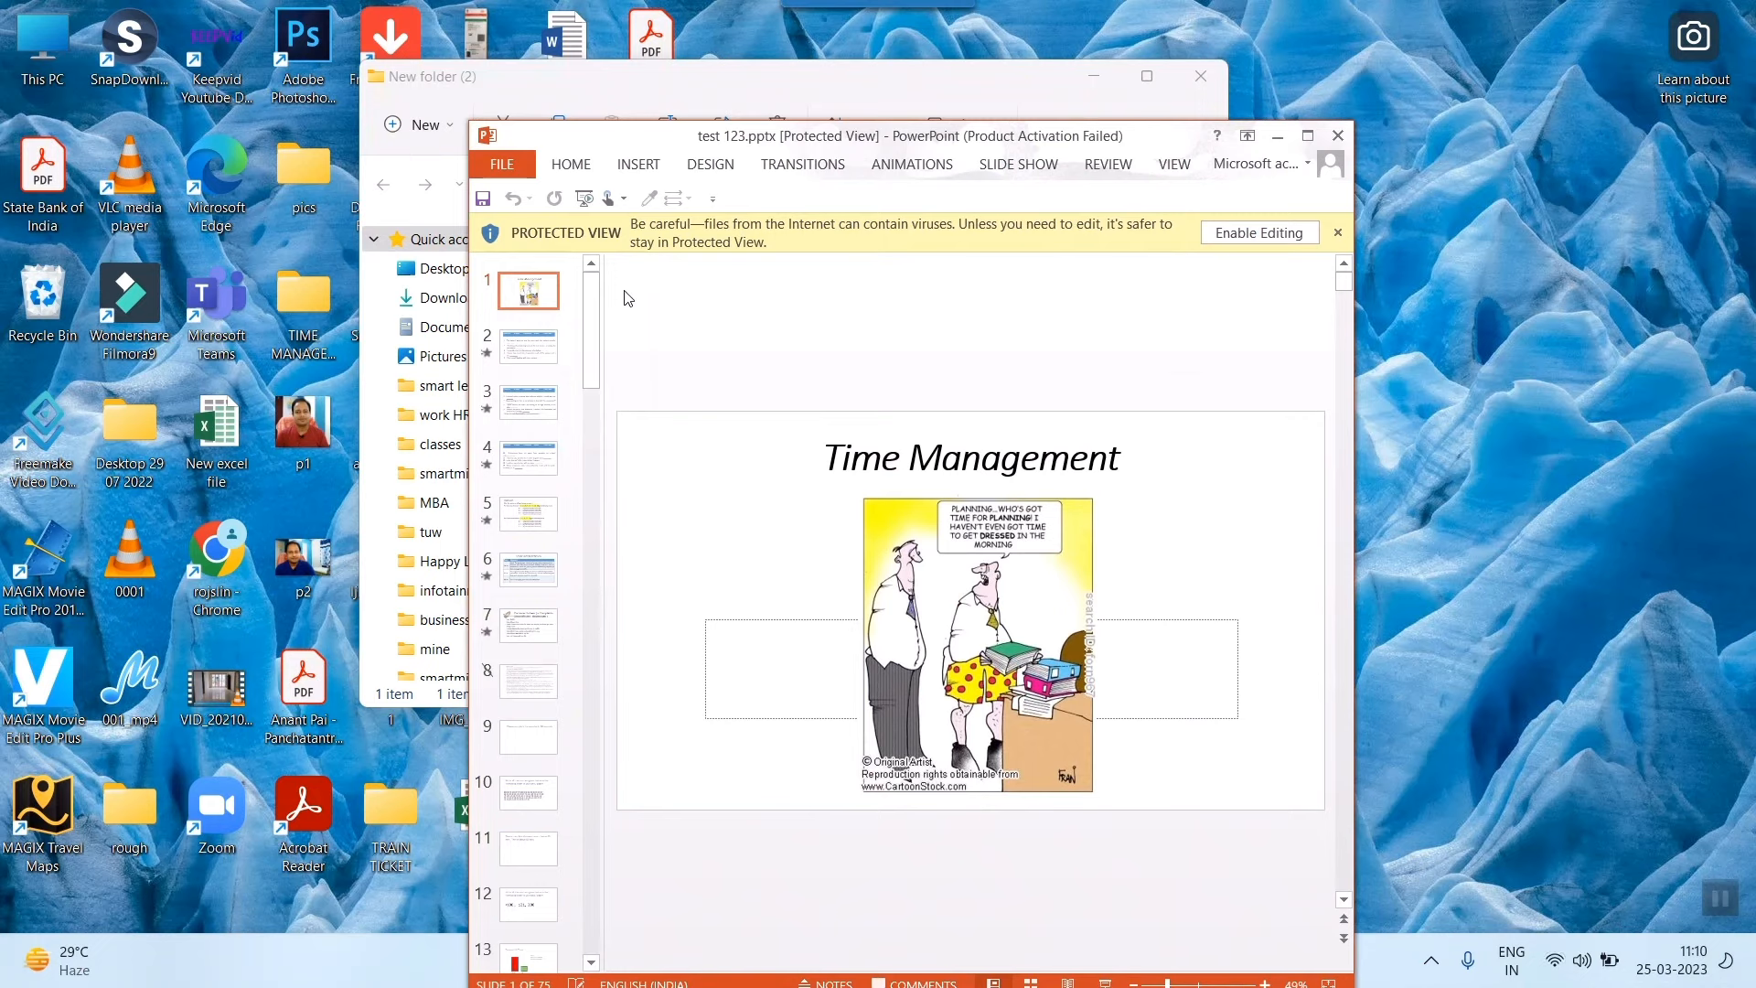
{"action": "left_click", "coordinate": [527, 400]}
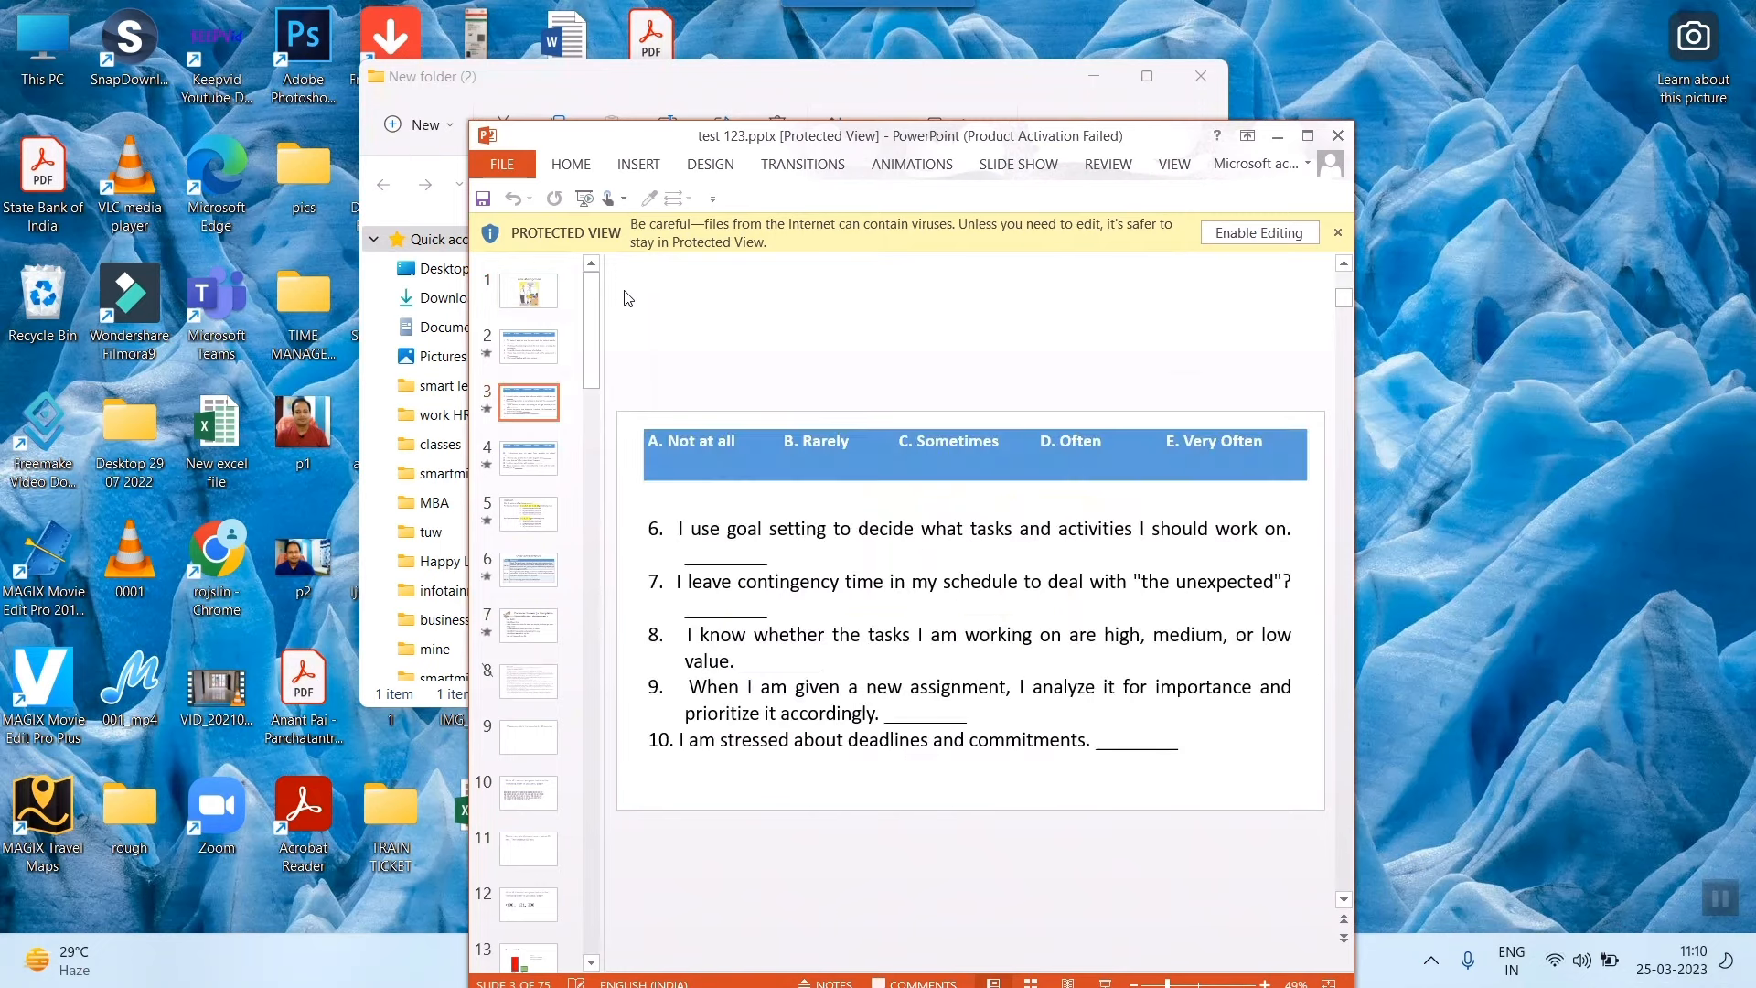